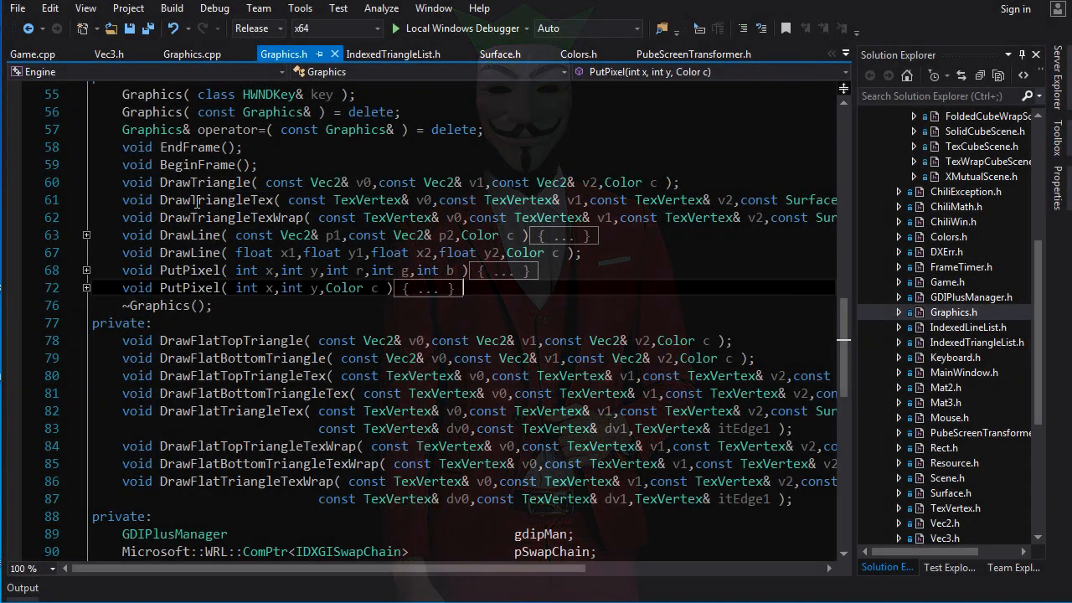
Jump from DrawTriangleTex in Graphics.h to its implementation and highlight the flat top/bottom wrap routines.
double_click(204, 181)
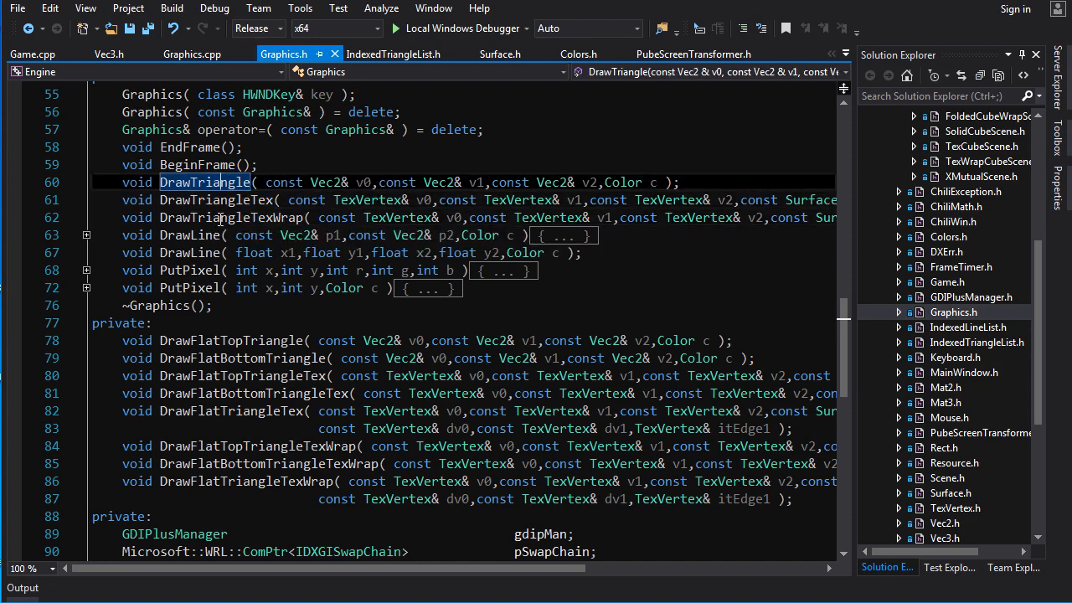
left_click(193, 54)
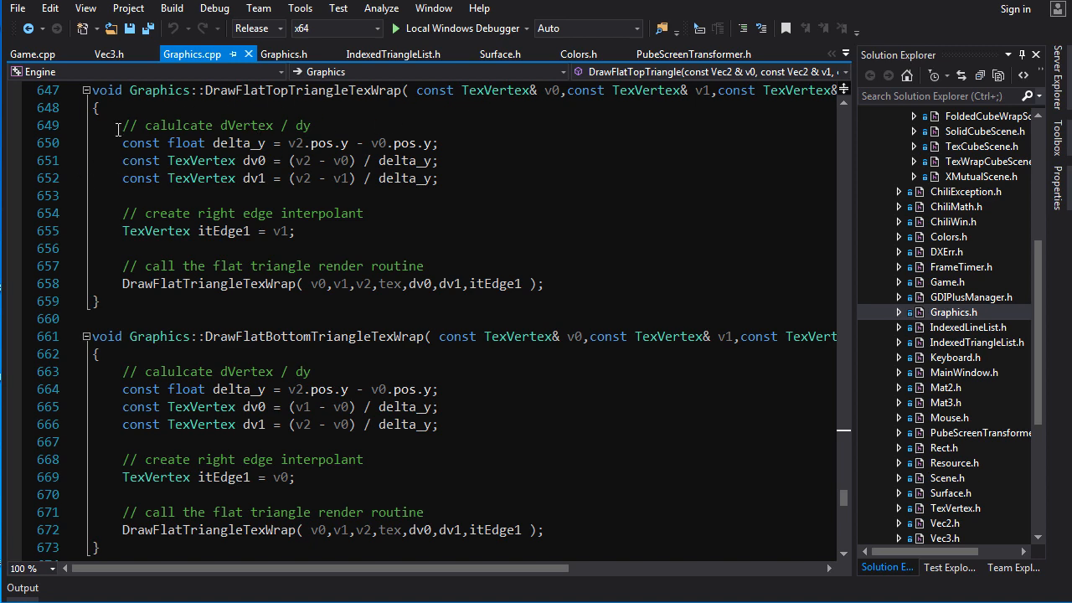
left_click_drag(118, 124, 235, 424)
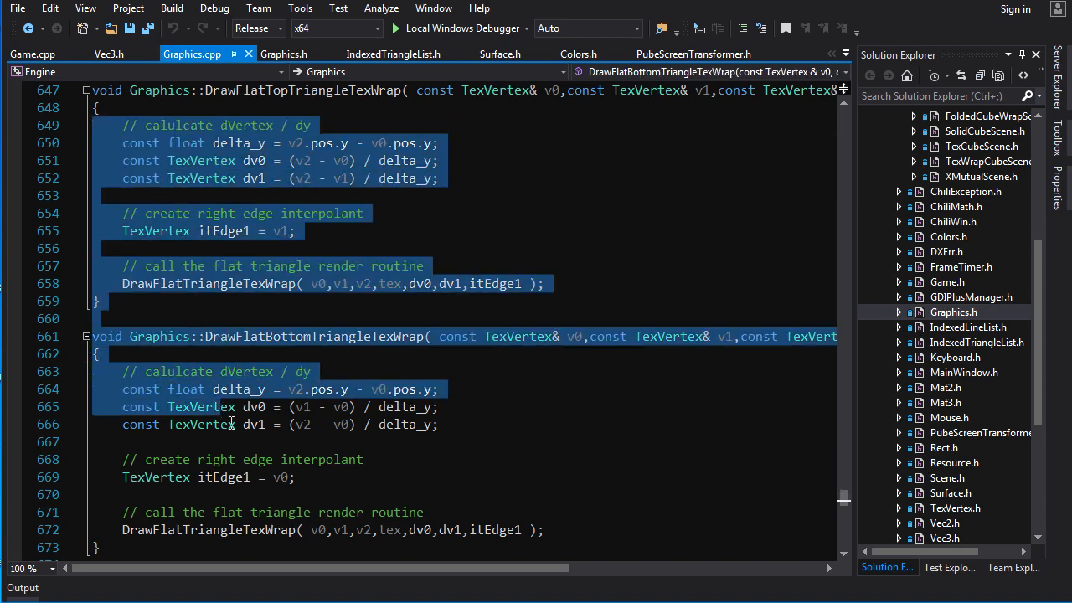
scroll("down", 3)
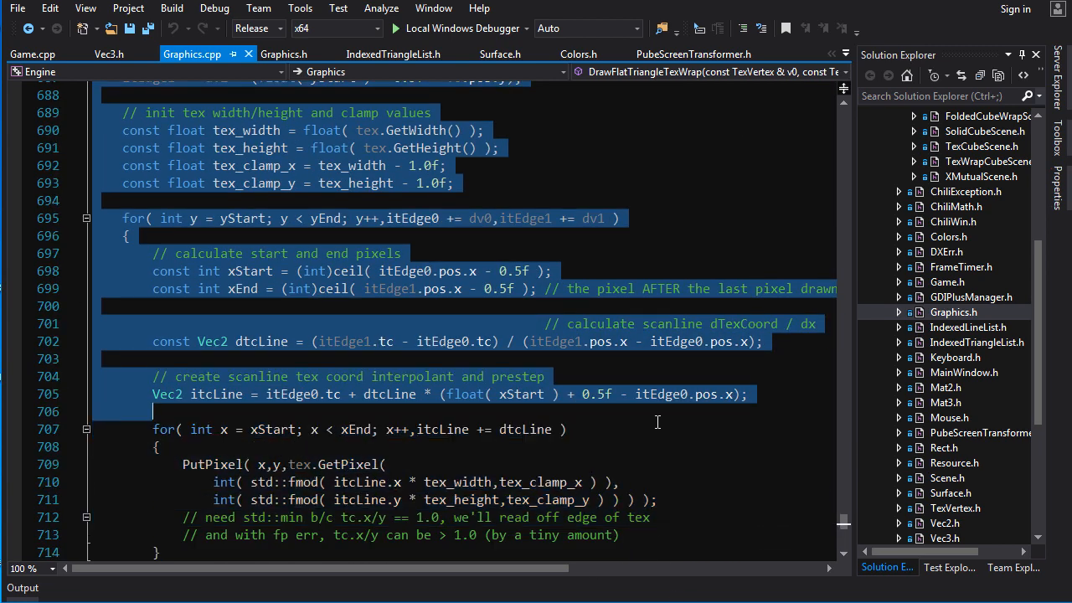
mouse_move(738, 407)
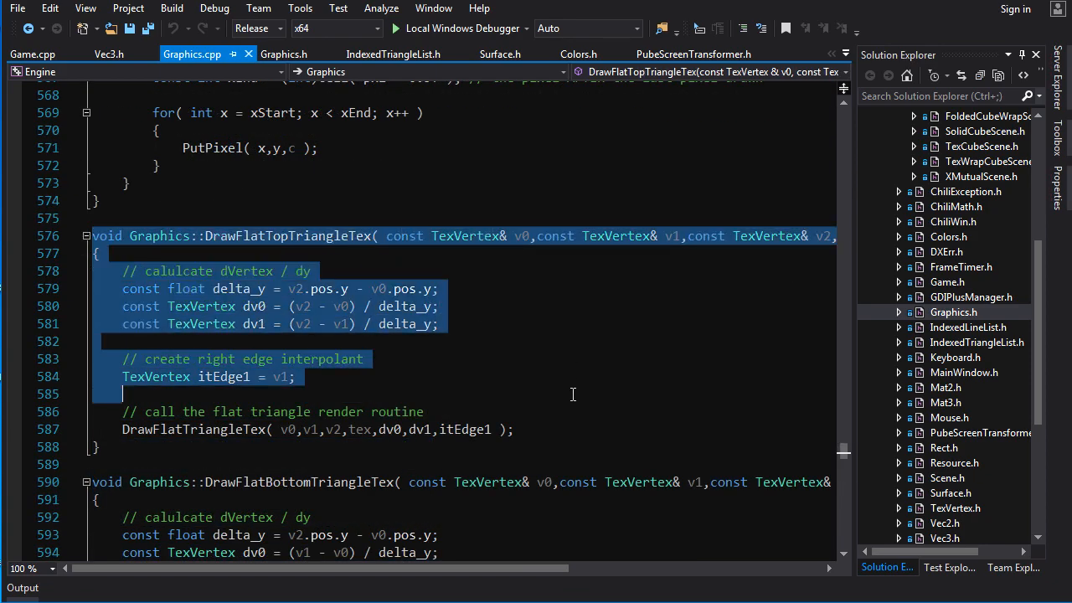
scroll("down", 3)
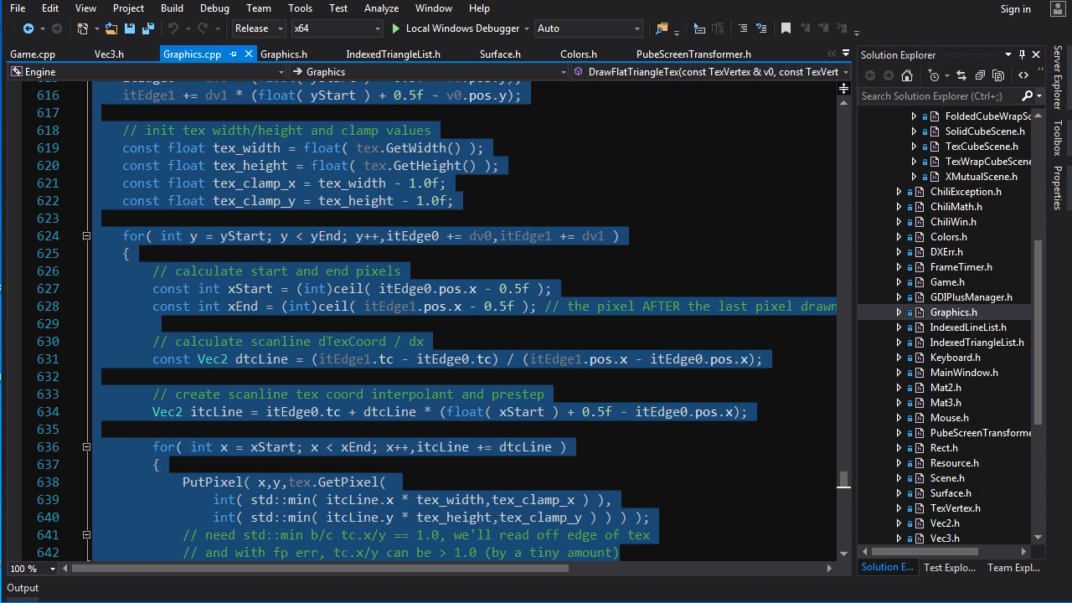
scroll("down", 3)
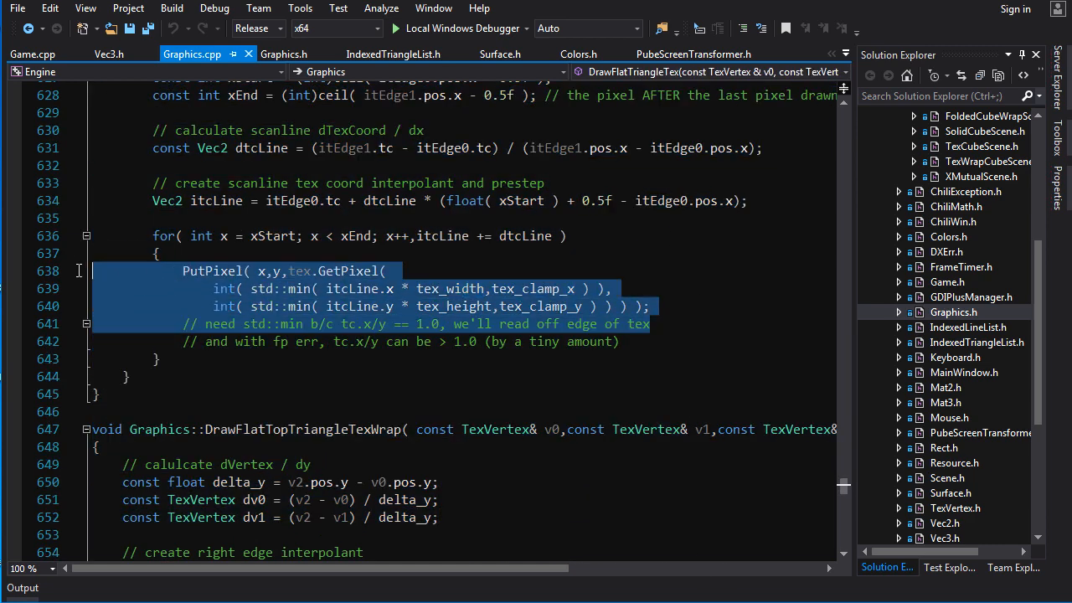
Read through DrawFlatTopTriangleTexWrap and the following TexWrap code in Graphics.cpp.
left_click(517, 292)
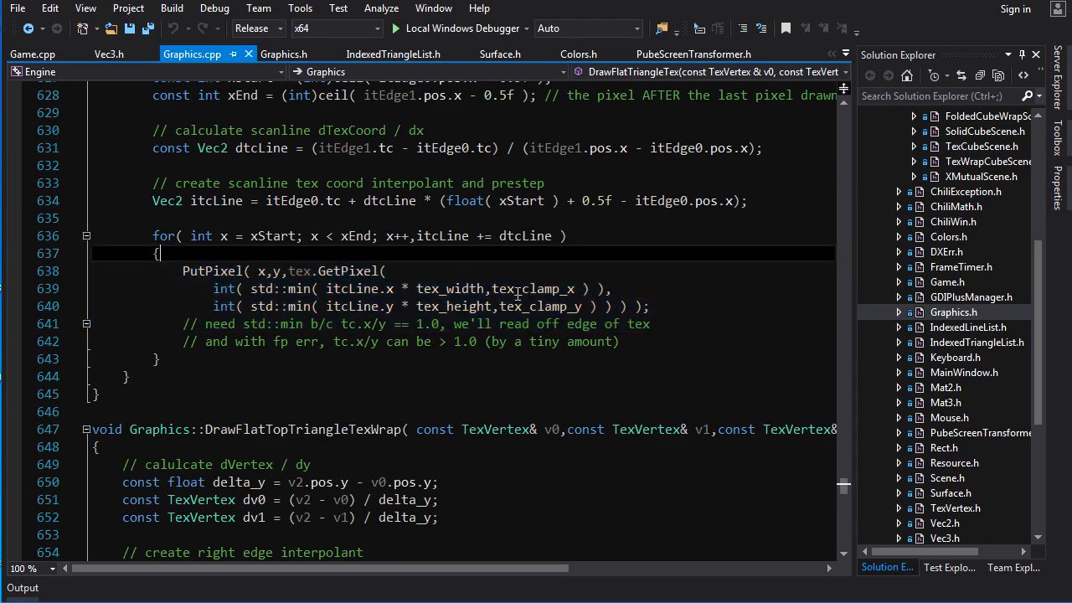
scroll("down", 3)
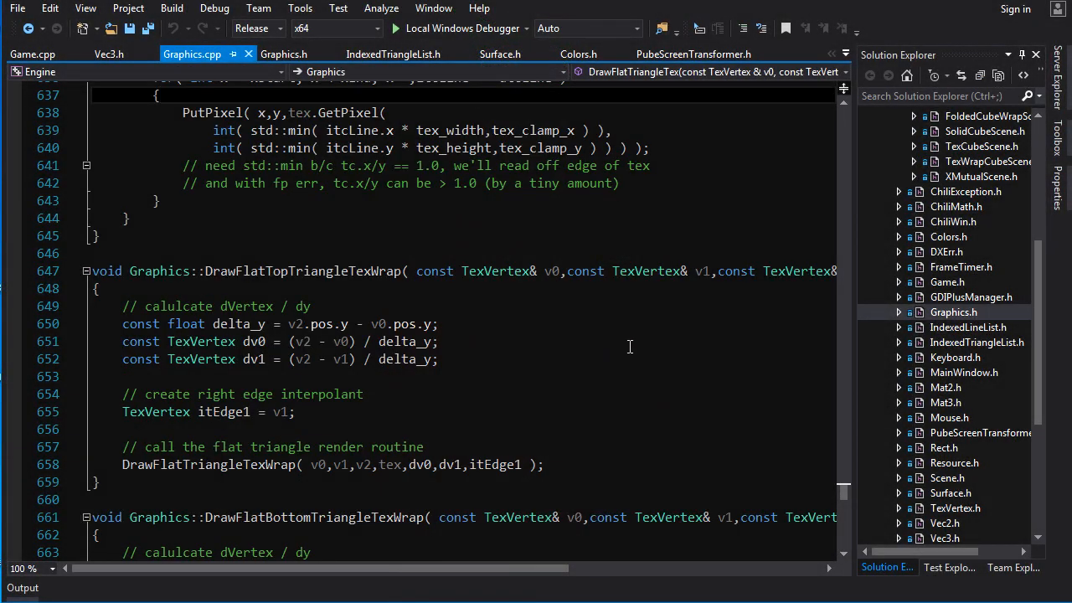
double_click(305, 271)
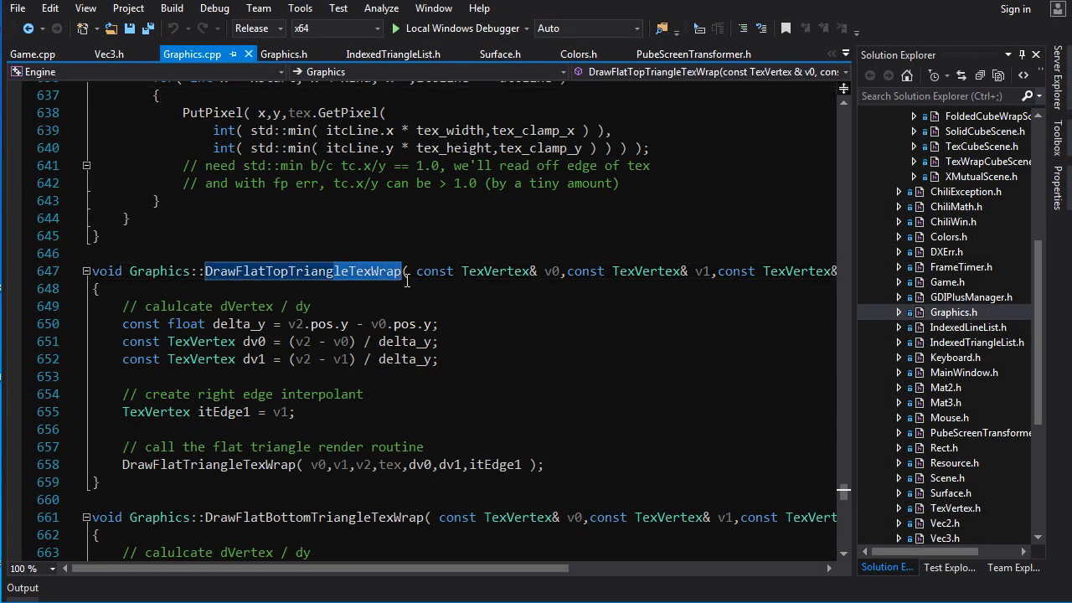
scroll("down", 3)
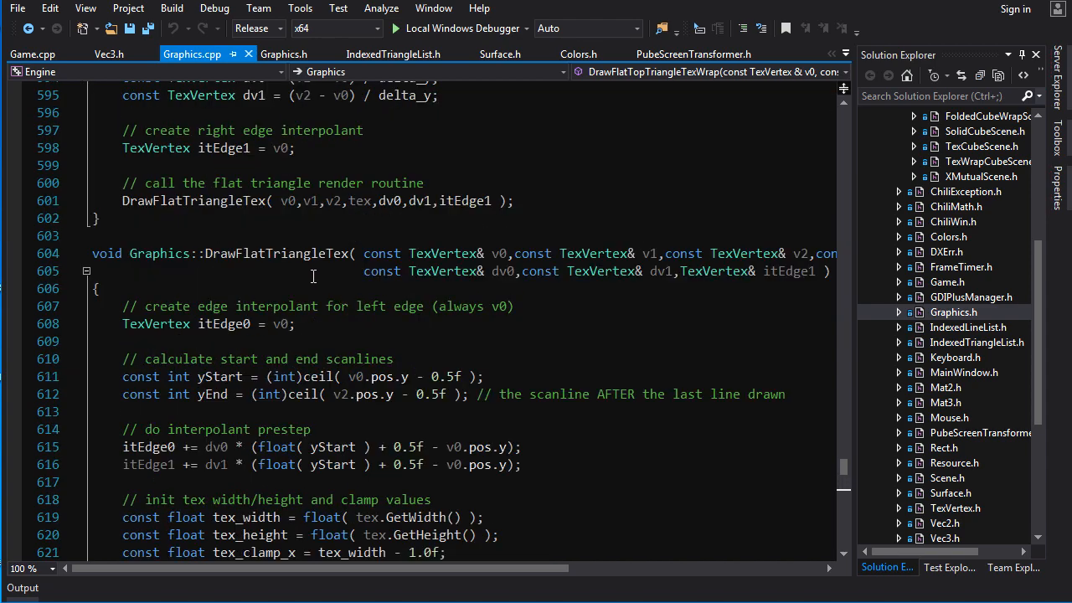
scroll("down", 3)
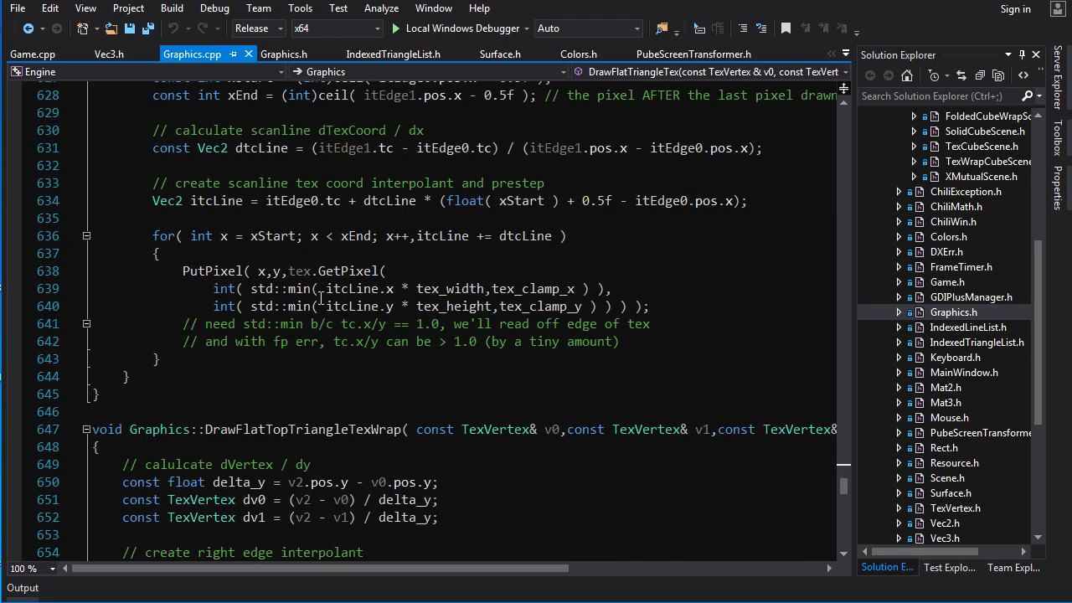
left_click_drag(183, 270, 157, 358)
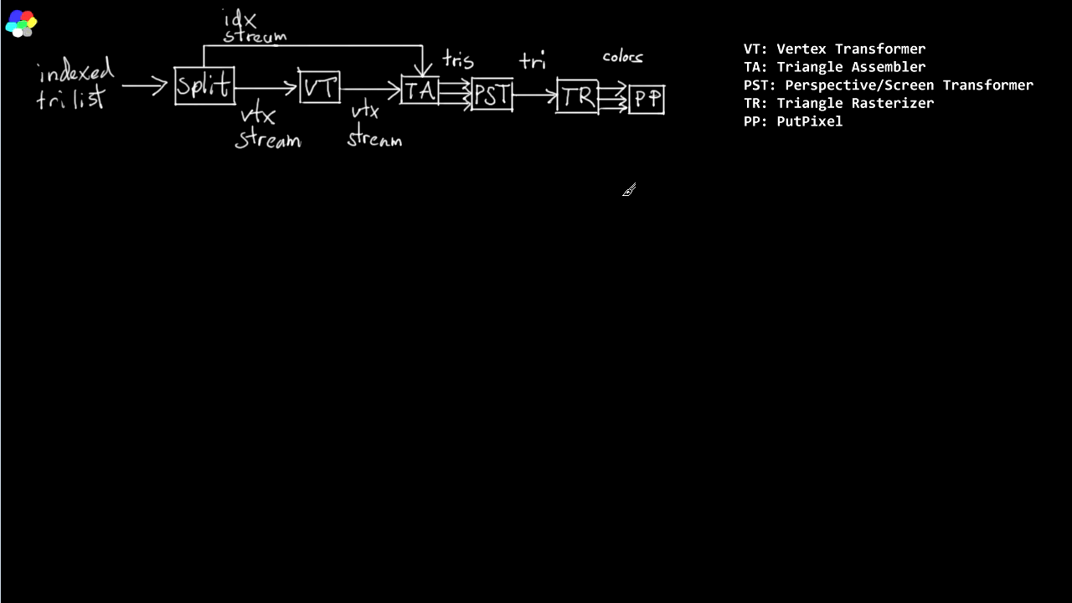
Sketch a stroke of the triangle pipeline diagram with the pen tool.
left_click_drag(289, 110, 344, 104)
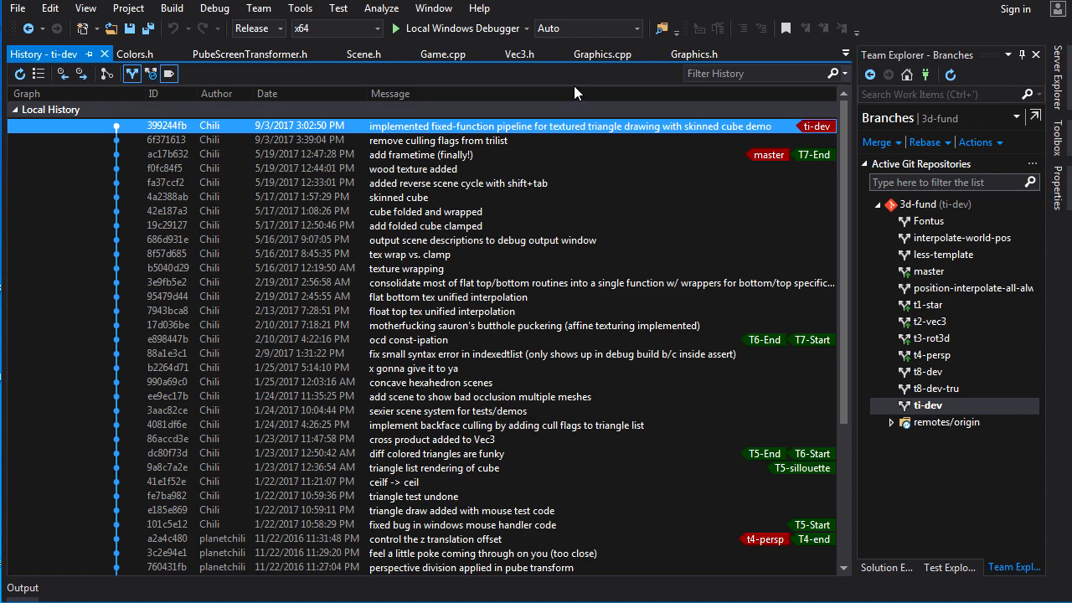
Select the fixed-function textured triangle pipeline commit and review its changed file list.
left_click(453, 141)
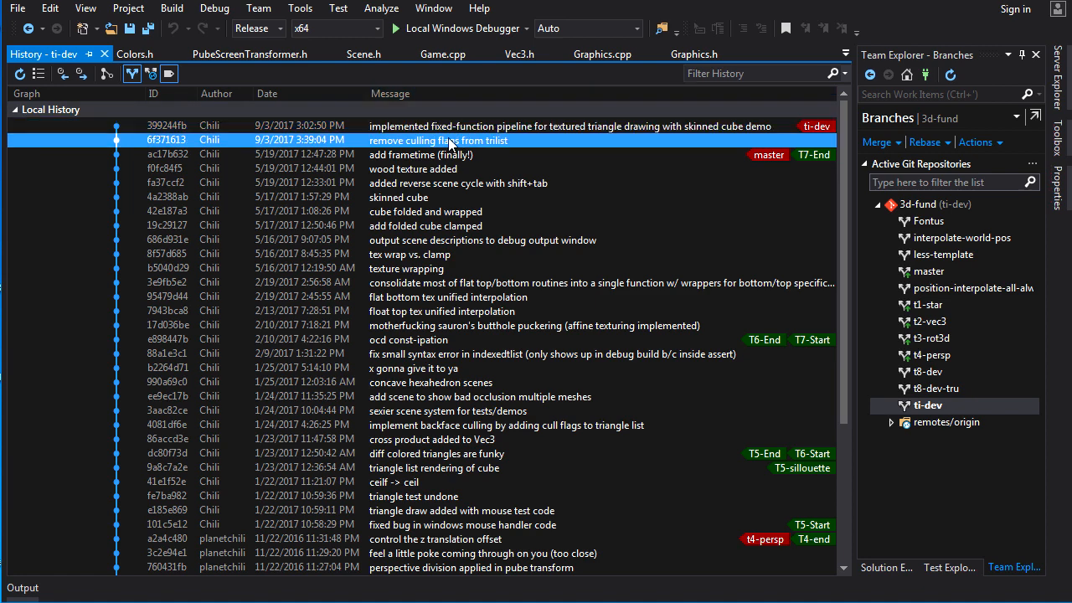
mouse_move(469, 154)
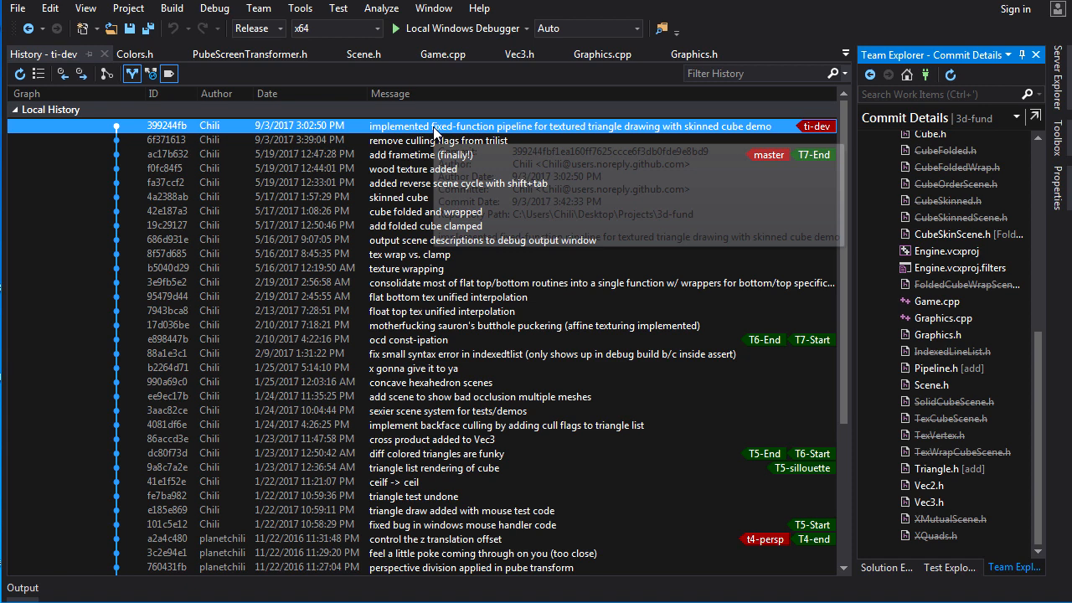
scroll("down", 3)
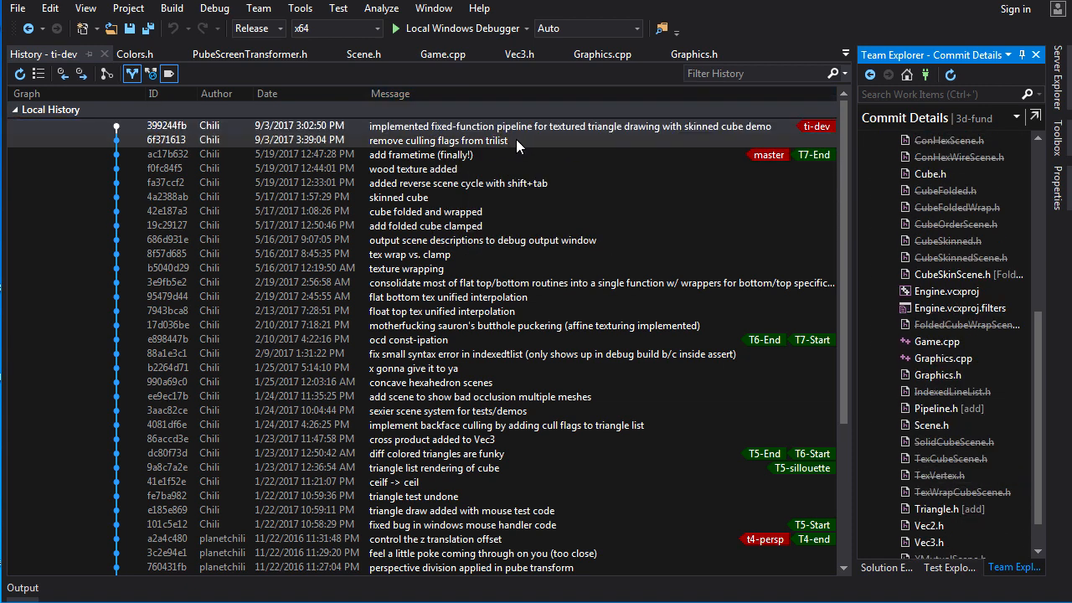
scroll("down", 3)
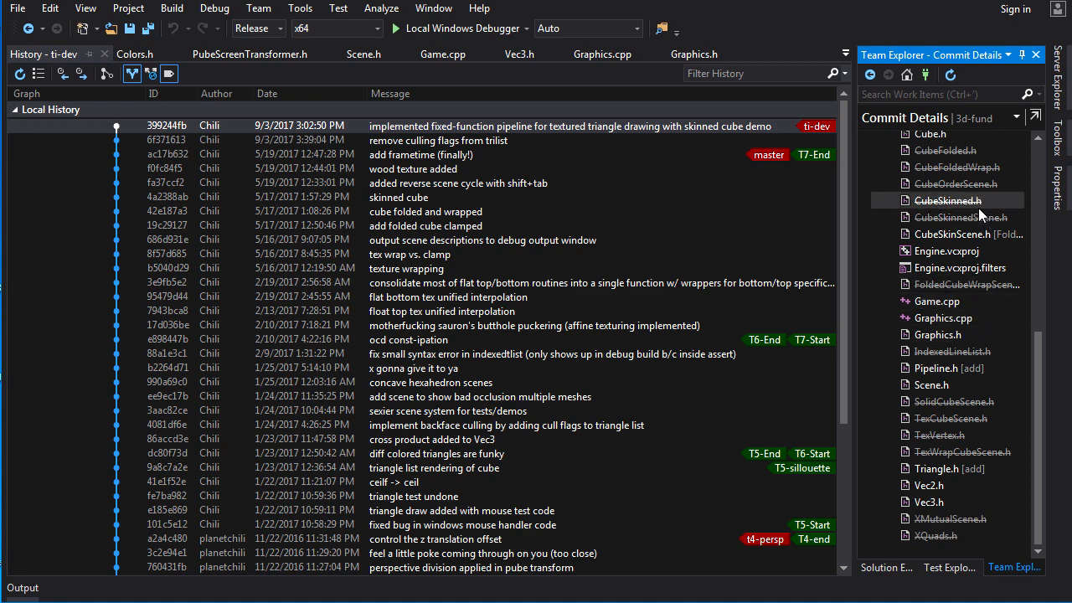
mouse_move(972, 233)
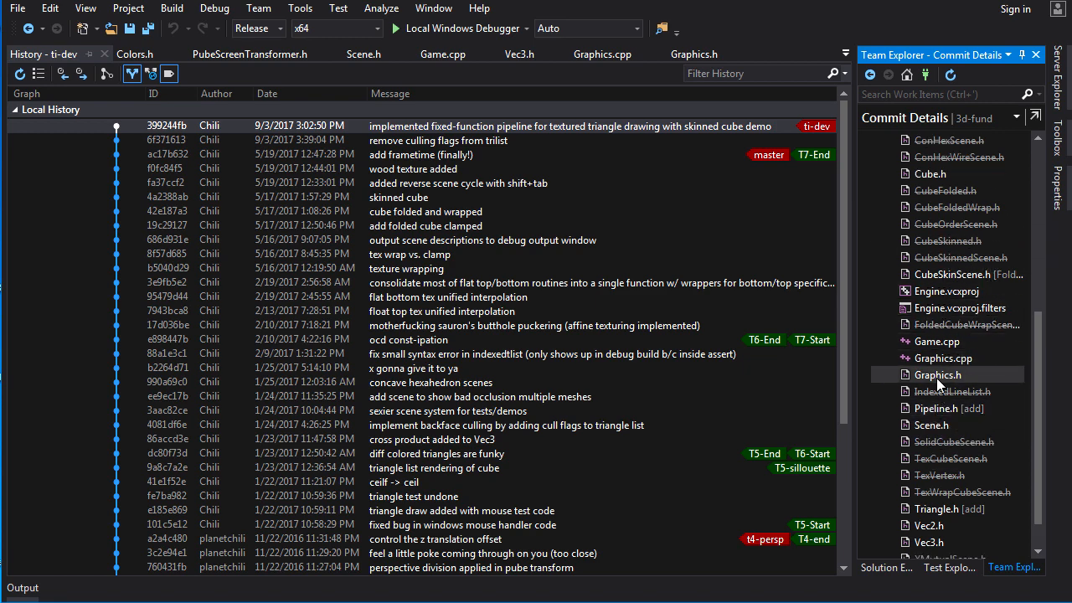
View the Graphics.h diff with the removed triangle drawing declarations, then select Pipeline.h.
double_click(938, 376)
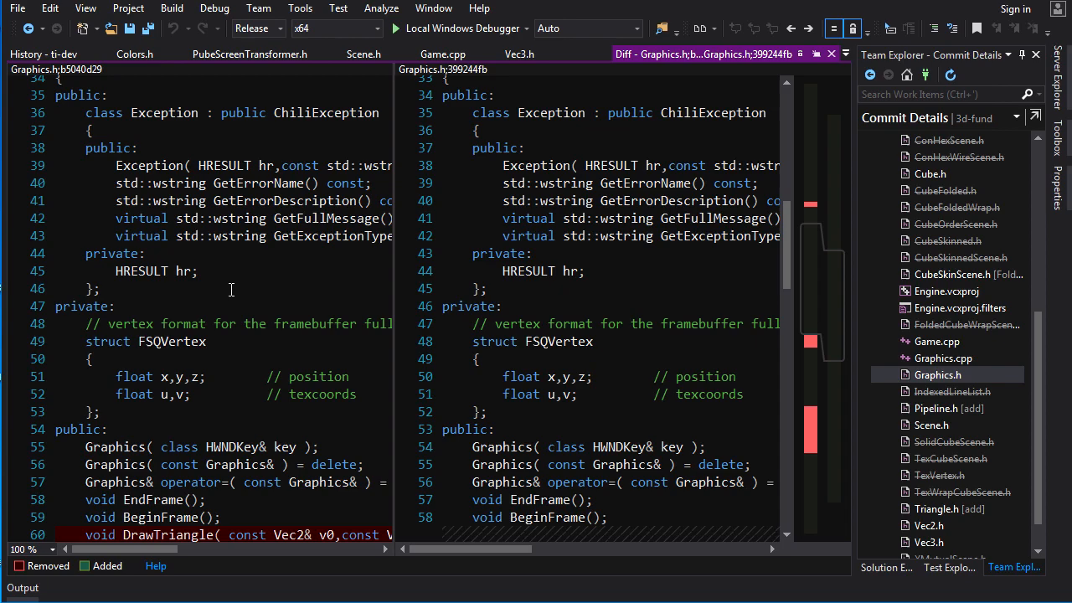
scroll("down", 3)
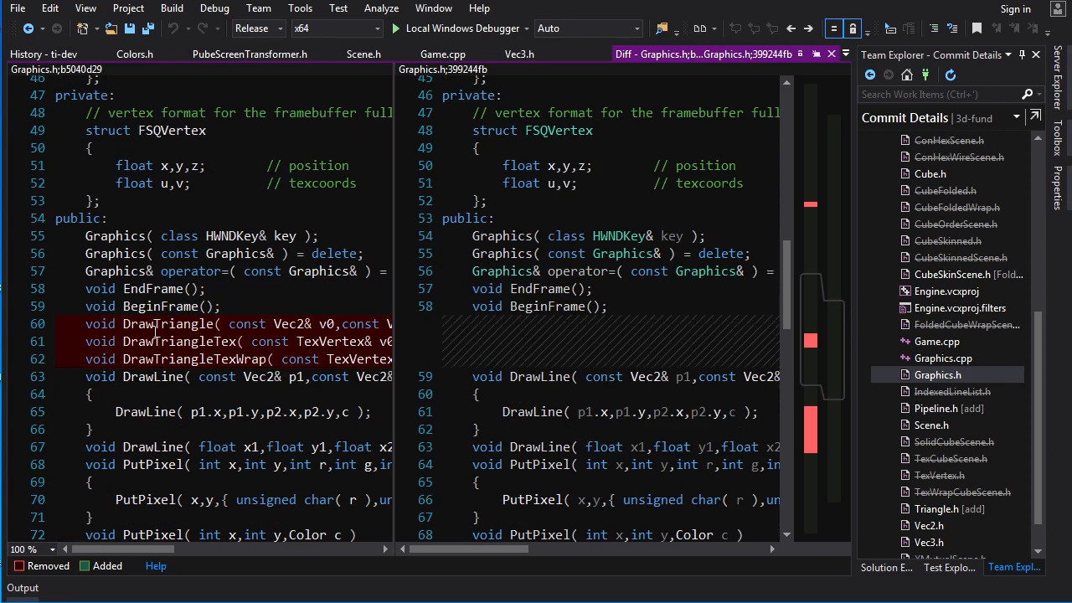
scroll("down", 3)
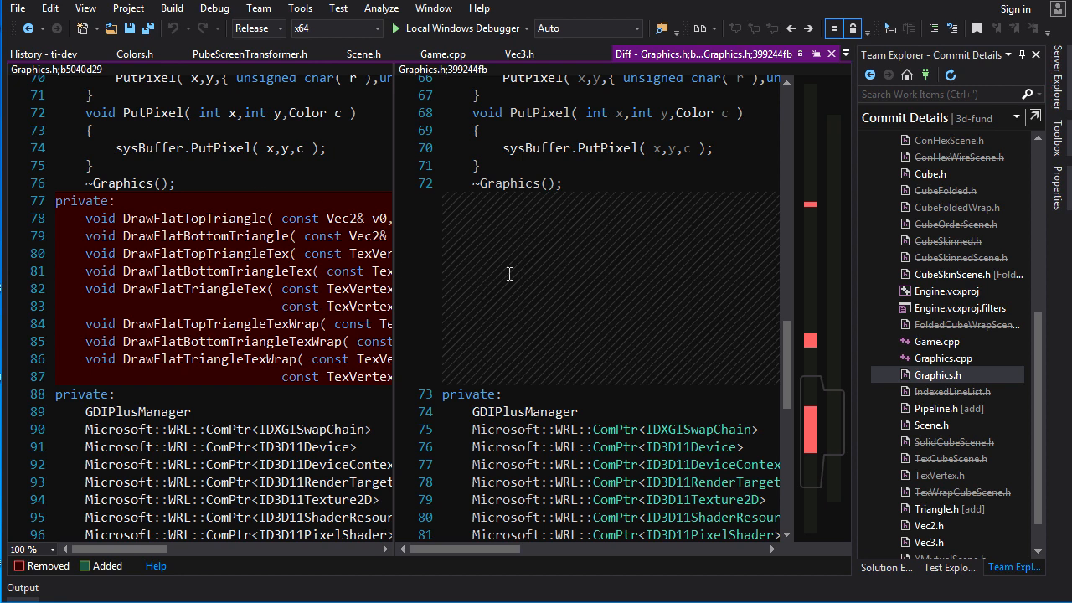
left_click(935, 409)
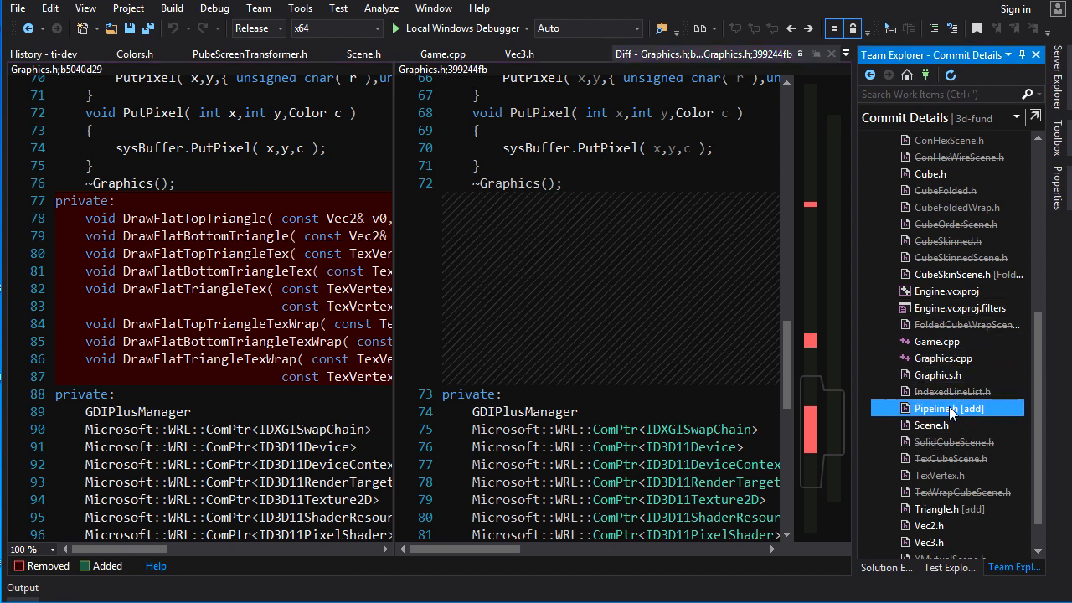
Open the added Pipeline.h and look over the Draw function and Vertex class.
double_click(937, 409)
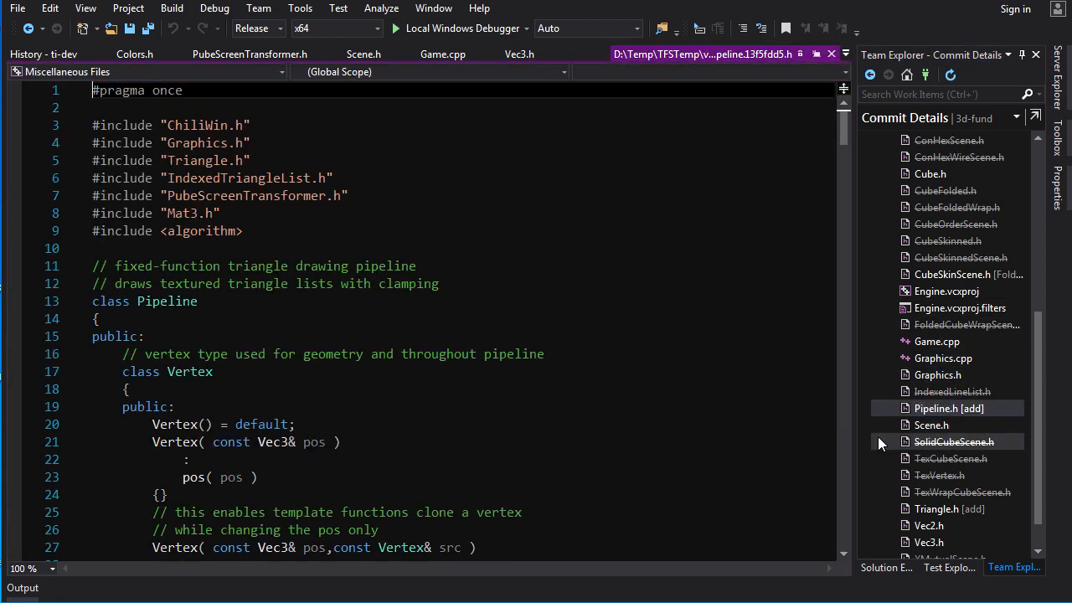
scroll("down", 3)
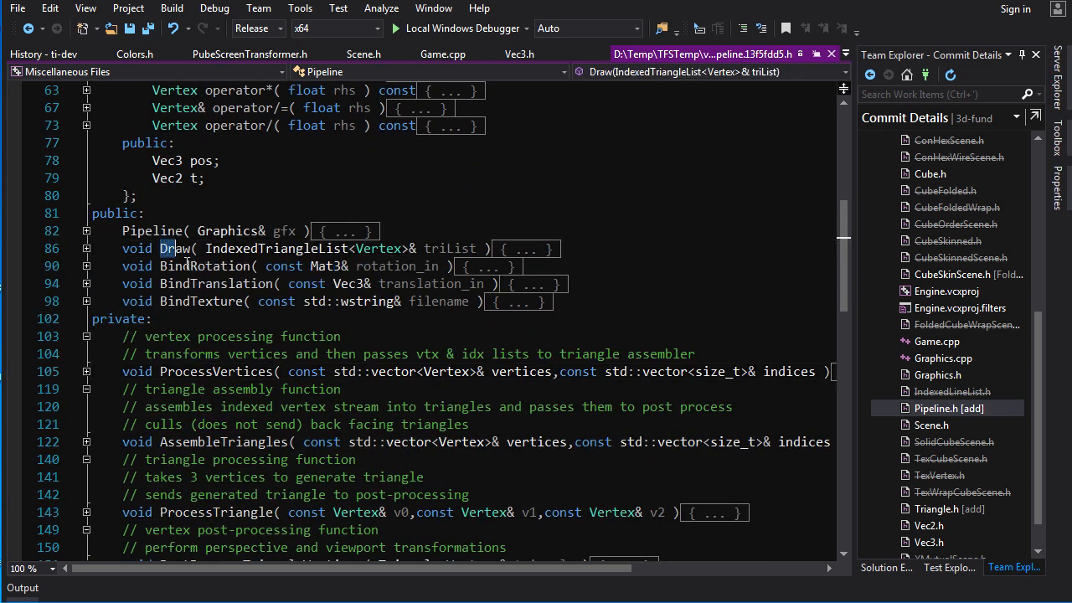
double_click(174, 248)
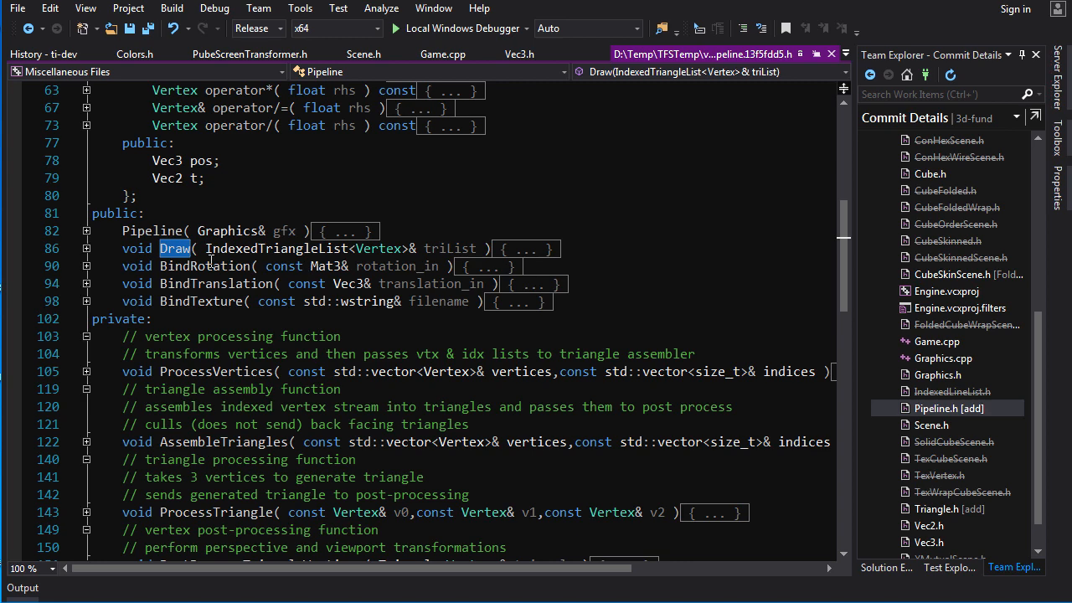
mouse_move(392, 248)
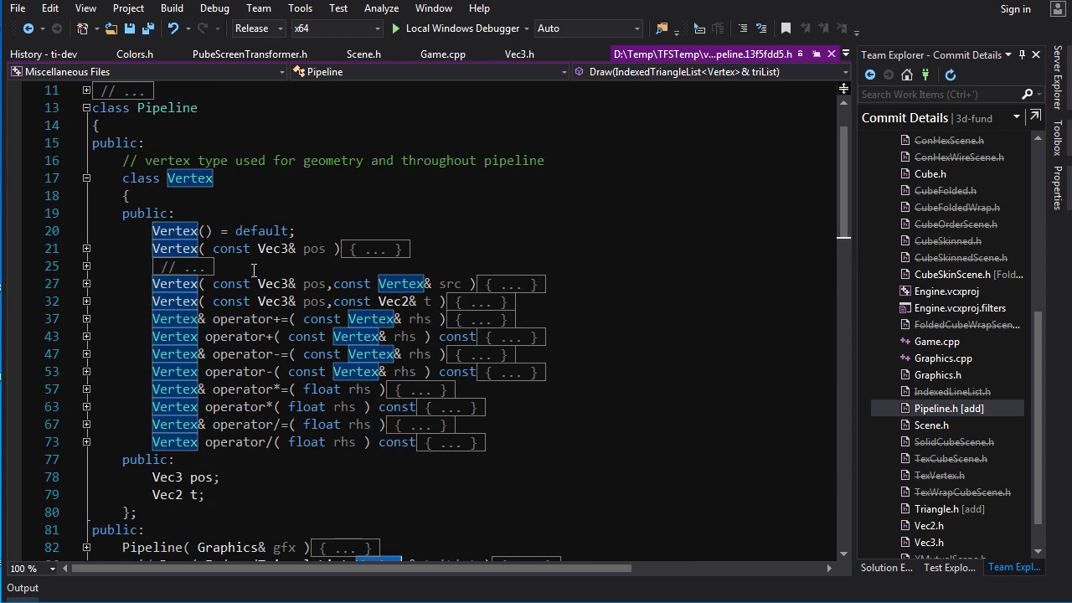
mouse_move(372, 221)
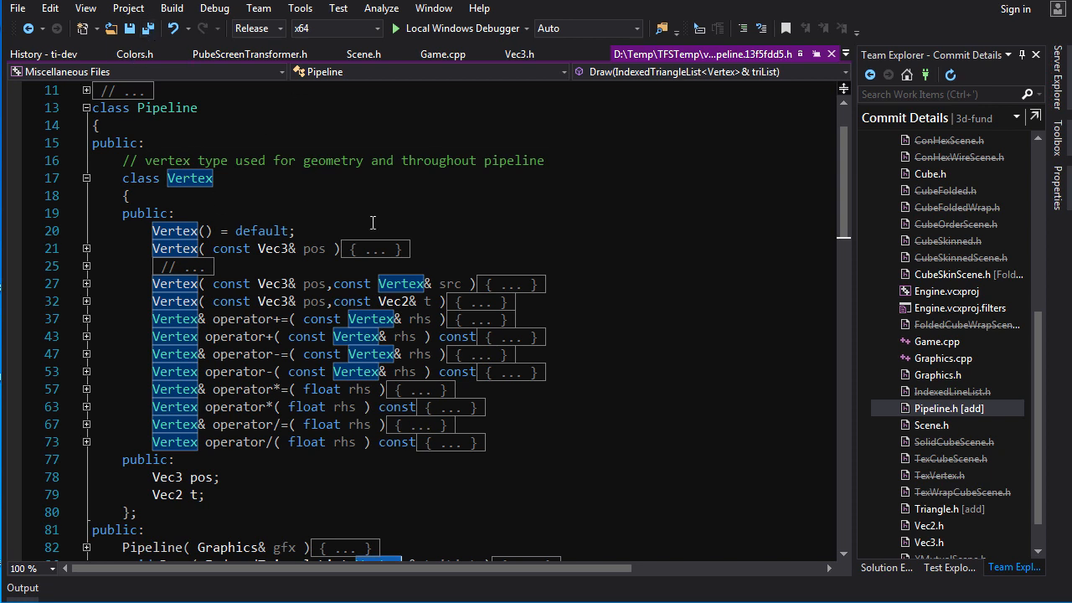
mouse_move(390, 168)
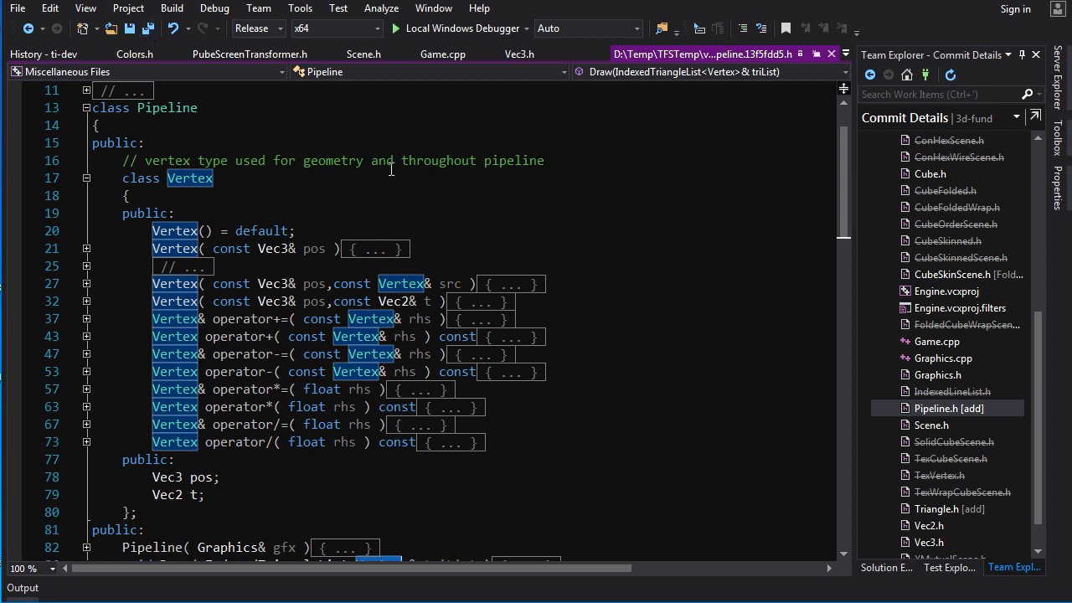
double_click(238, 335)
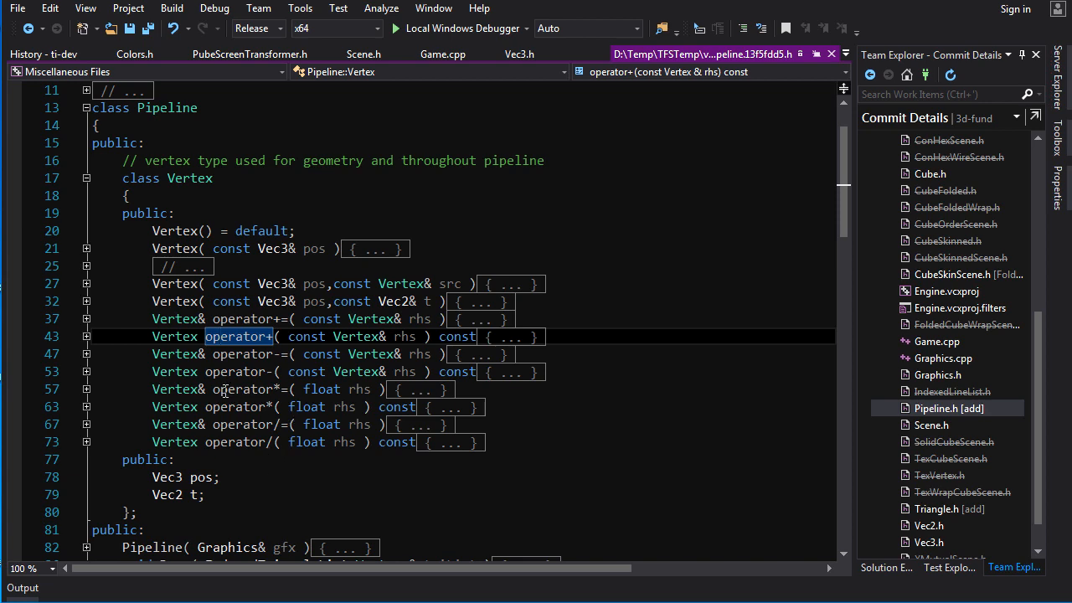
scroll("down", 3)
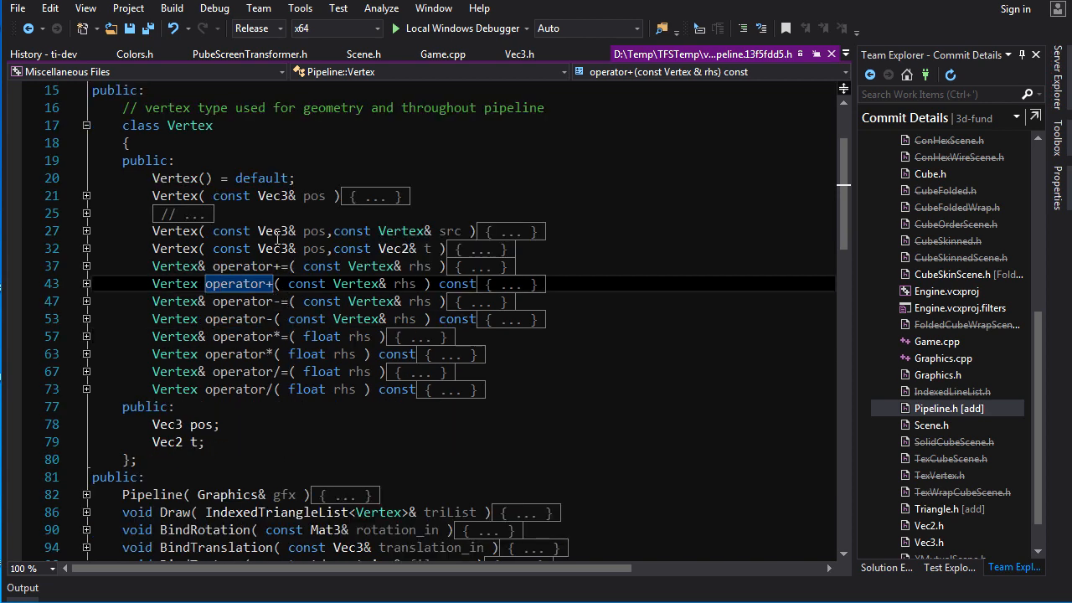
mouse_move(194, 442)
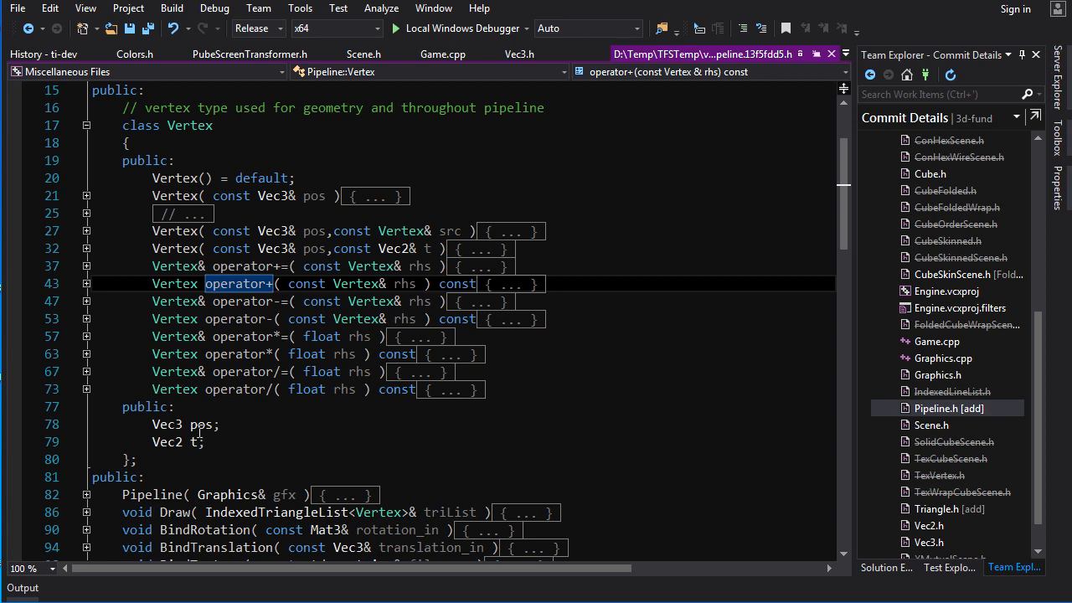
scroll("down", 3)
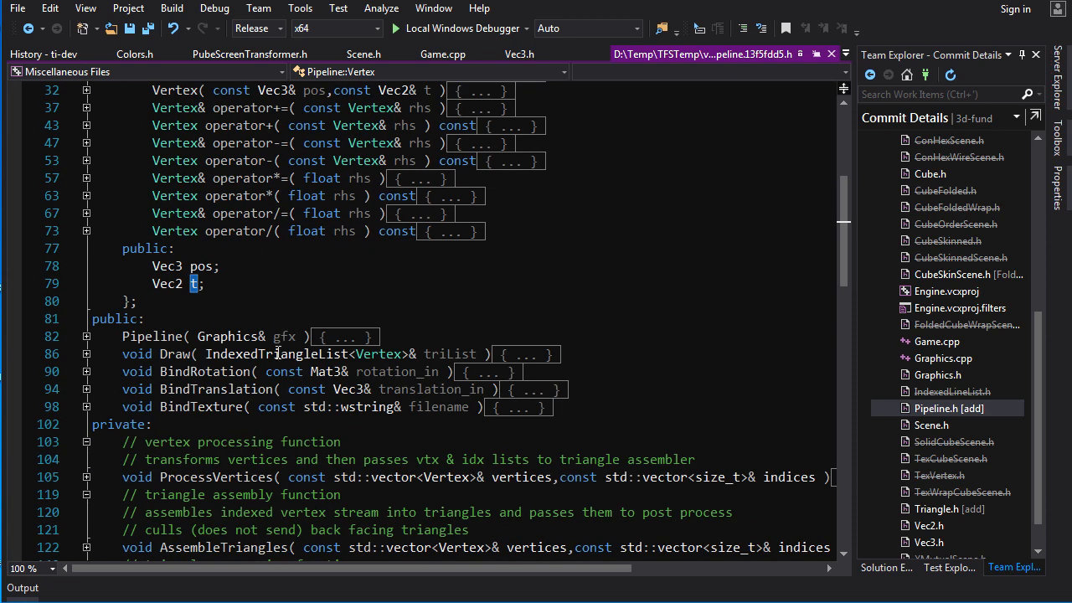
scroll("down", 3)
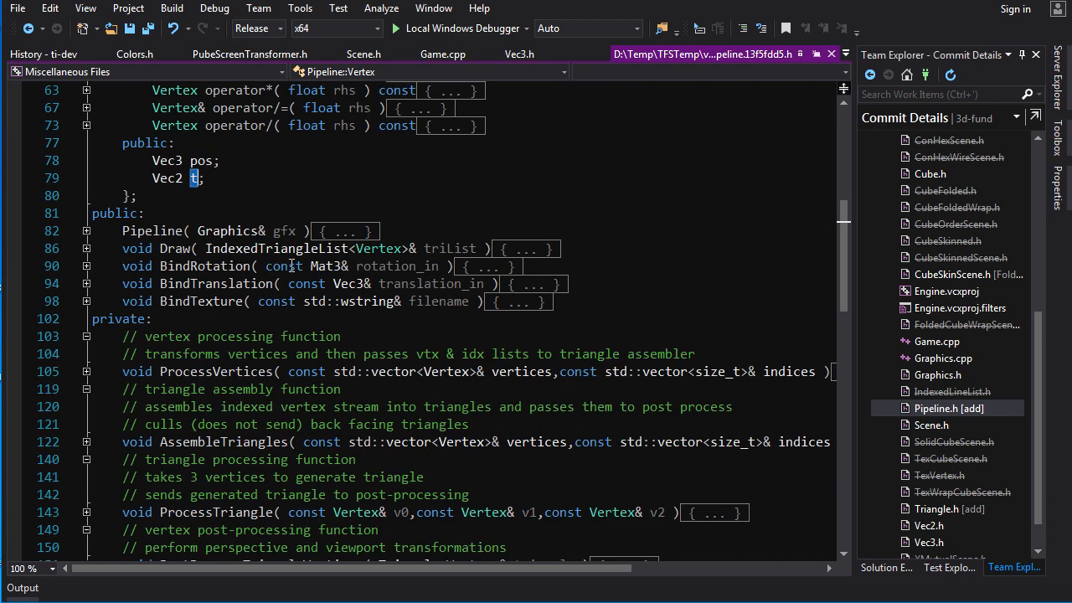
Expand the Draw function body and select its ProcessVertices call.
left_click(84, 248)
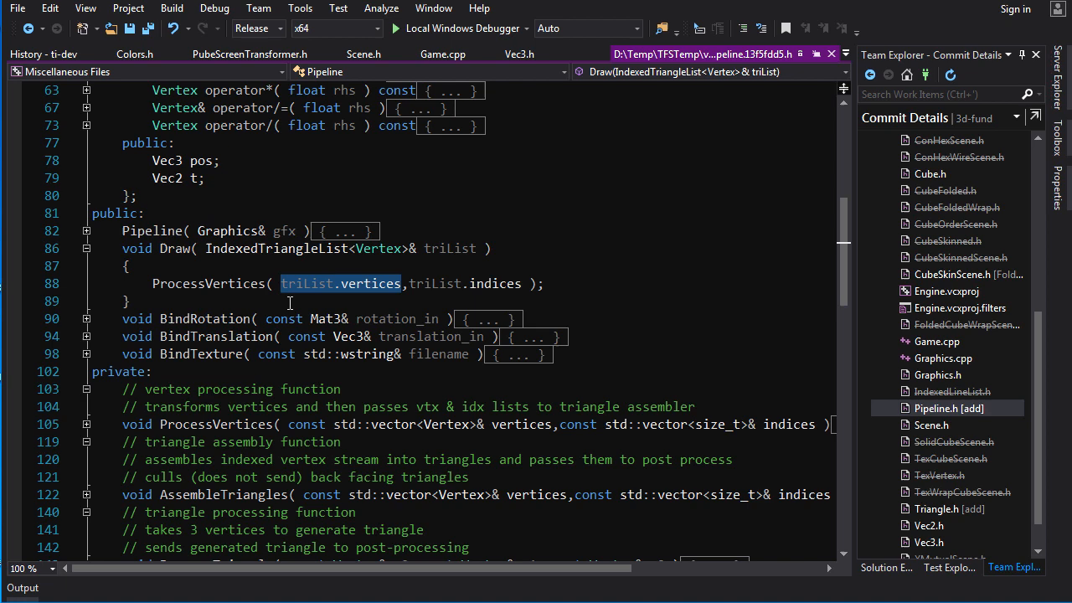
double_click(496, 283)
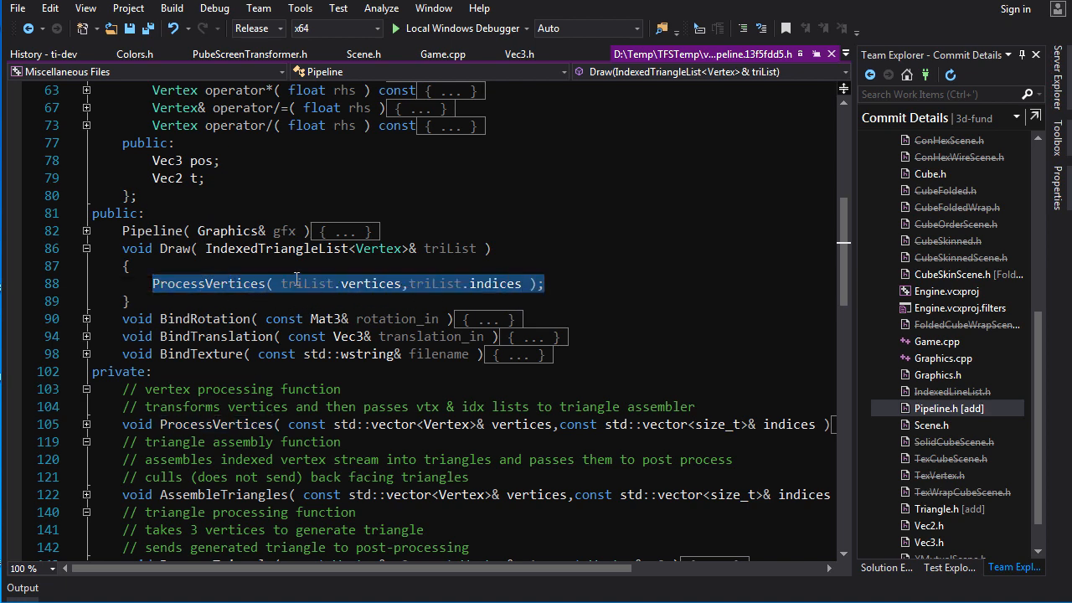
mouse_move(461, 298)
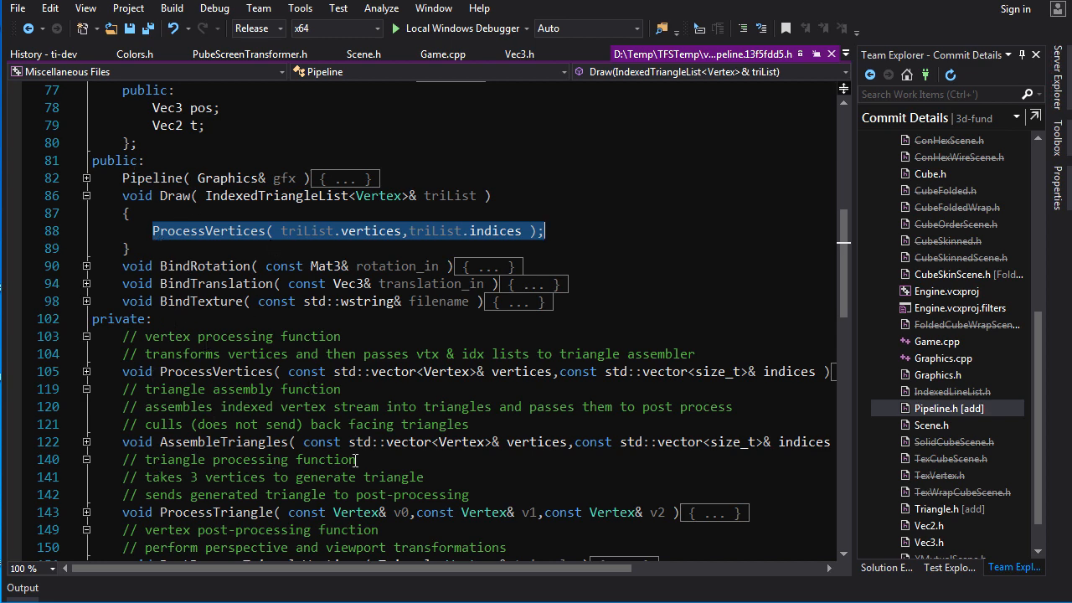
scroll("down", 3)
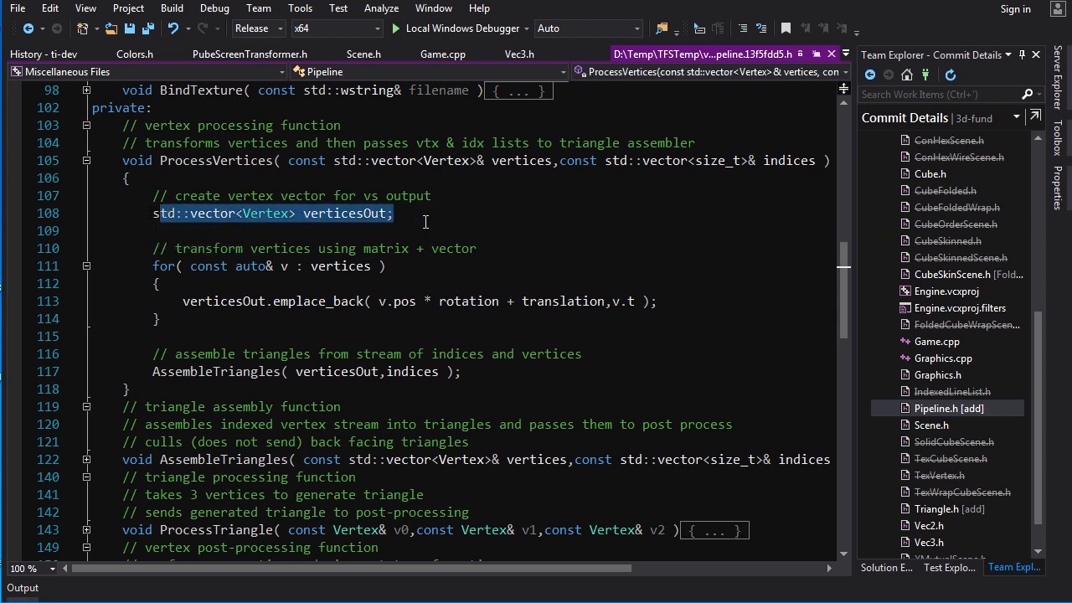
left_click(346, 219)
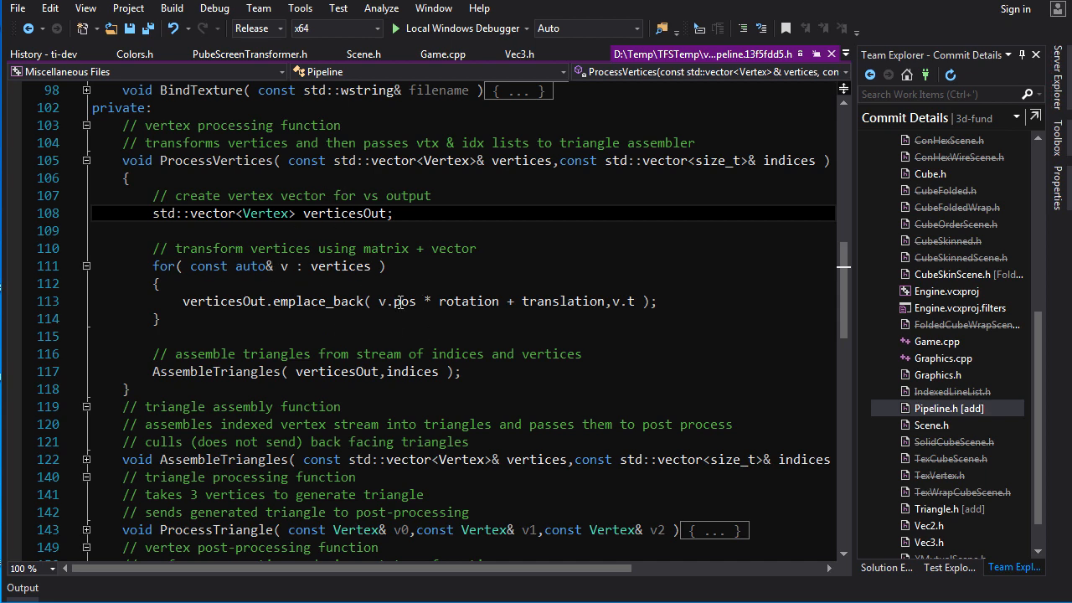
double_click(469, 302)
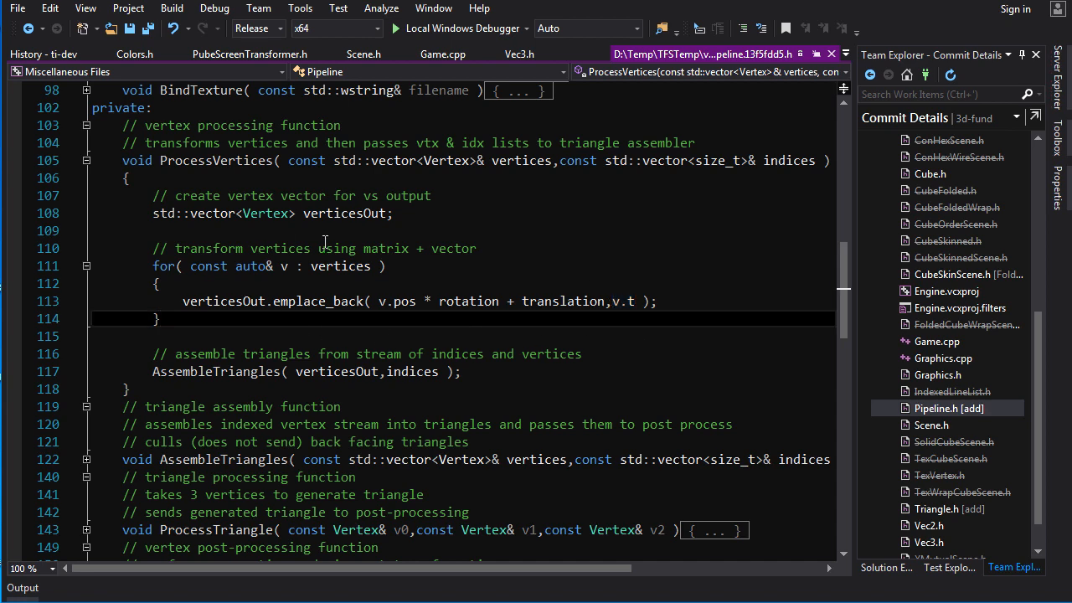
double_click(344, 213)
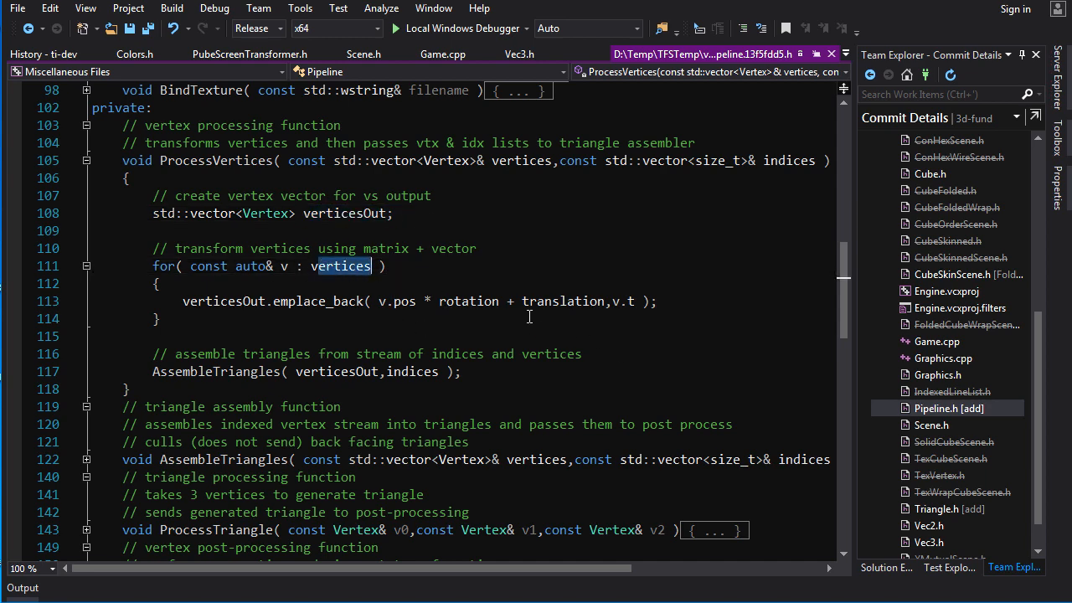
mouse_move(221, 305)
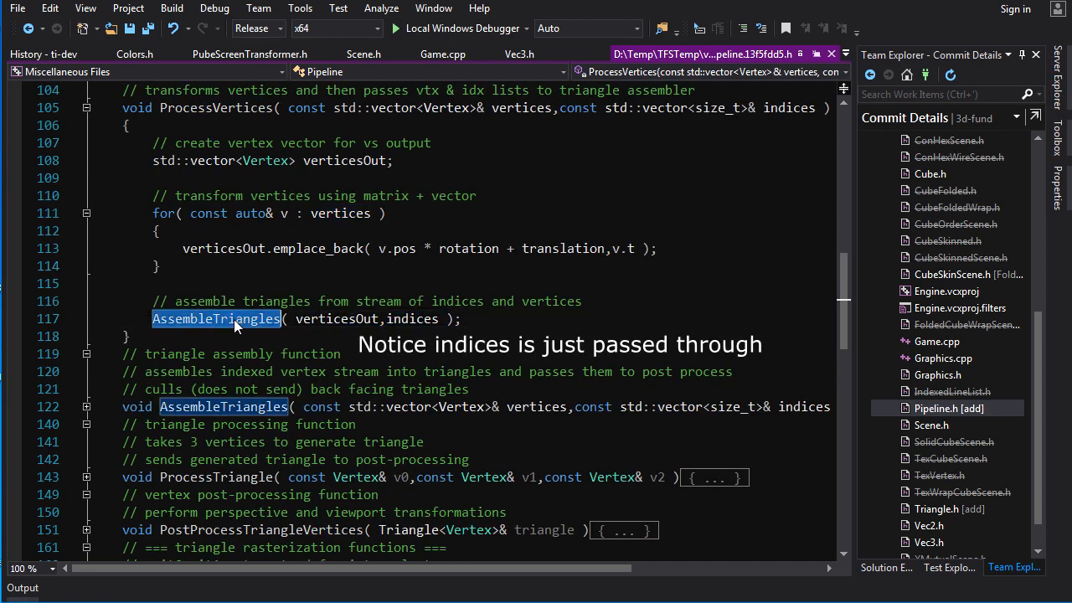
scroll("down", 3)
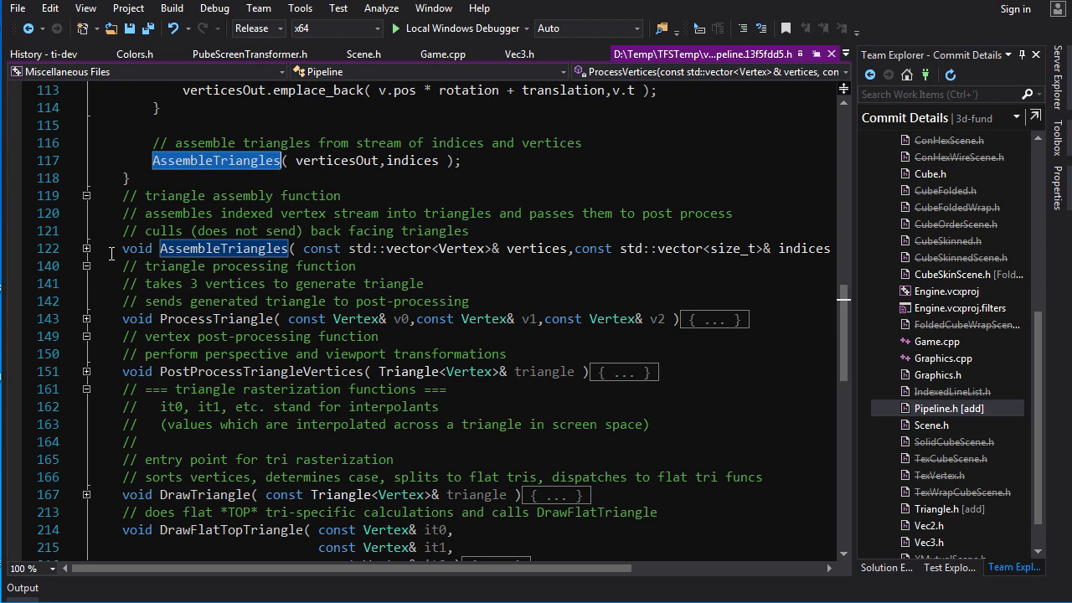
Expand AssembleTriangles, highlighting the backface culling condition and the ProcessTriangle call.
left_click(87, 248)
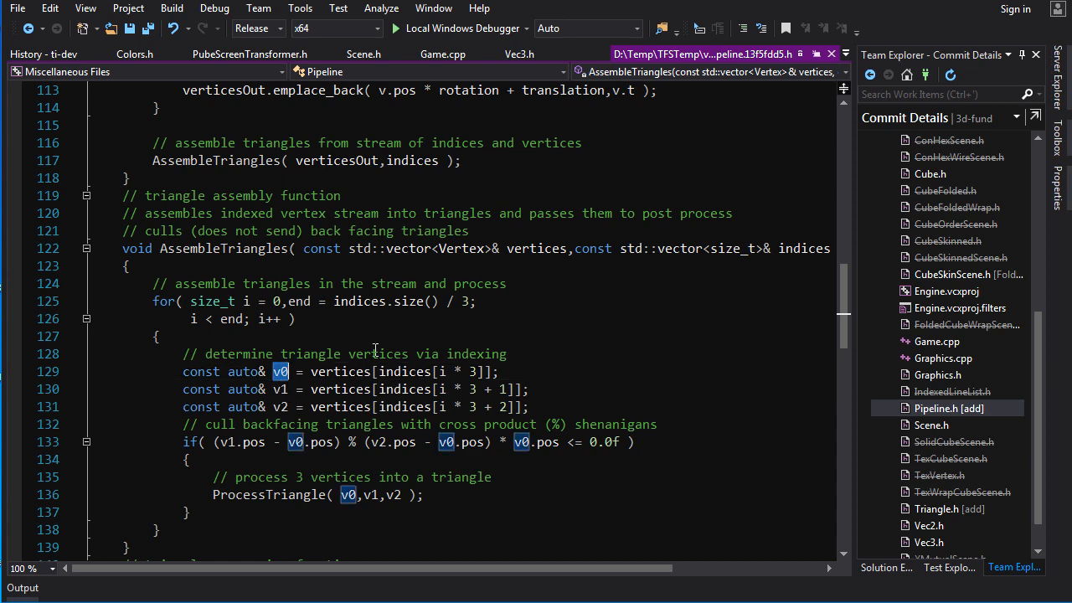
scroll("down", 3)
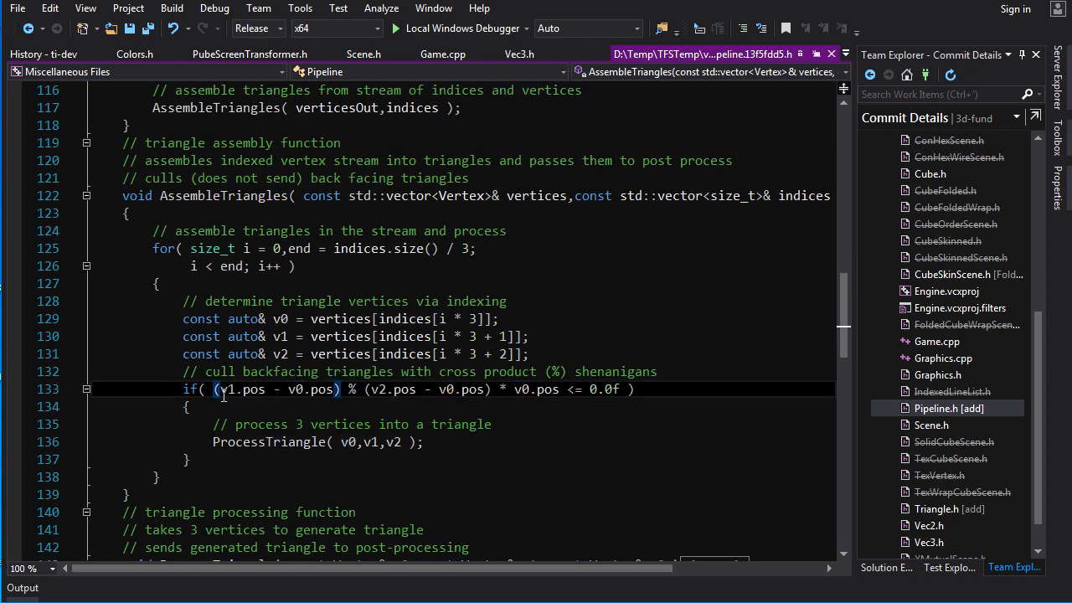
left_click_drag(215, 388, 620, 388)
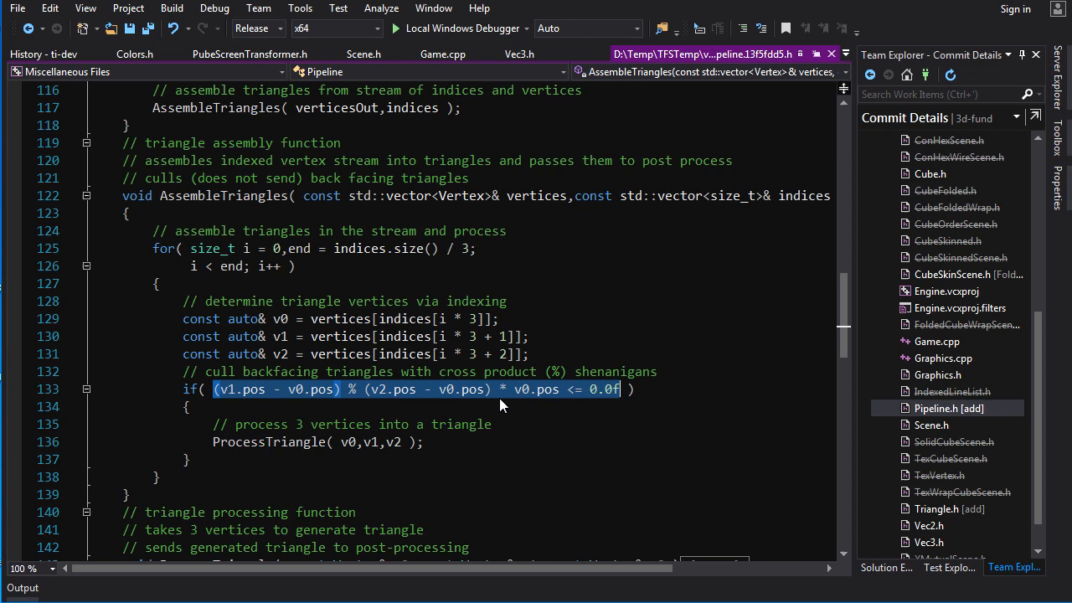
scroll("down", 3)
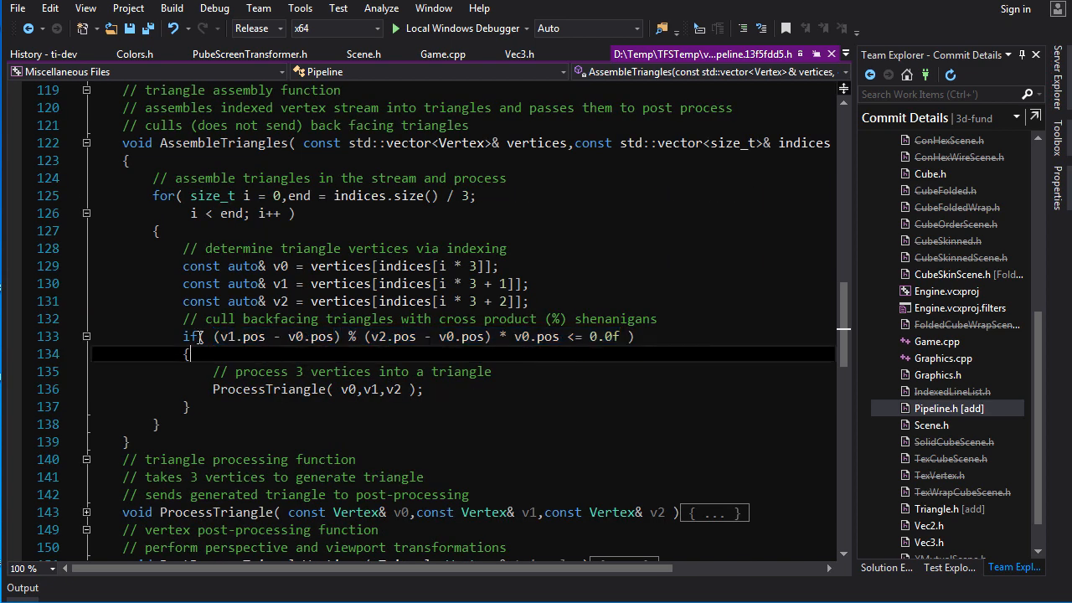
mouse_move(348, 372)
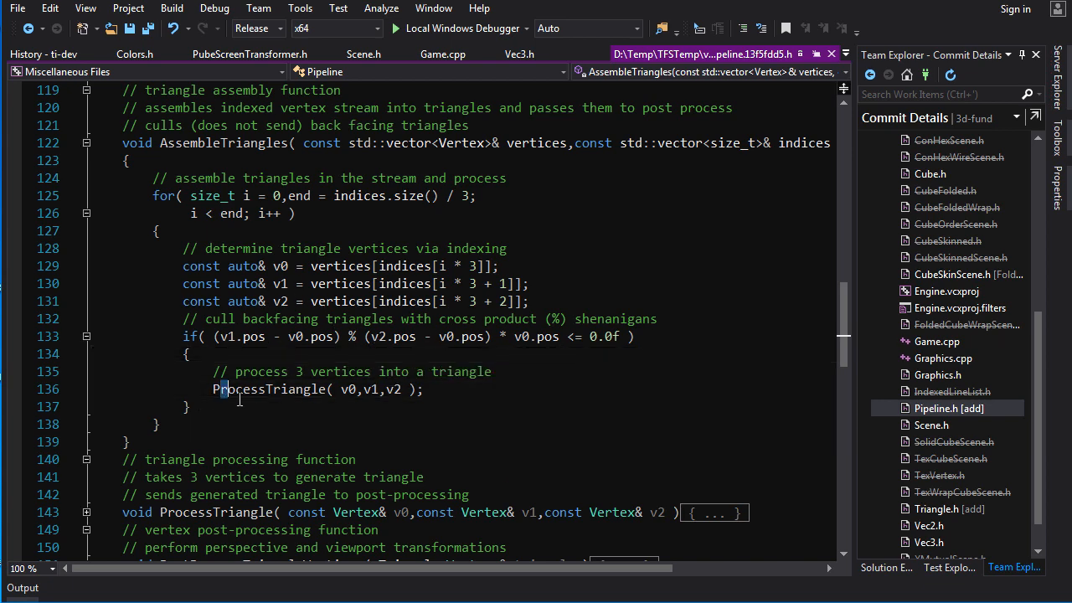
double_click(280, 264)
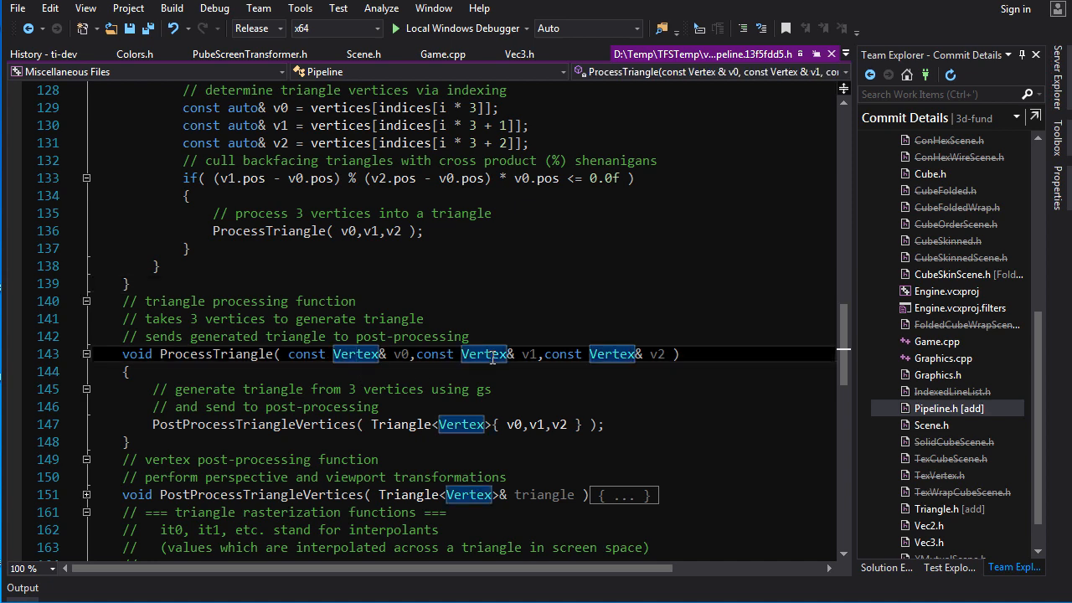
mouse_move(417, 442)
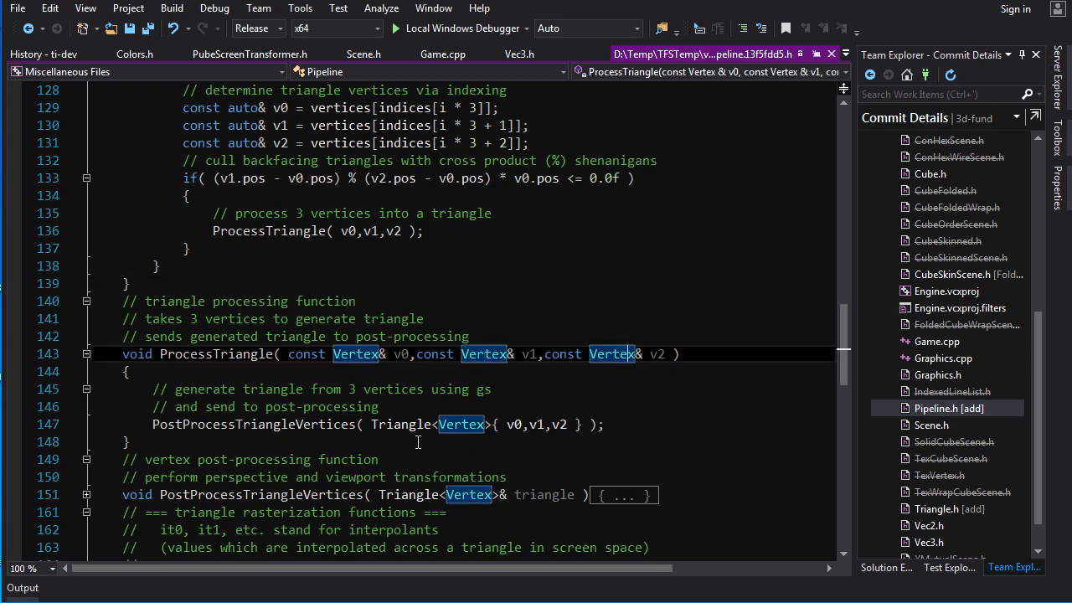
mouse_move(461, 426)
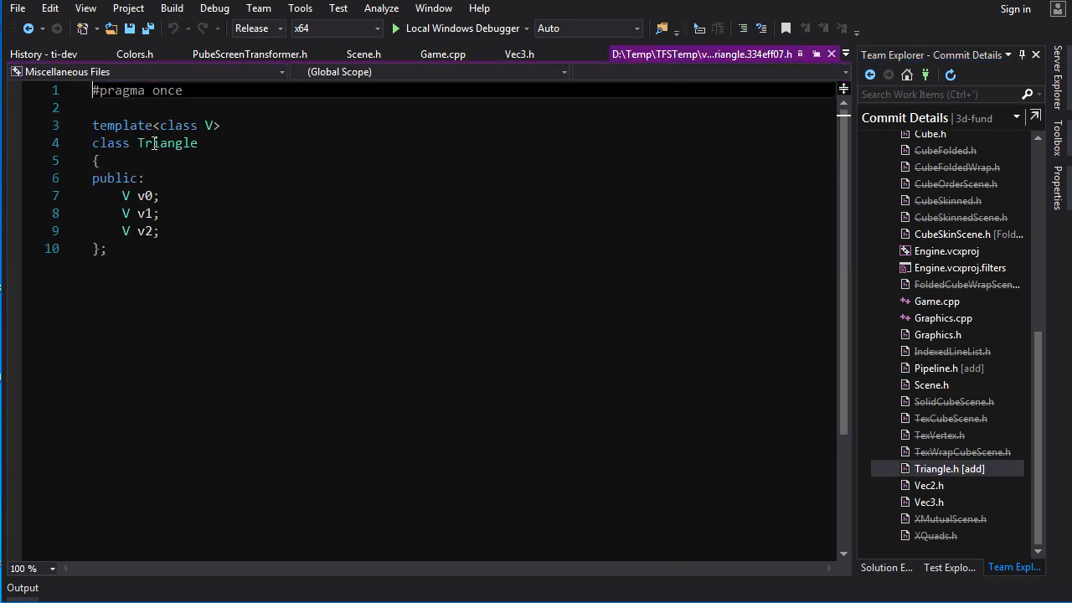
Select the Triangle class name in Triangle.h, then return to Pipeline.h.
double_click(168, 143)
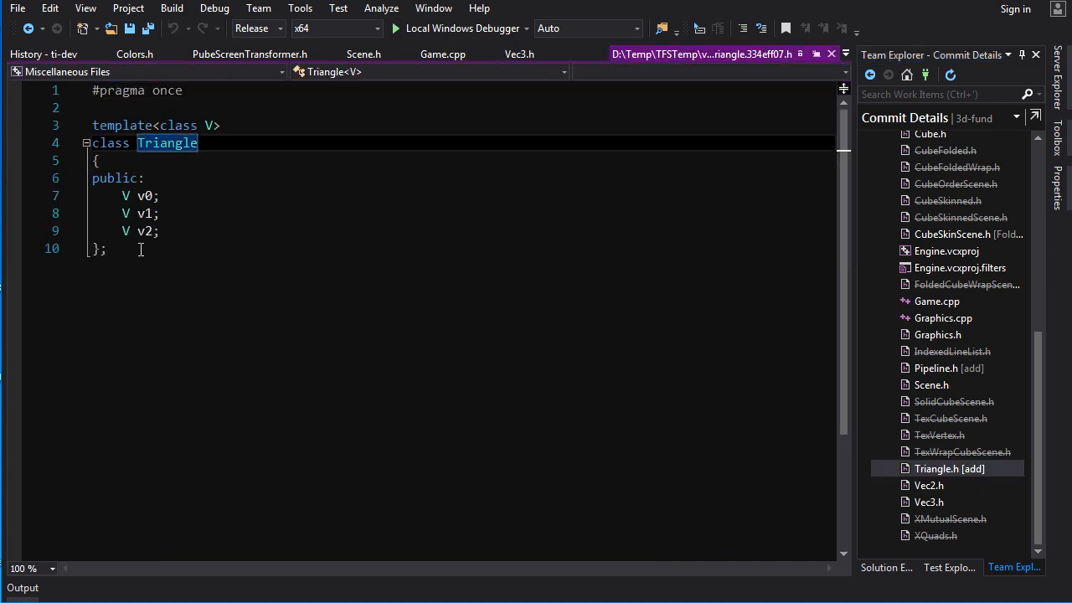
left_click(935, 368)
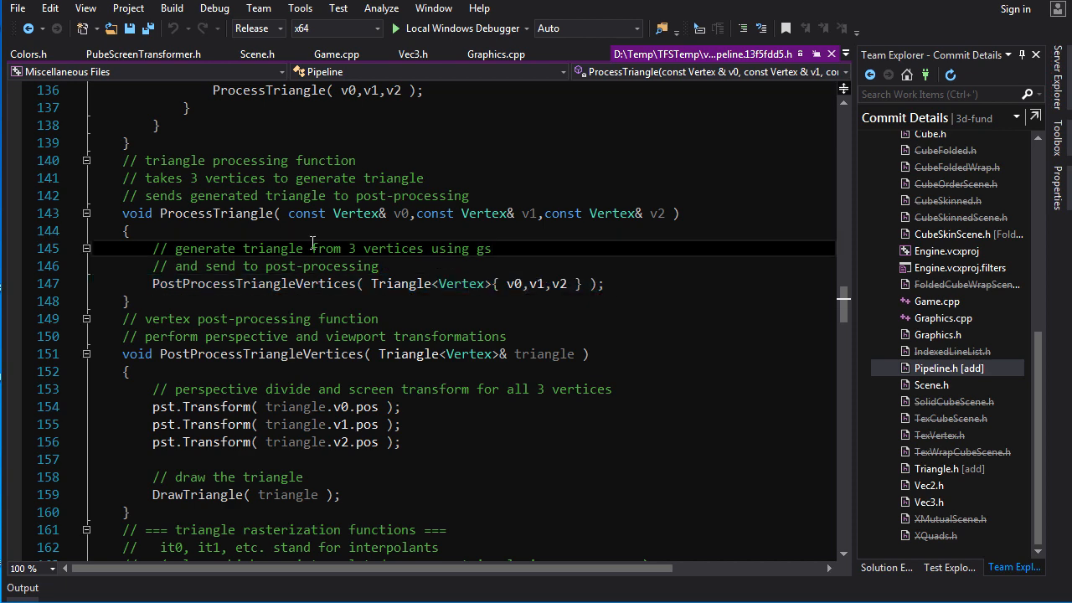
double_click(214, 213)
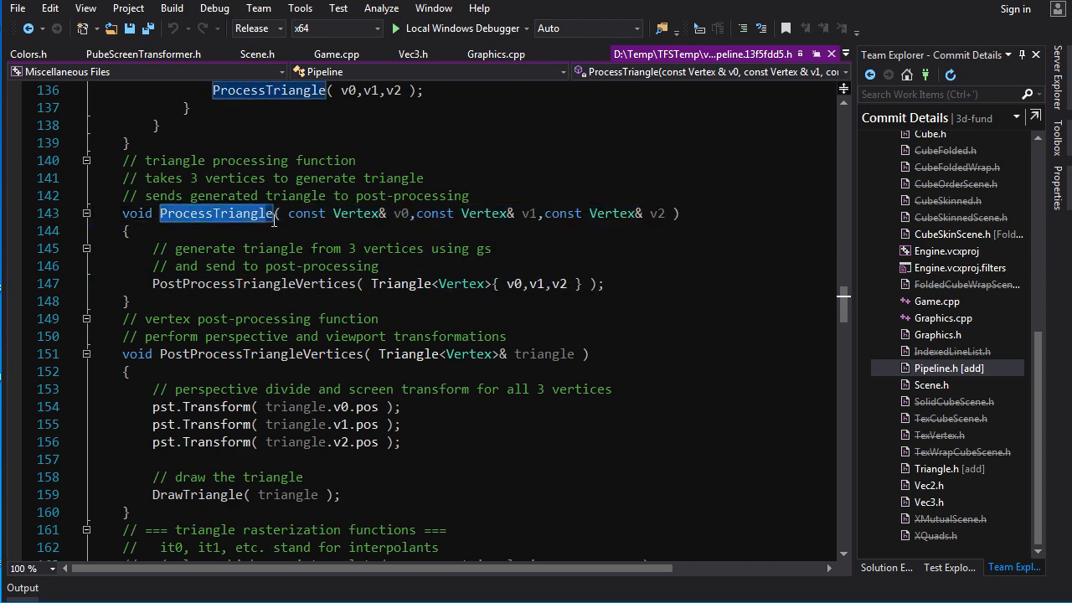
mouse_move(321, 258)
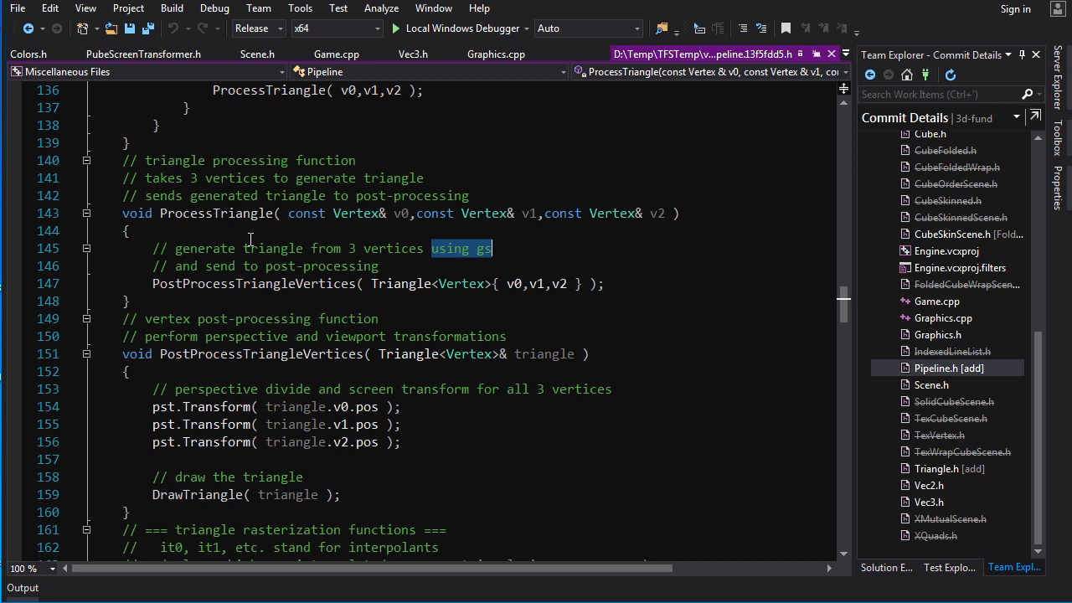
mouse_move(243, 209)
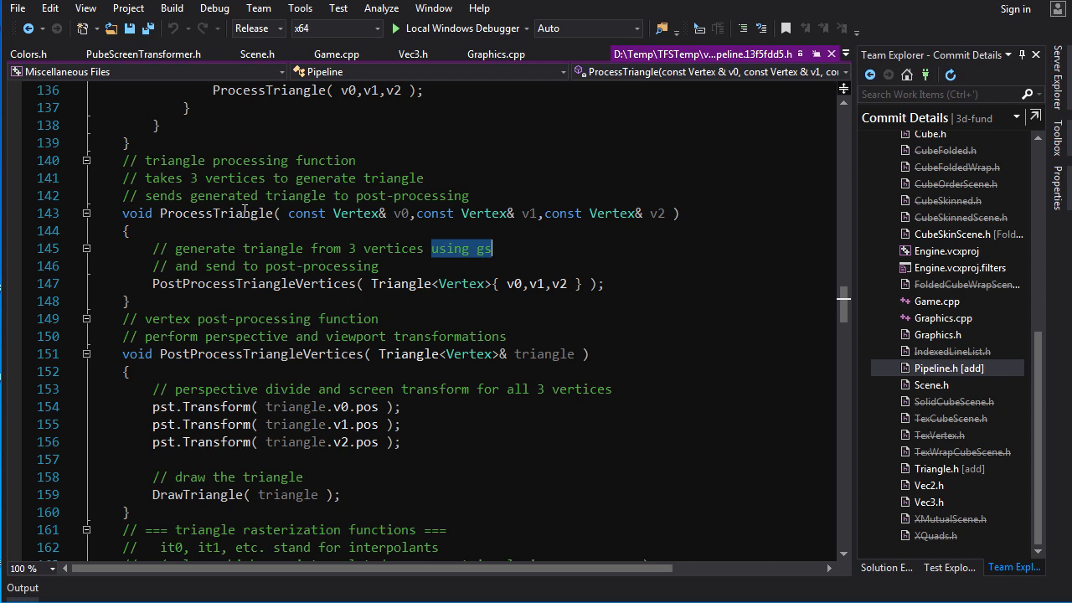
left_click_drag(275, 213, 601, 213)
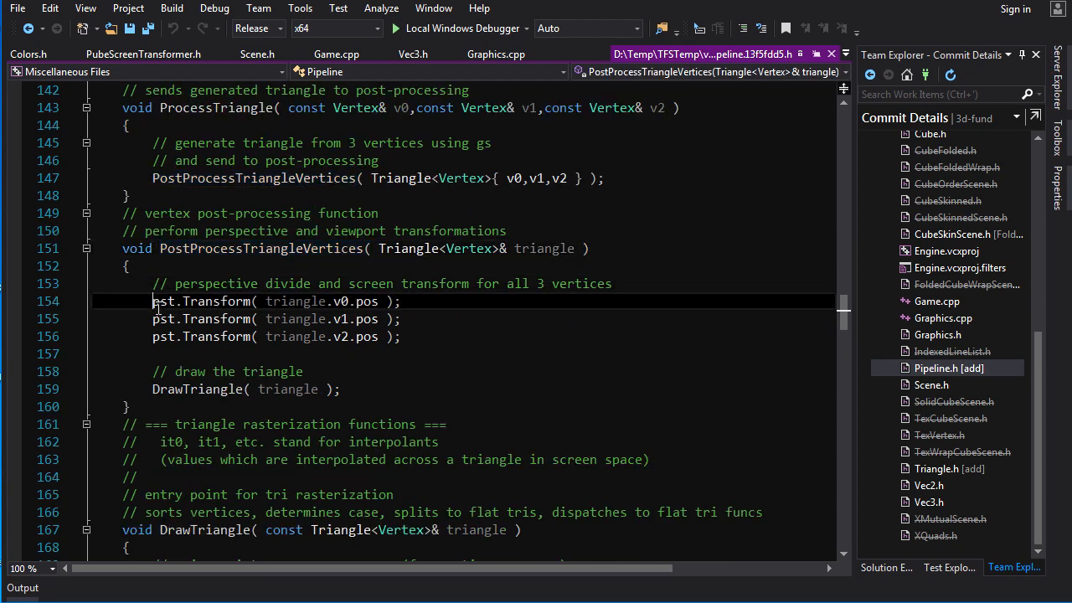
double_click(201, 302)
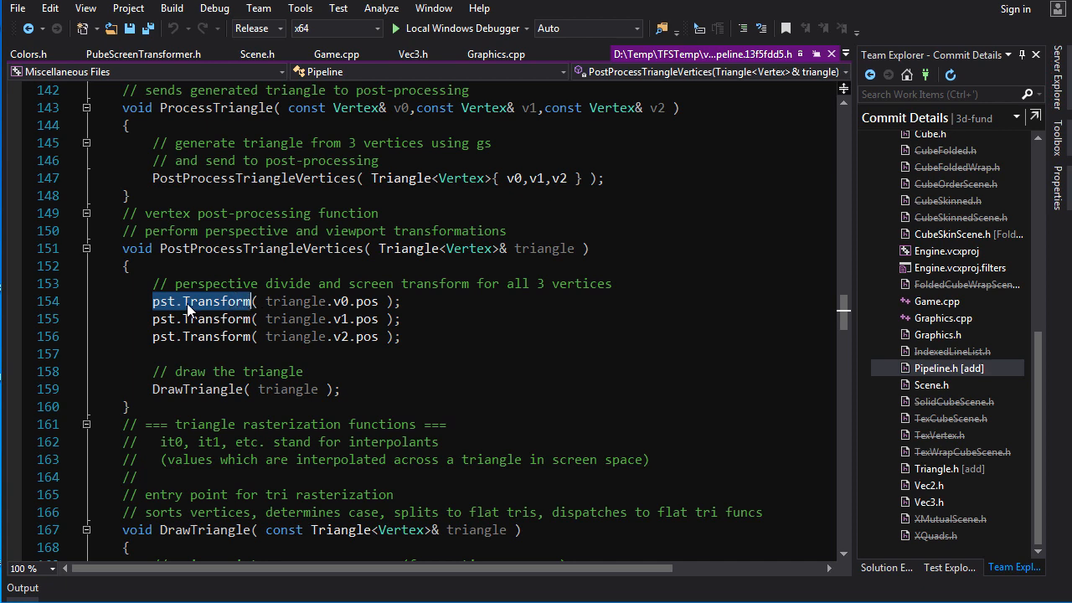
double_click(369, 301)
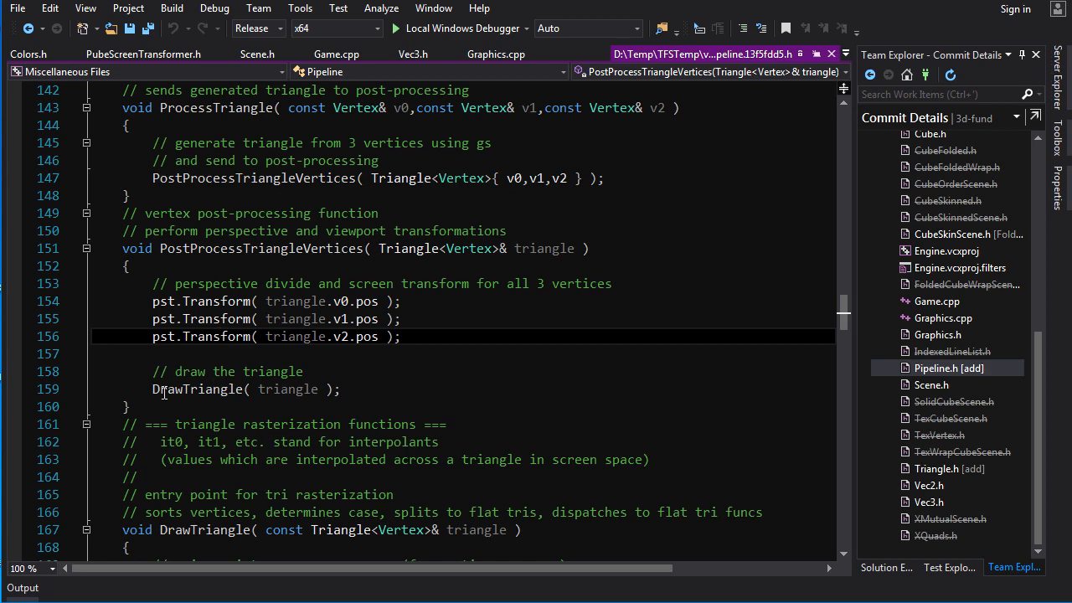
mouse_move(192, 389)
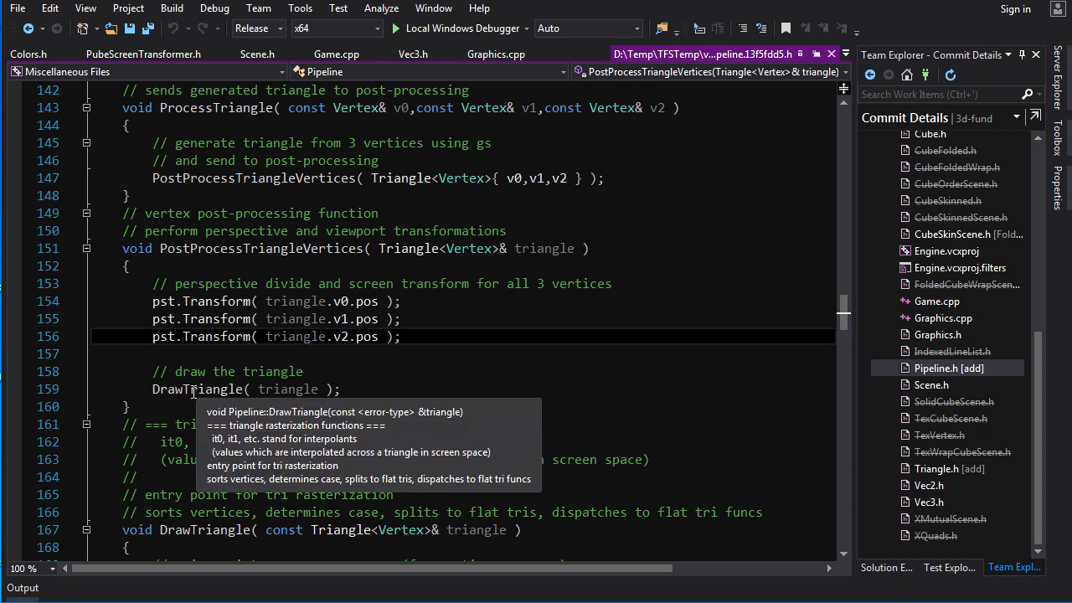
scroll("down", 3)
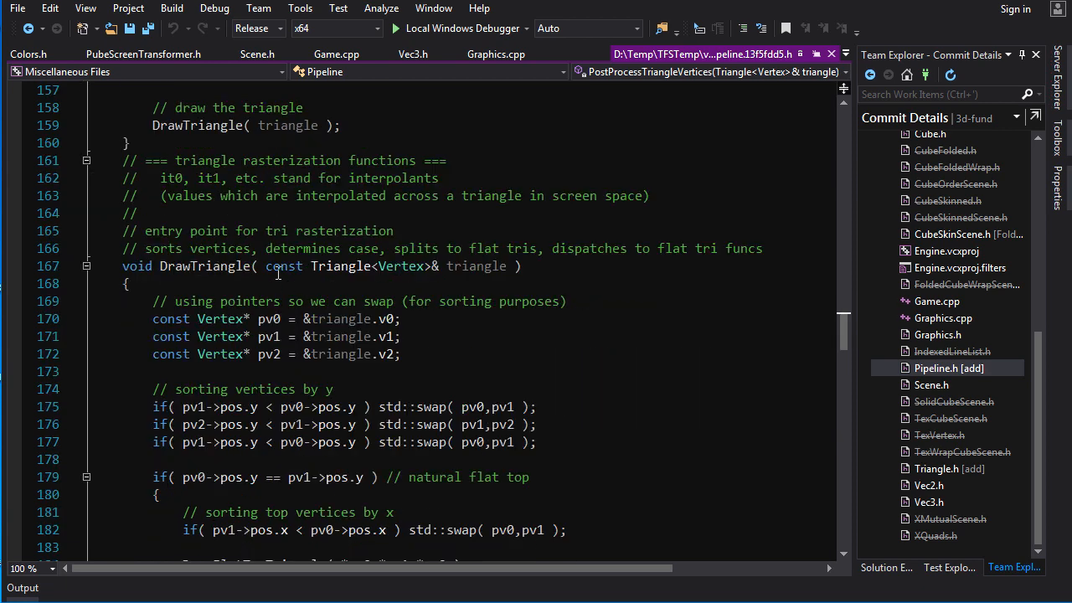
scroll("down", 3)
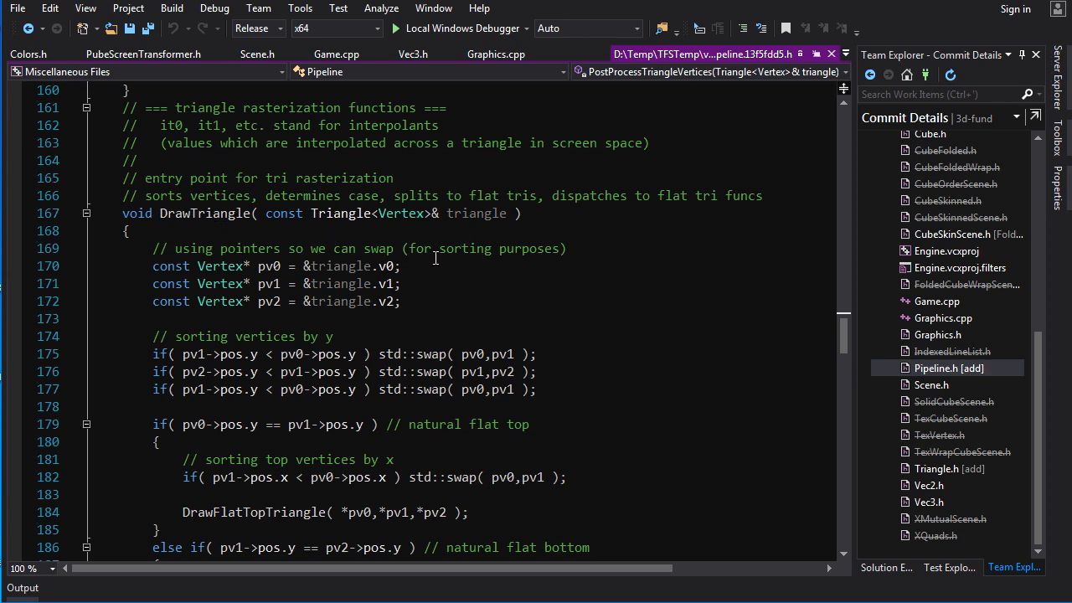
scroll("down", 3)
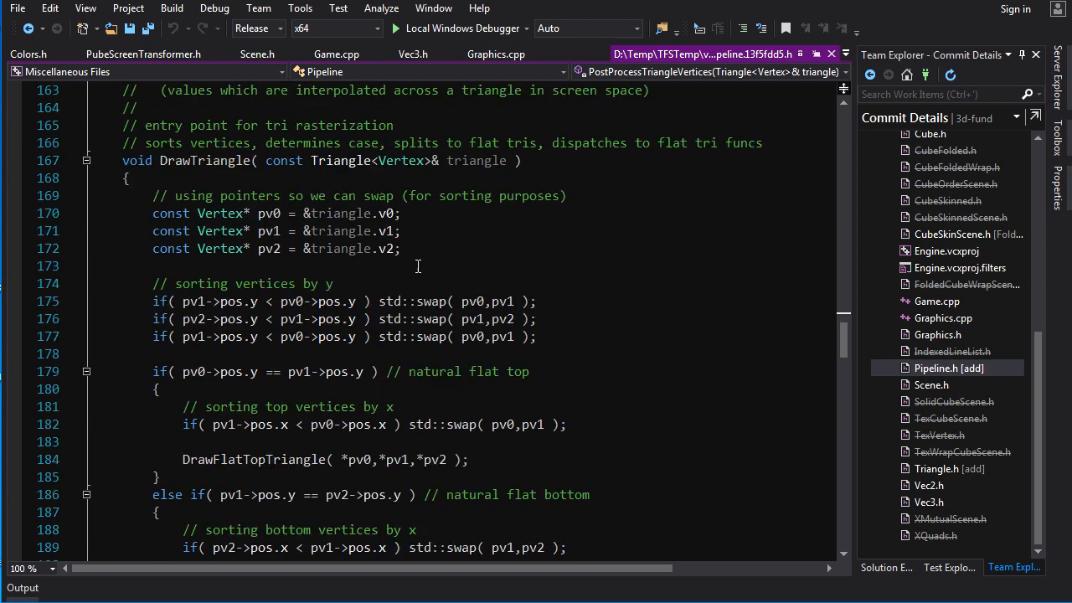
mouse_move(349, 283)
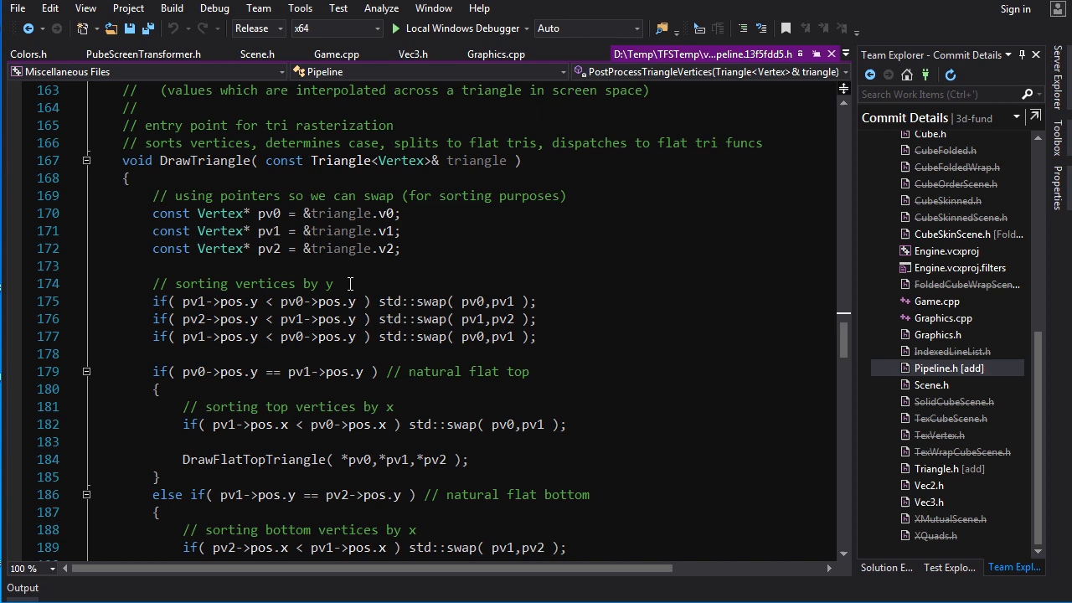
scroll("down", 3)
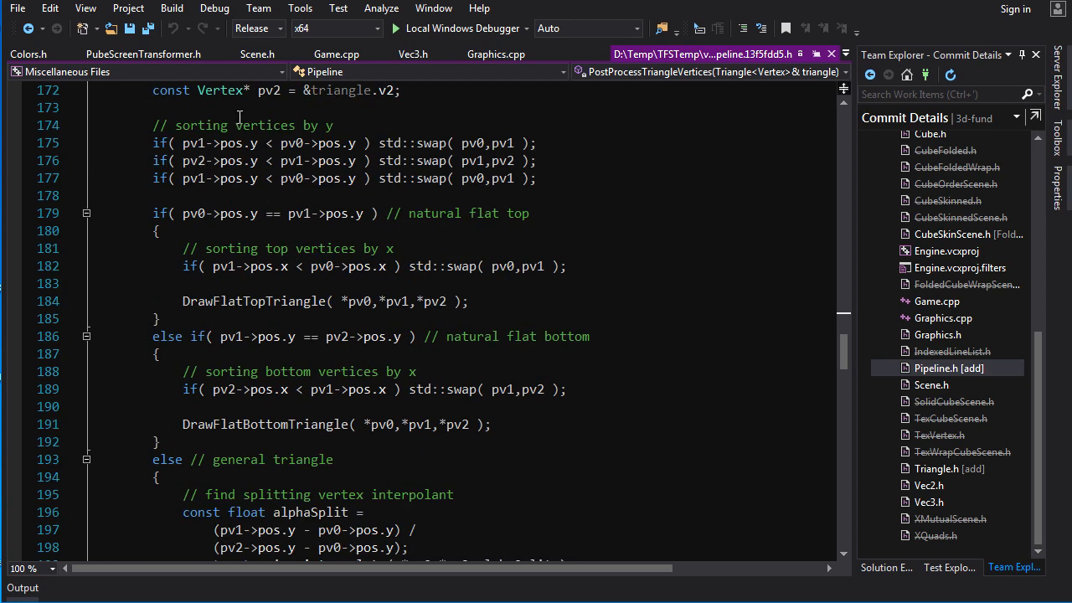
scroll("down", 3)
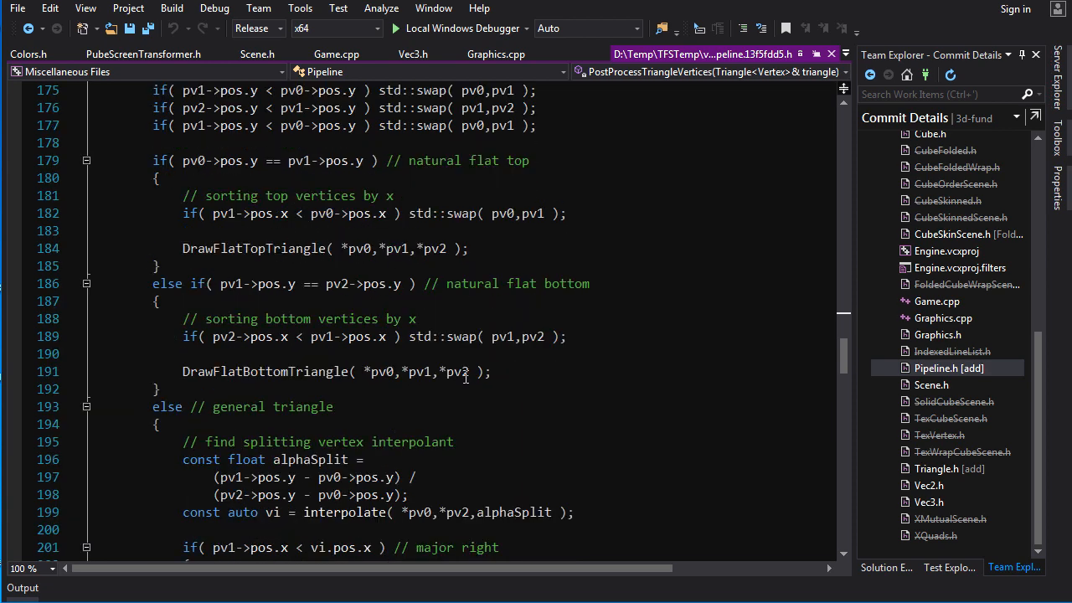
scroll("down", 3)
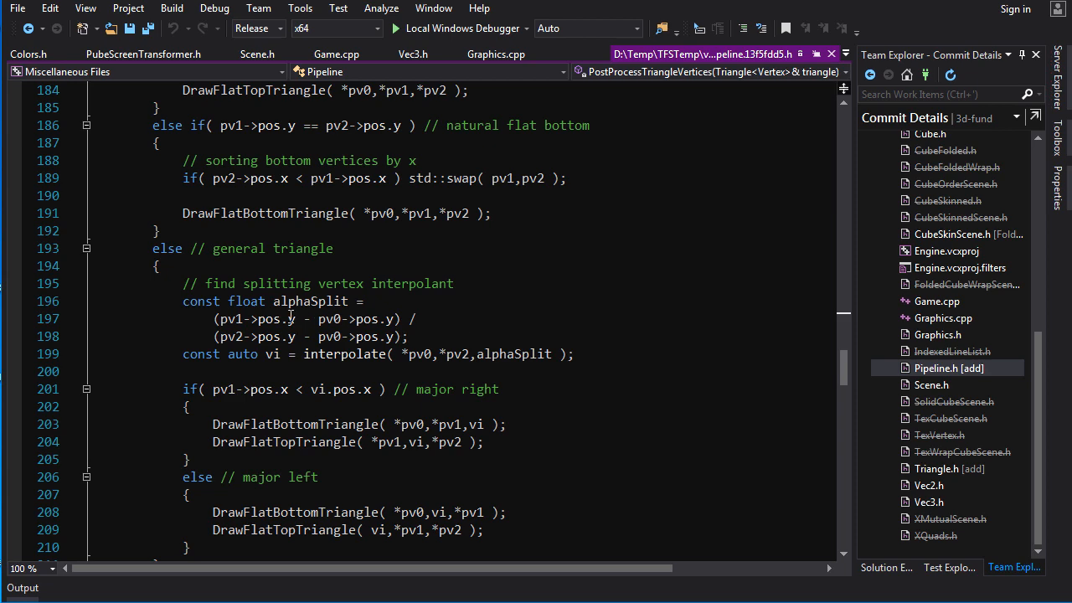
scroll("down", 3)
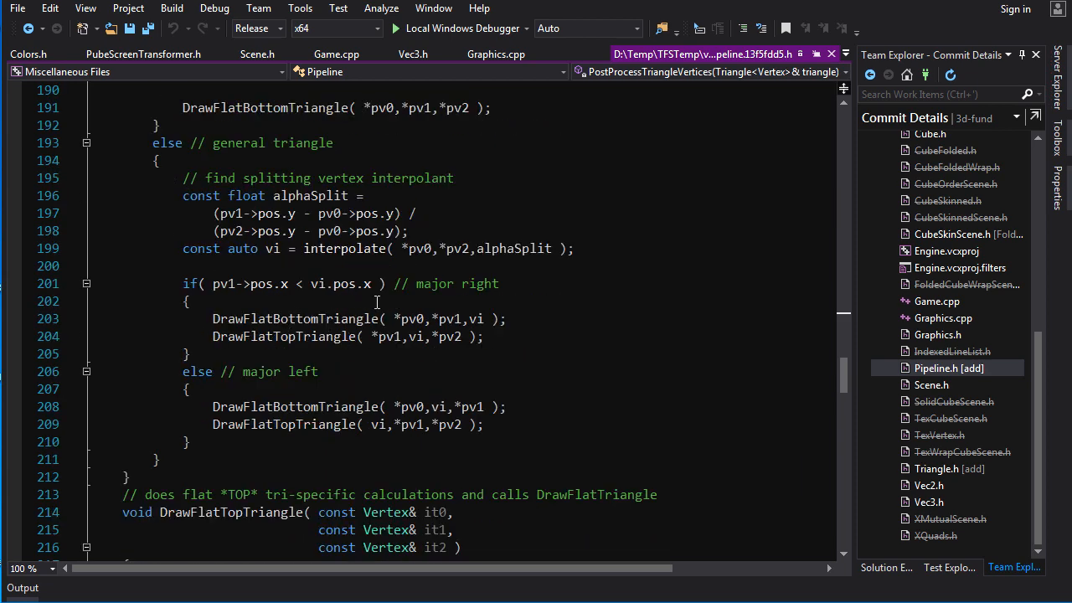
mouse_move(407, 299)
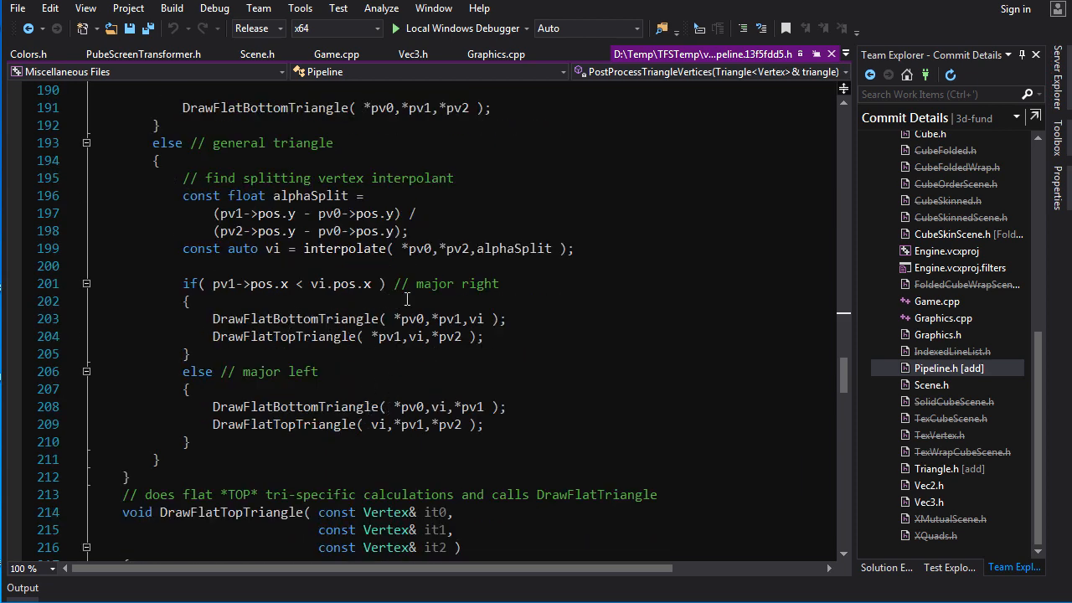
mouse_move(352, 462)
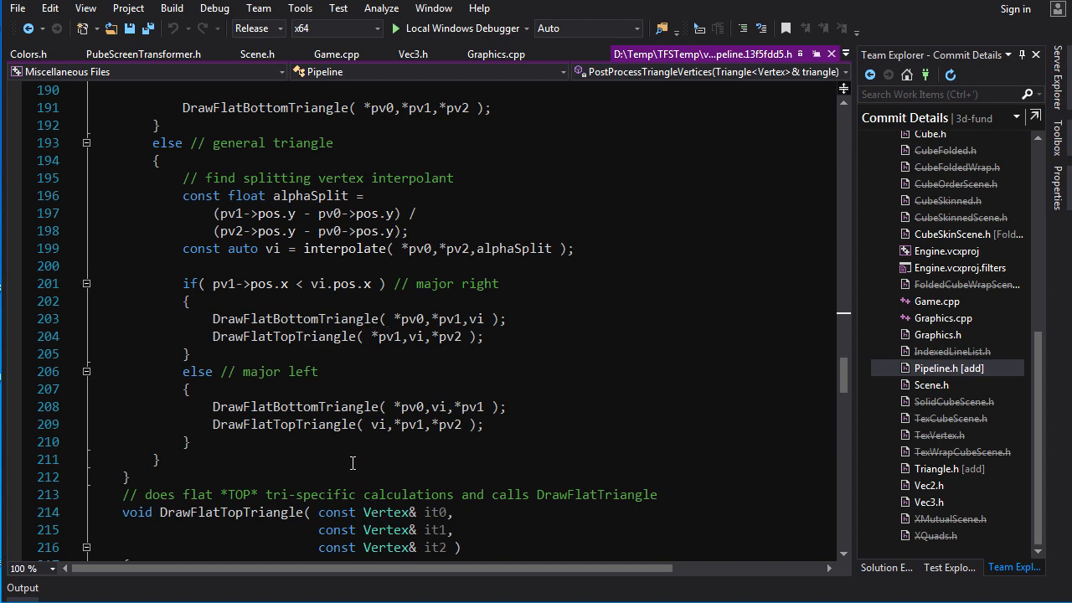
scroll("down", 3)
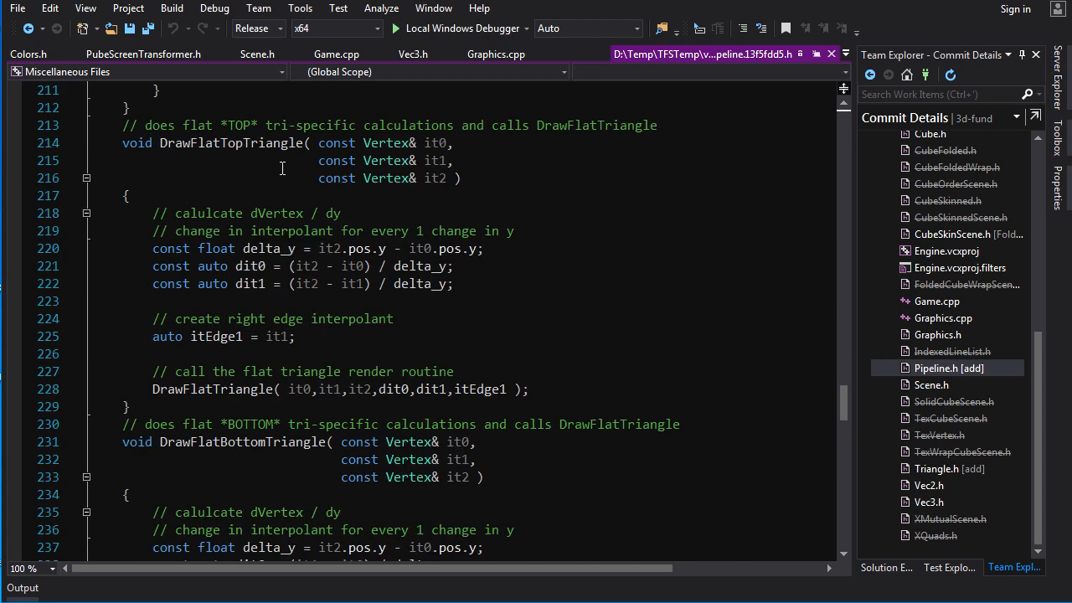
scroll("down", 3)
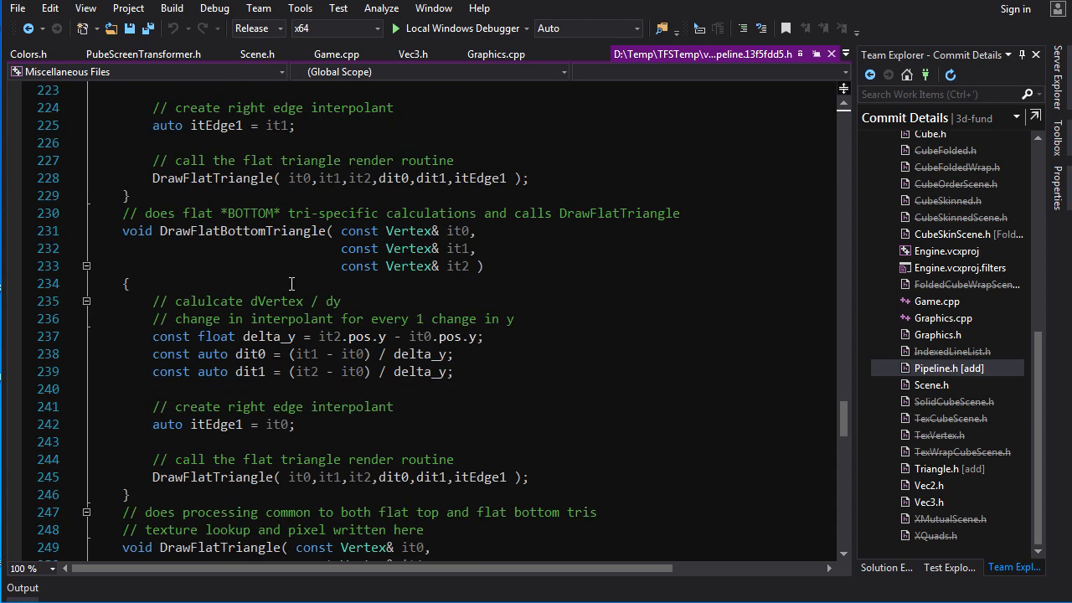
scroll("down", 3)
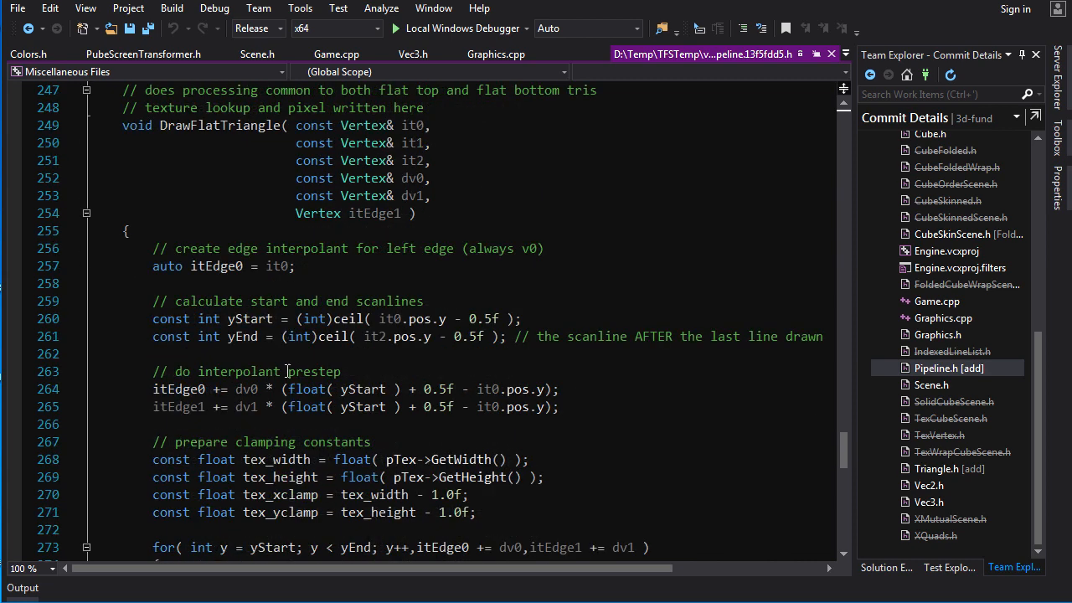
scroll("down", 3)
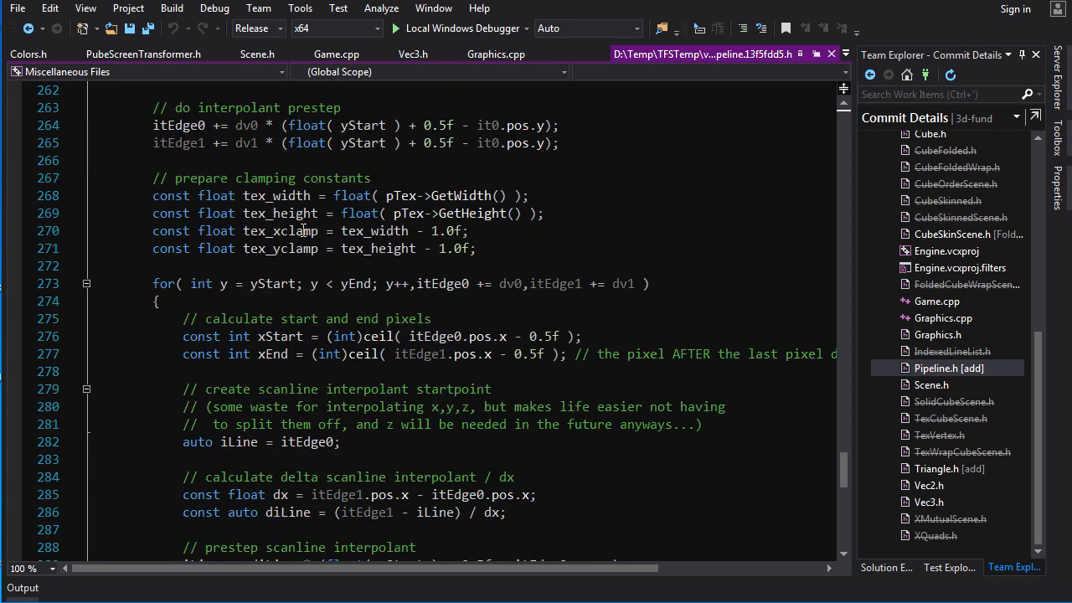
scroll("down", 3)
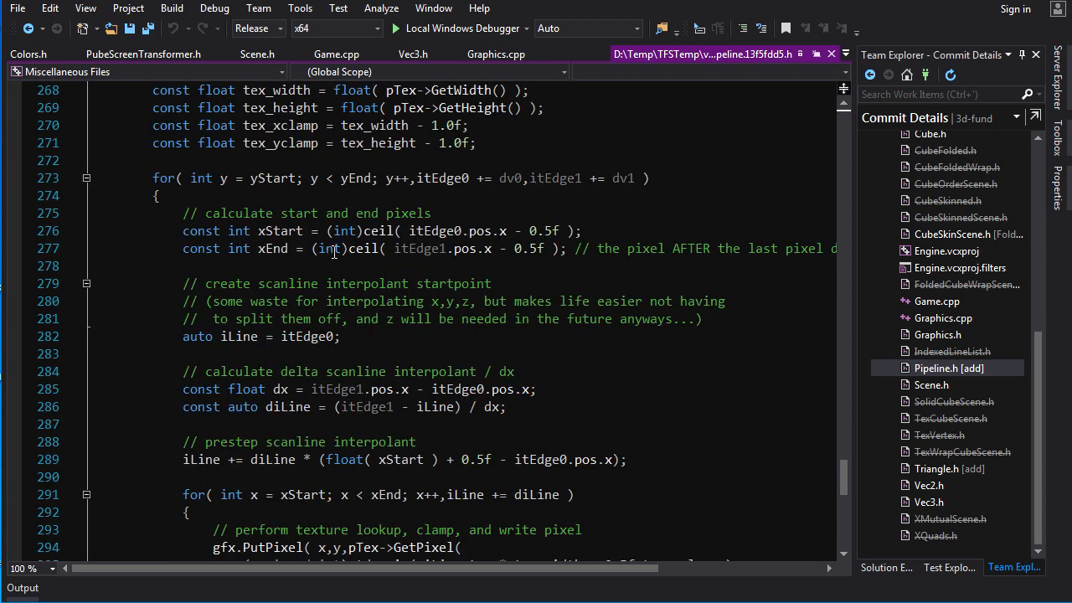
scroll("down", 3)
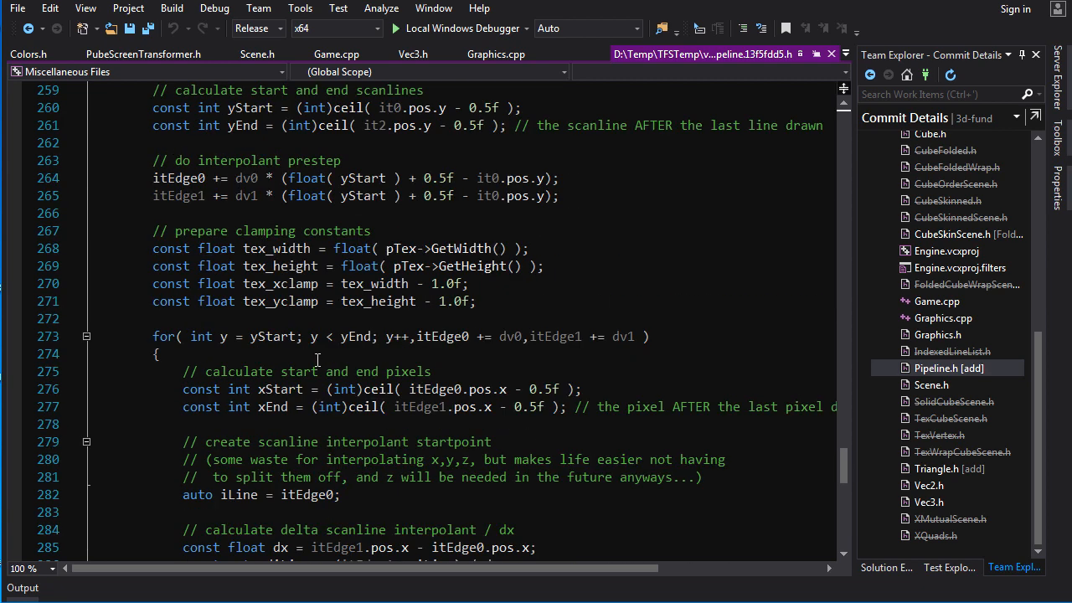
scroll("down", 3)
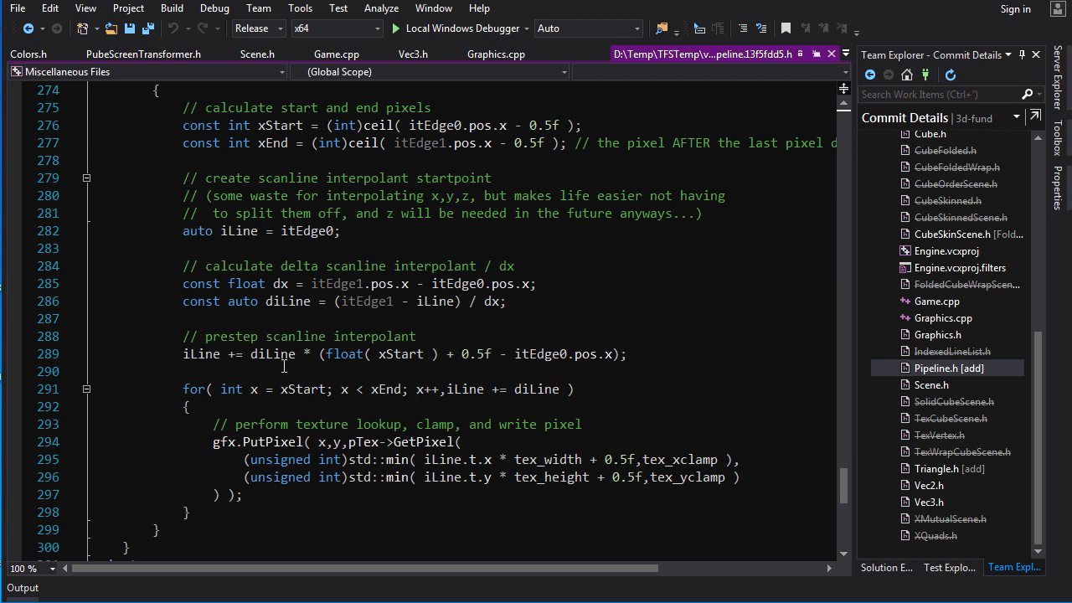
scroll("up", 3)
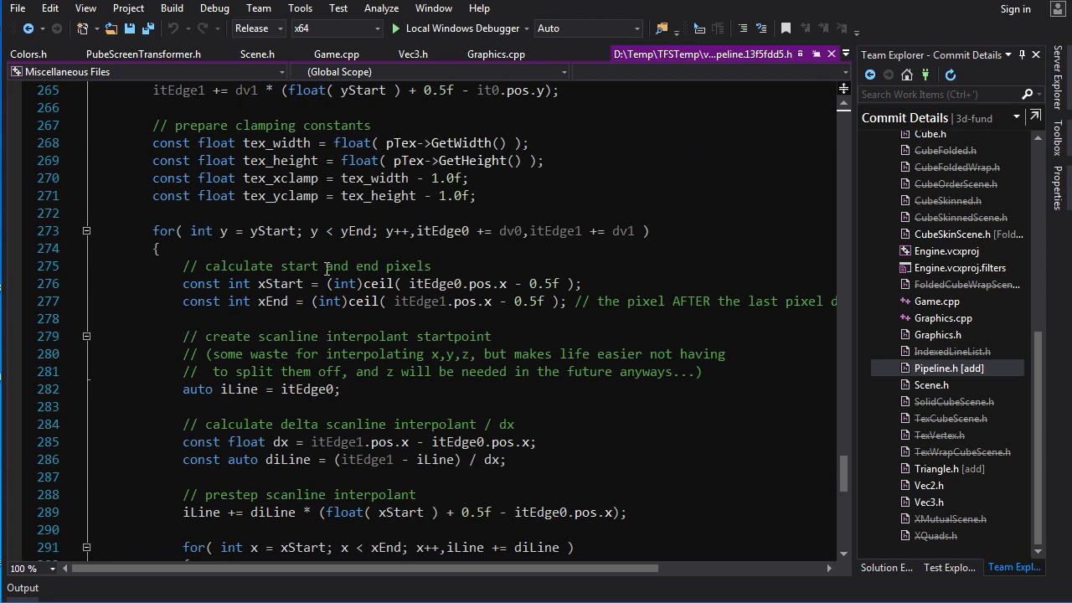
scroll("down", 3)
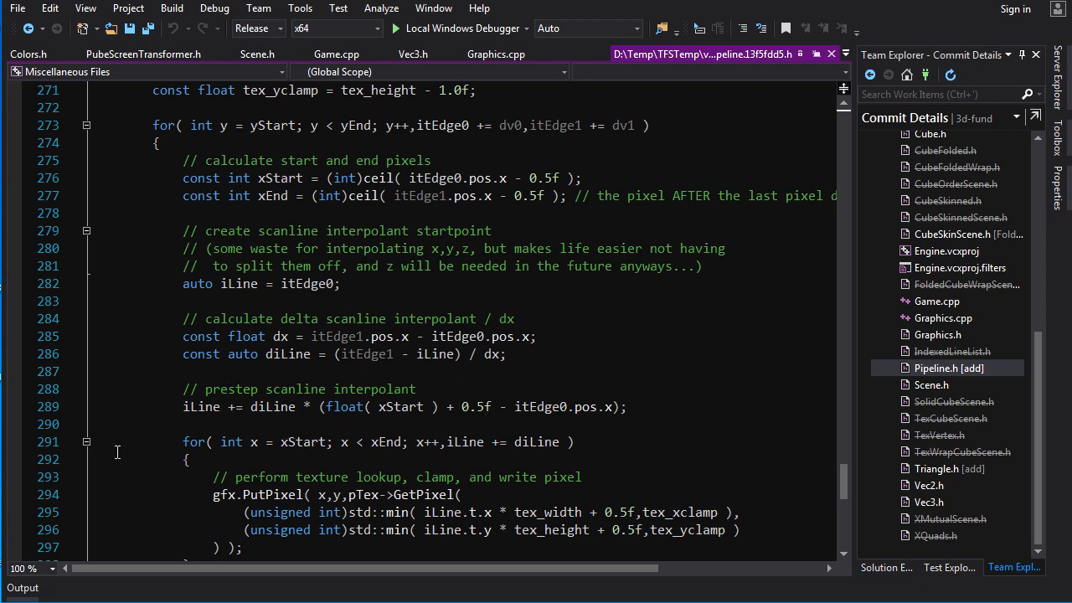
mouse_move(301, 372)
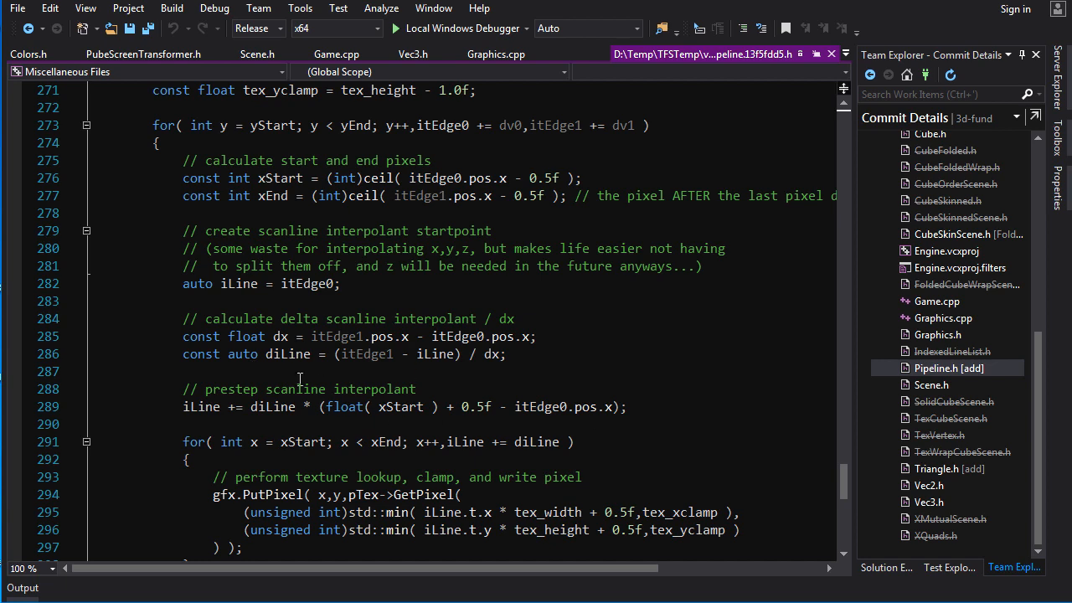
scroll("down", 3)
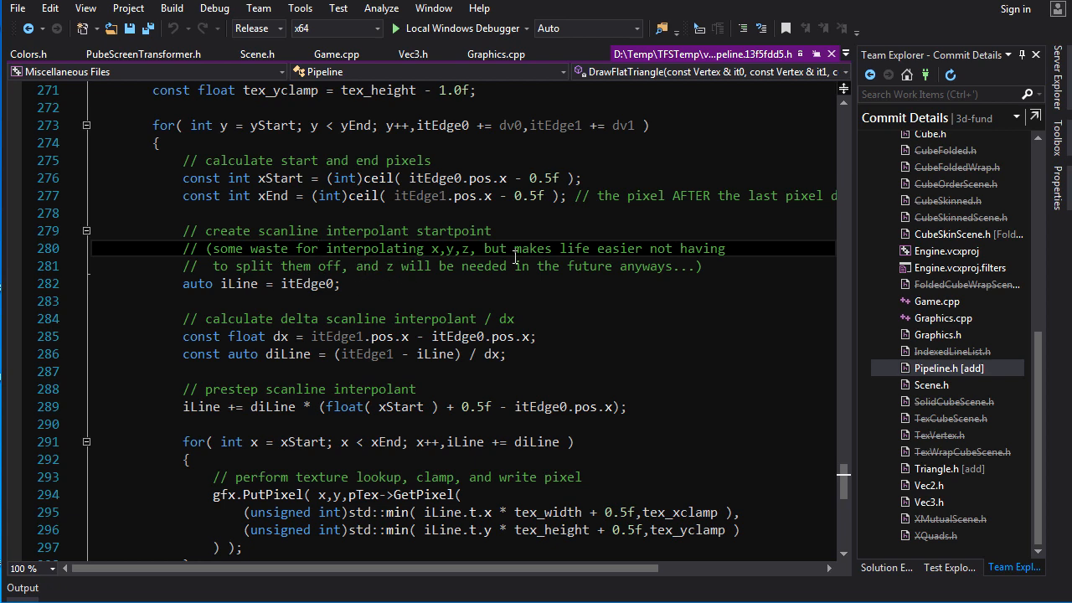
scroll("down", 3)
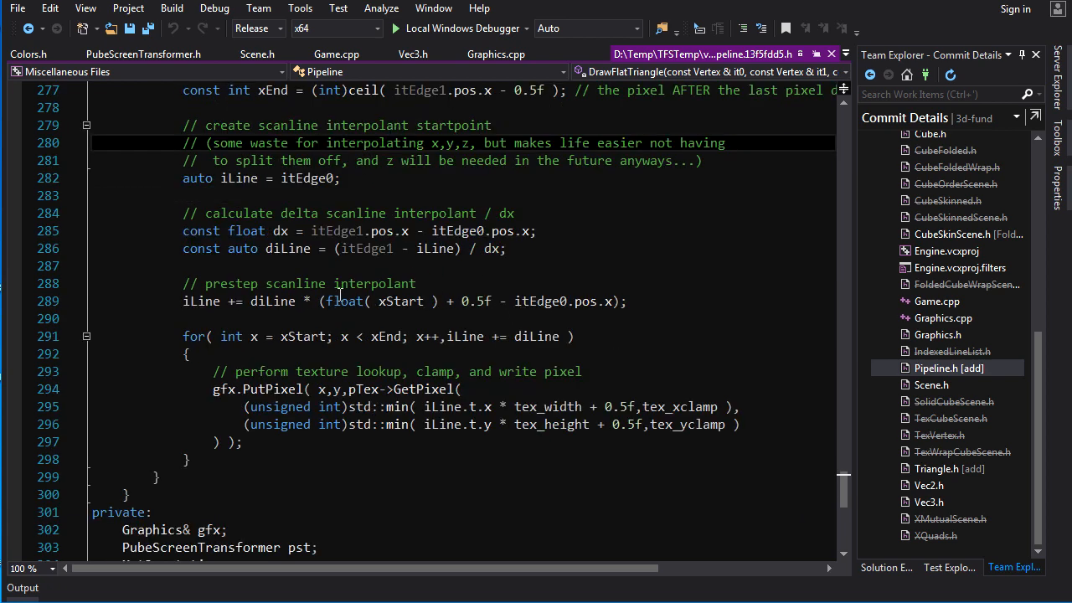
mouse_move(521, 305)
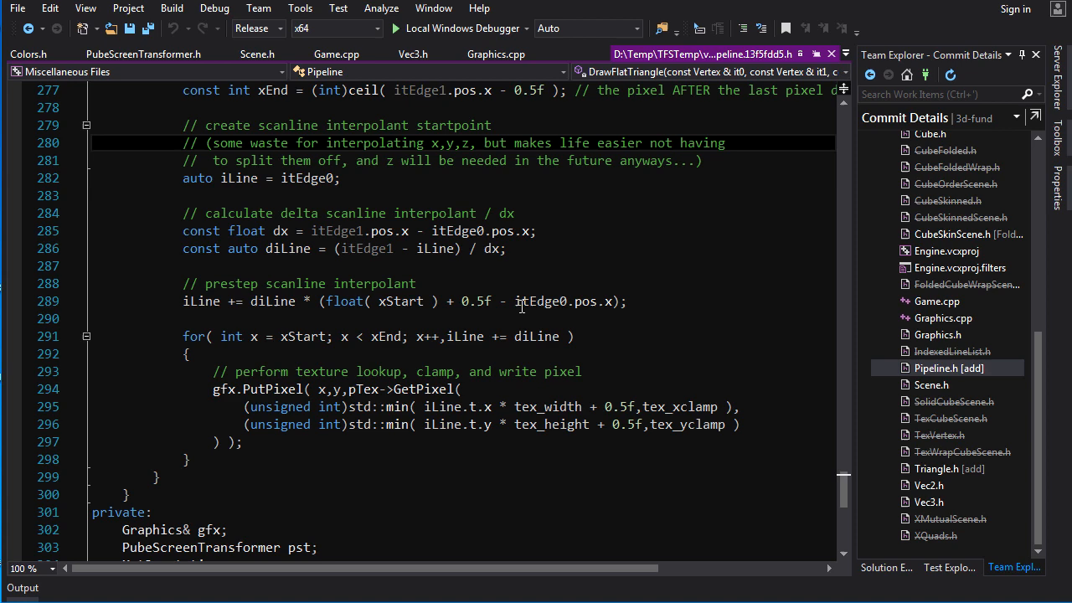
scroll("down", 3)
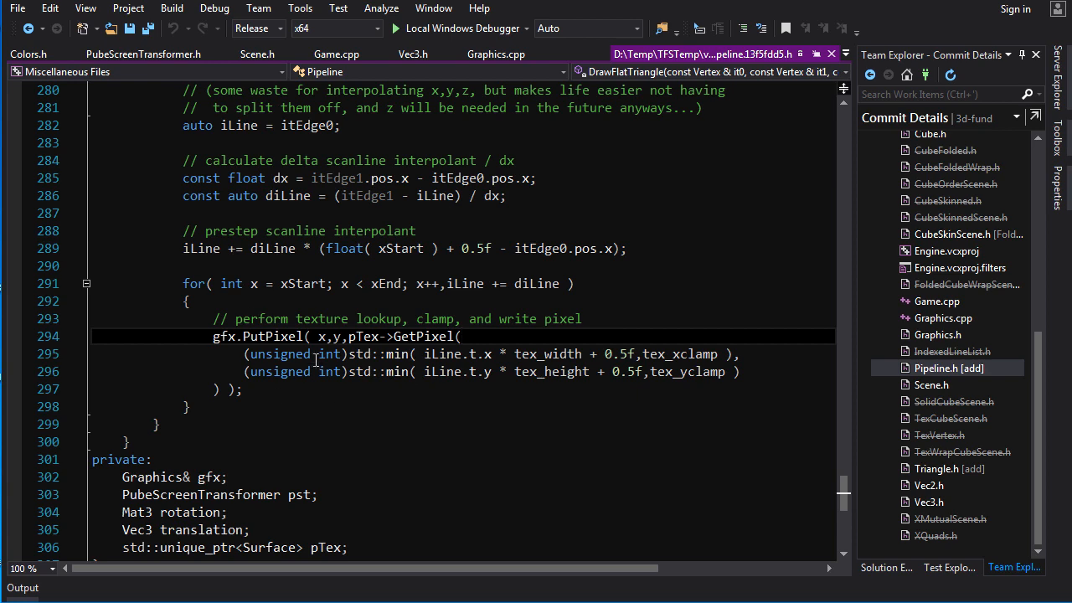
scroll("down", 3)
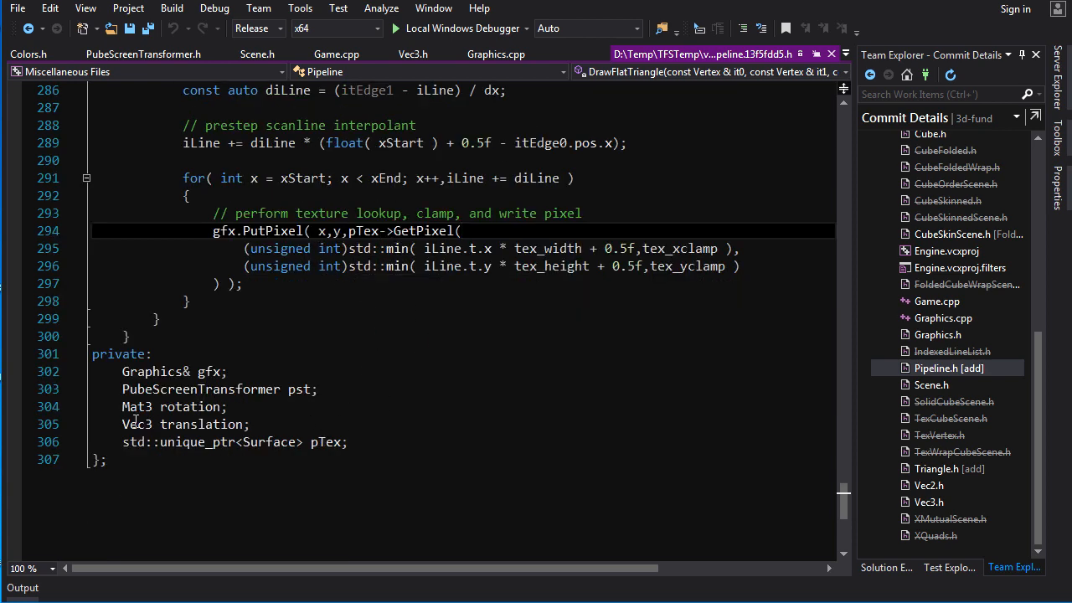
triple_click(171, 372)
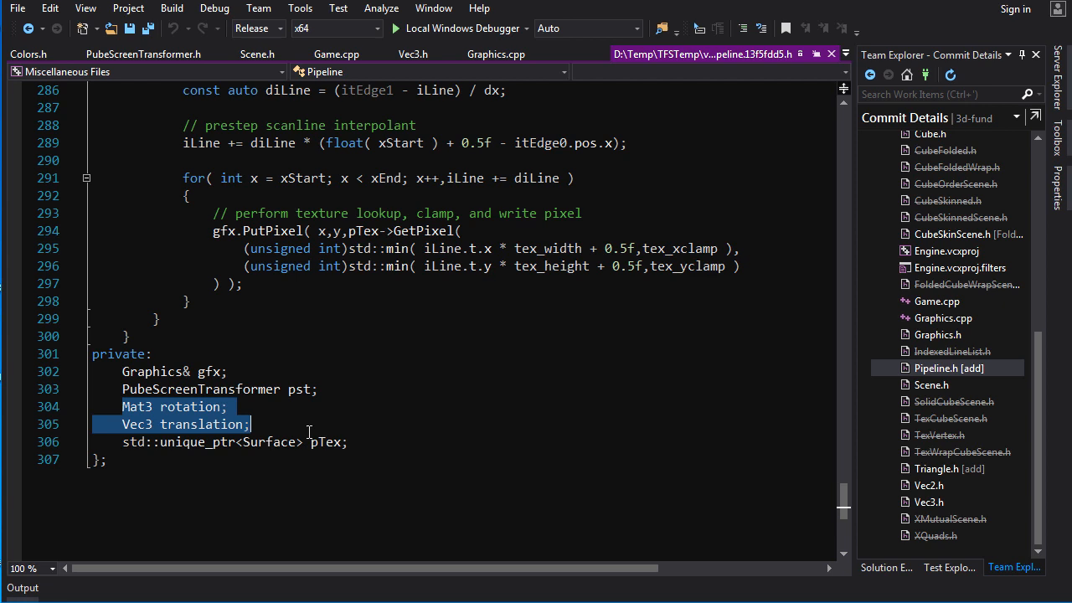
mouse_move(177, 429)
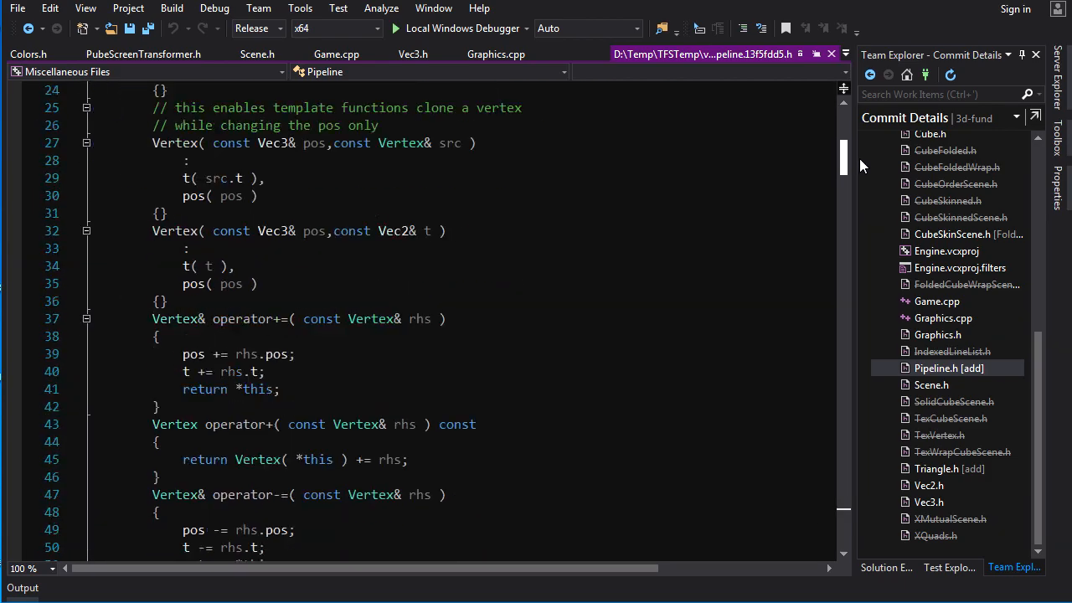
scroll("down", 3)
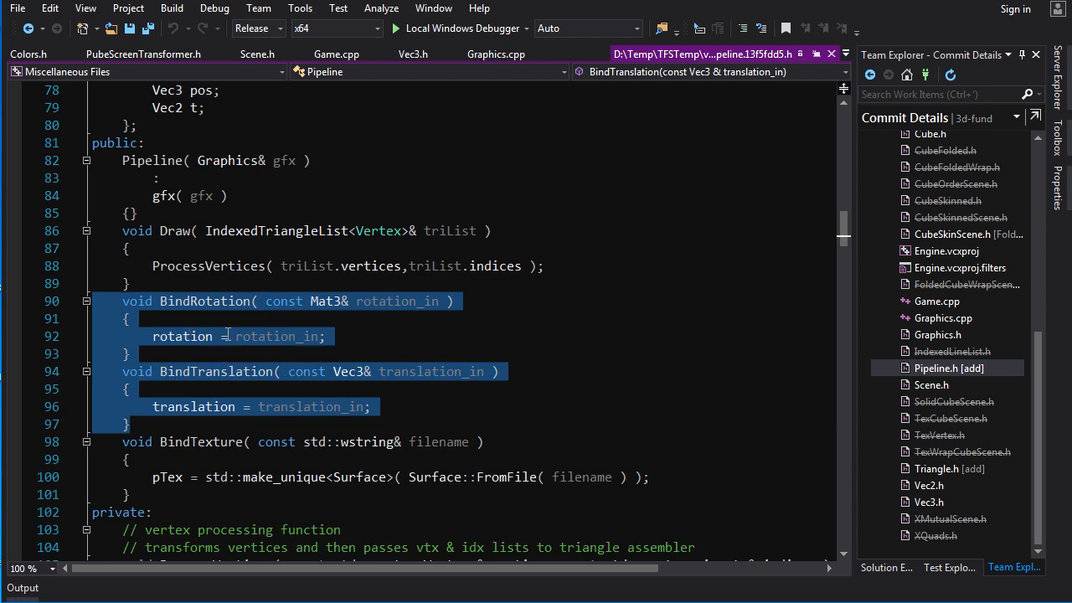
mouse_move(254, 366)
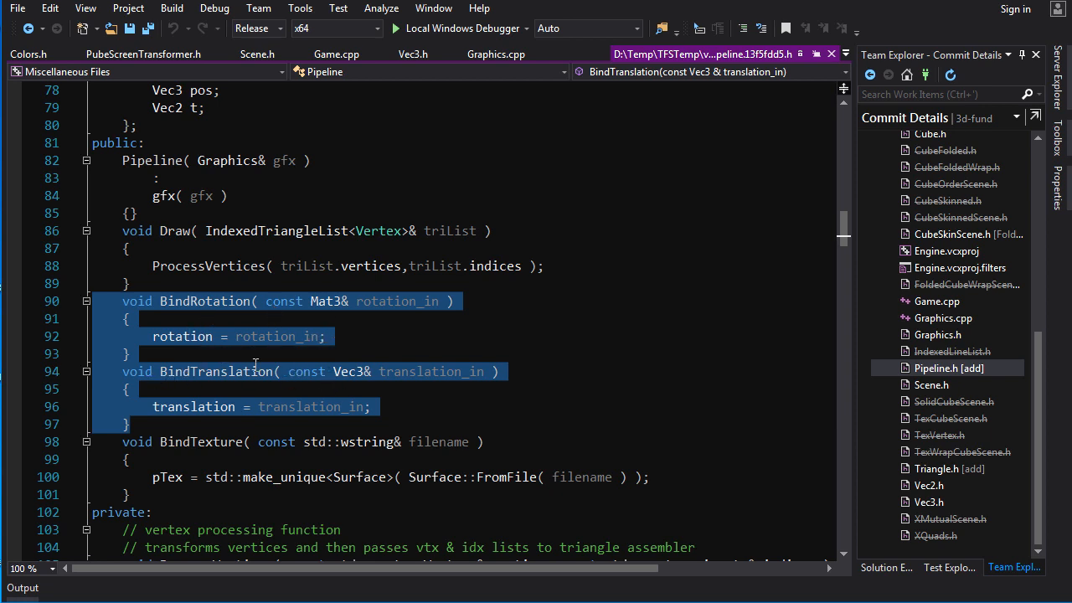
scroll("down", 3)
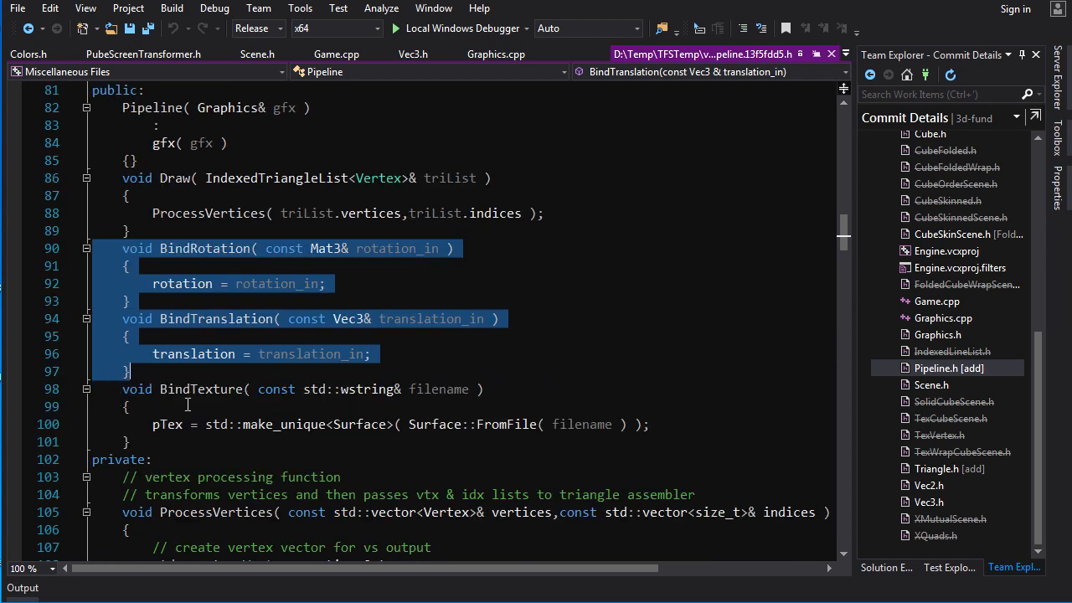
mouse_move(435, 404)
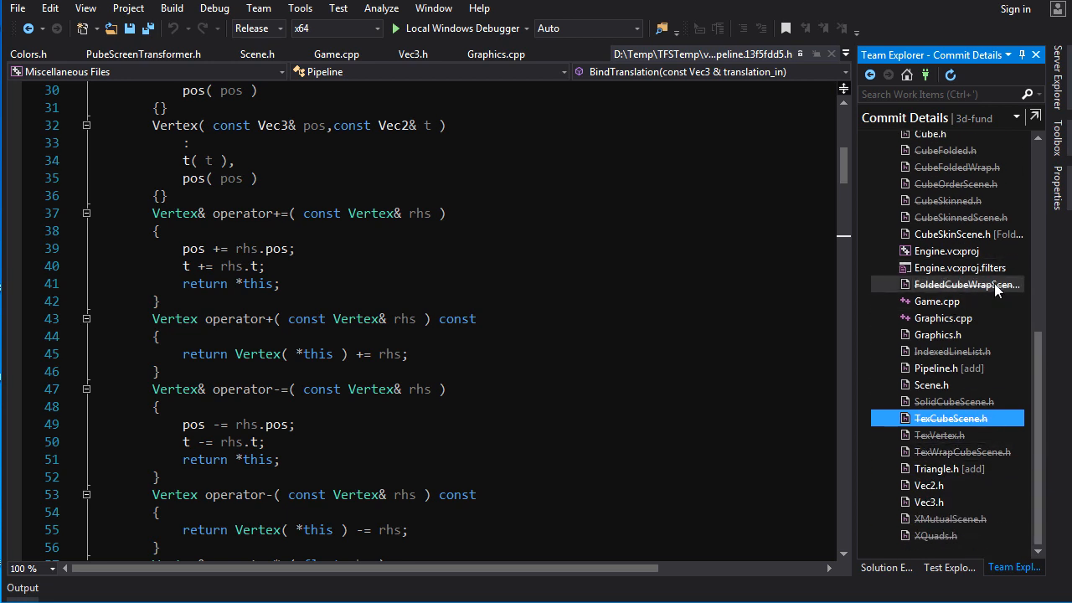
mouse_move(985, 221)
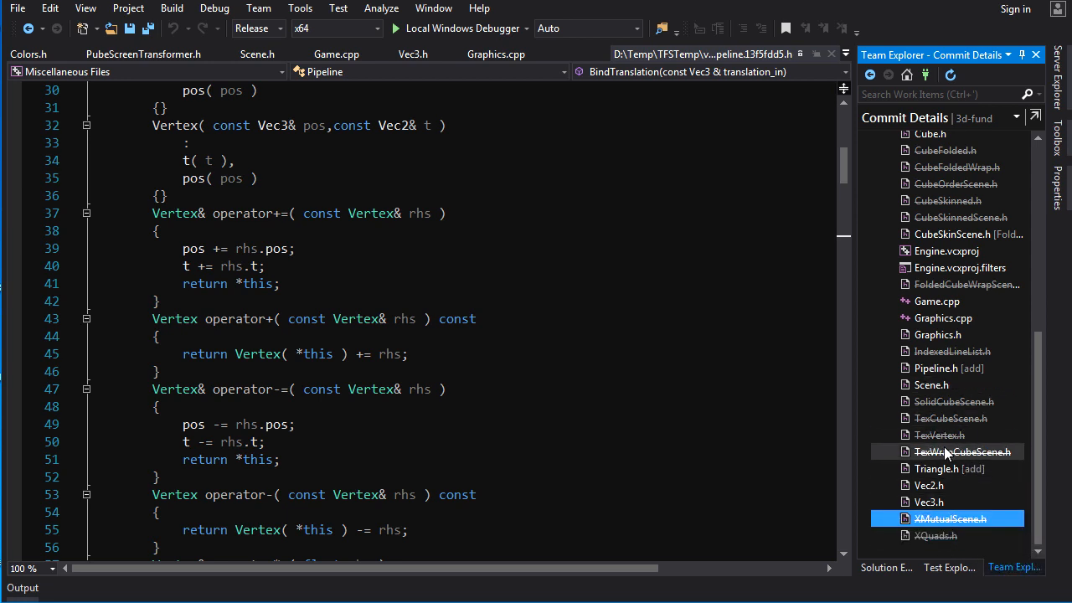
Step through deleted TexWrapCubeScene.h and TexVertex.h, then open the Vec3.h diff.
left_click(950, 453)
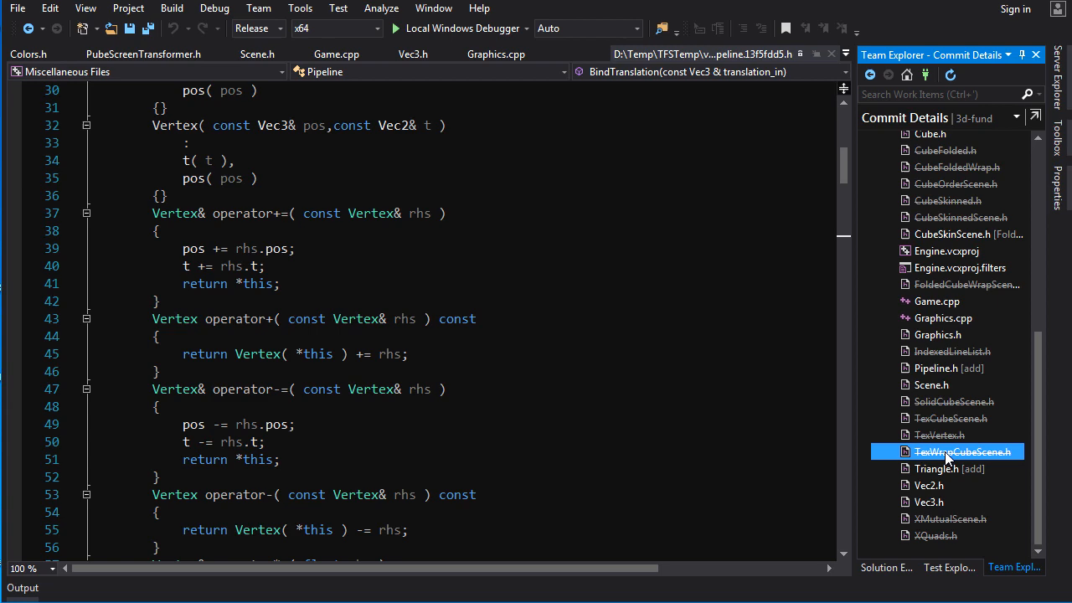
left_click(939, 436)
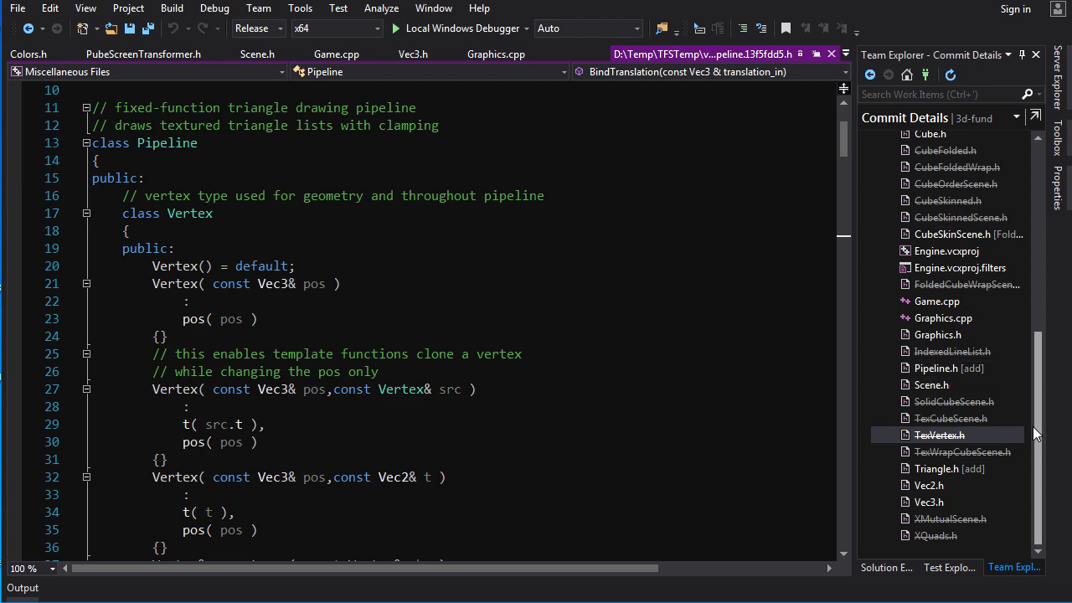
left_click(928, 503)
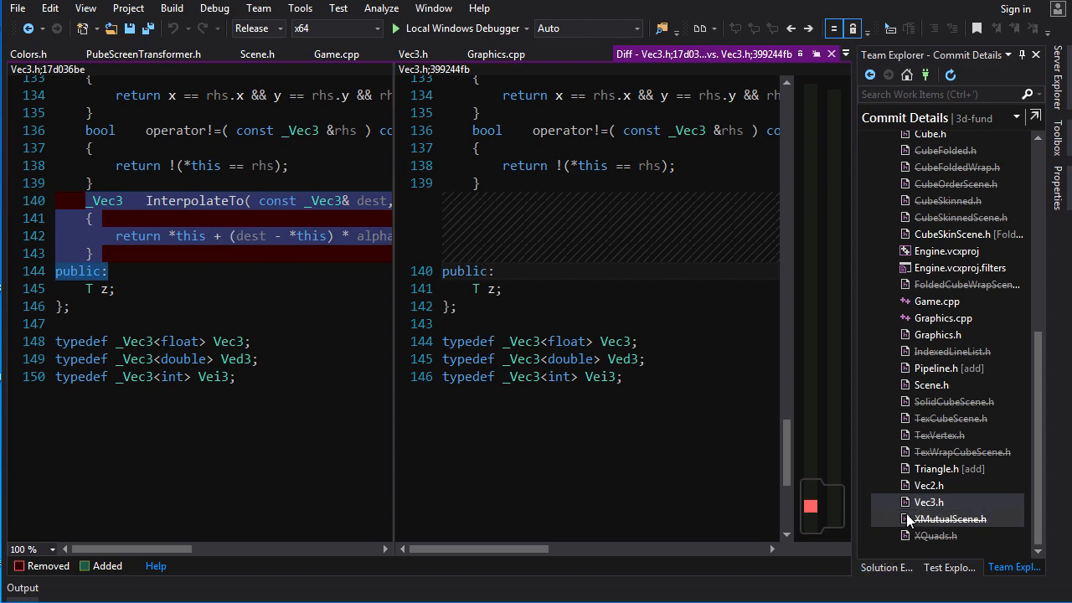
View the Vec2.h and ChiliMath.h diffs with the new interpolate function, then select Triangle.h.
left_click(928, 485)
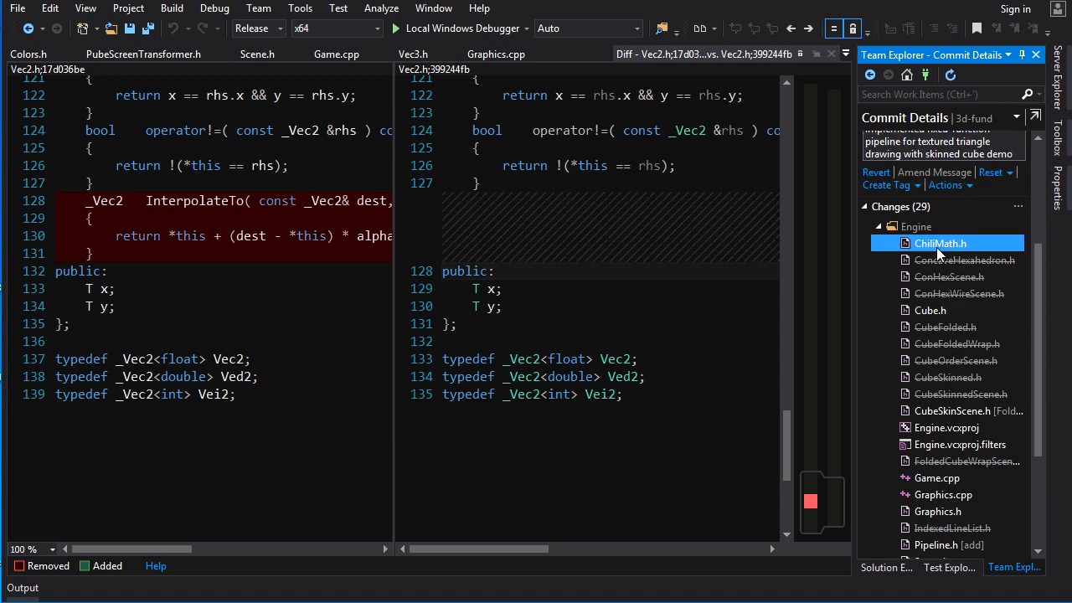
left_click(940, 243)
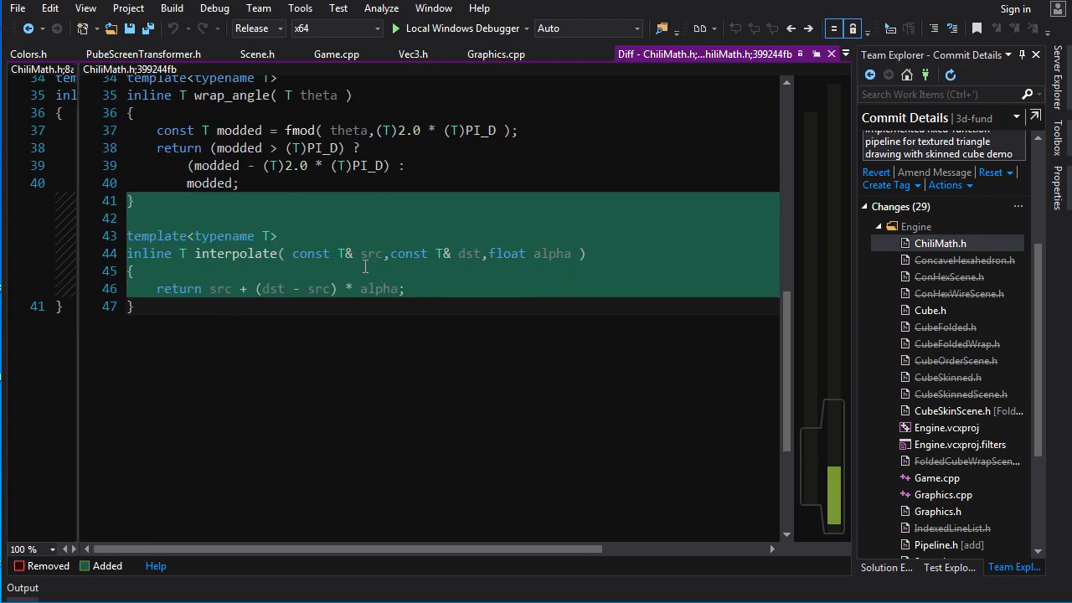
mouse_move(382, 271)
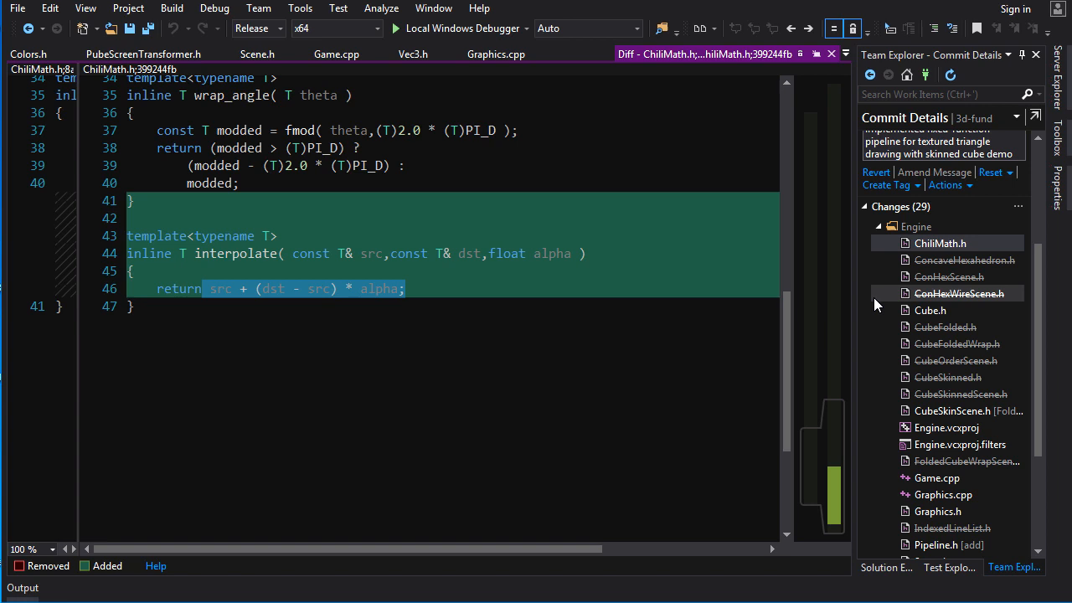
mouse_move(982, 305)
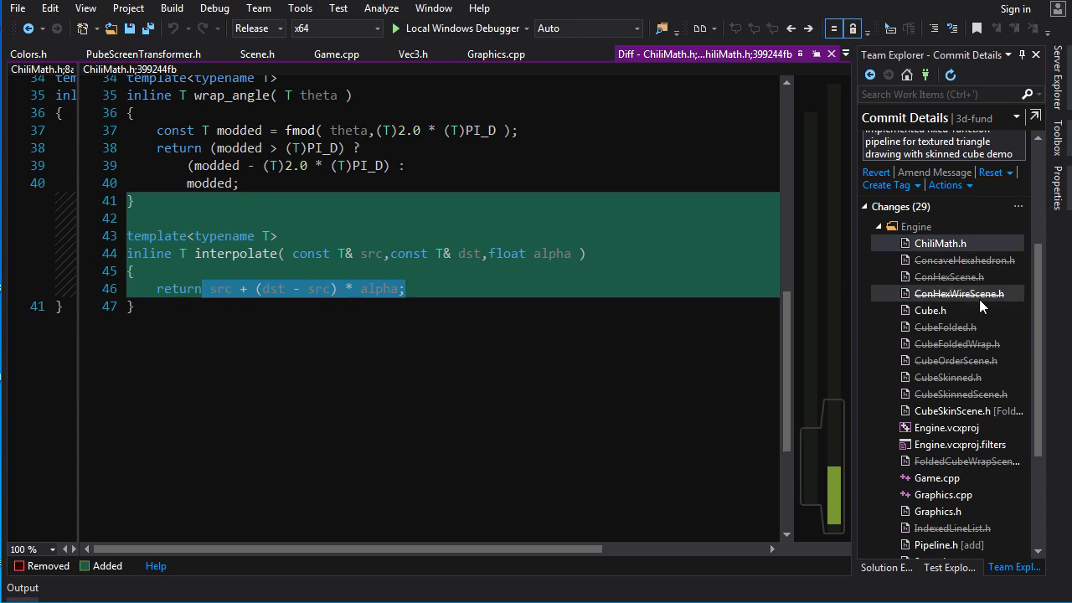
mouse_move(1049, 365)
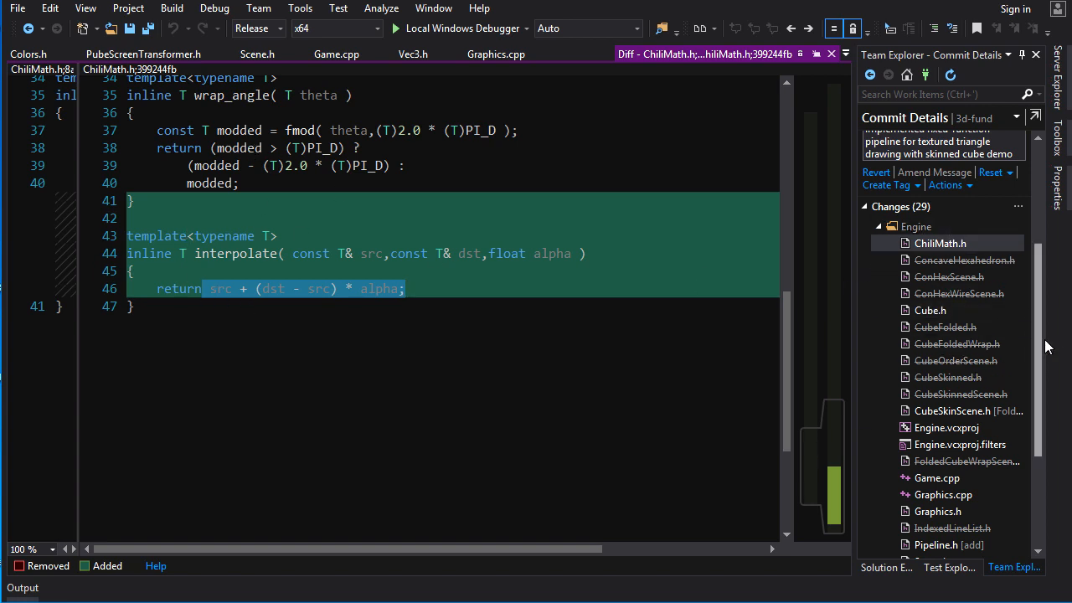
scroll("down", 3)
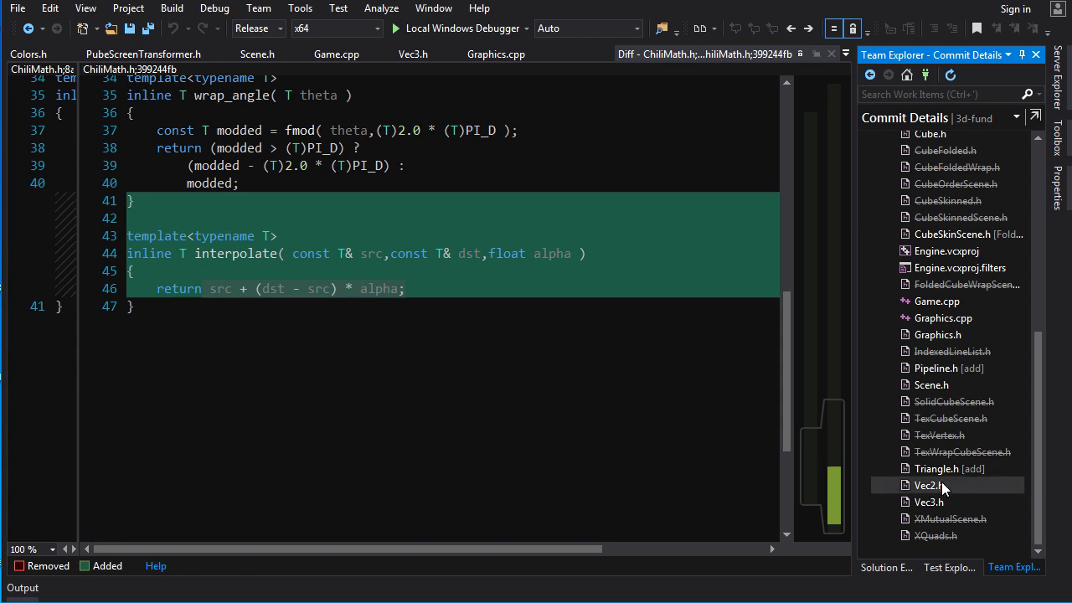
left_click(940, 469)
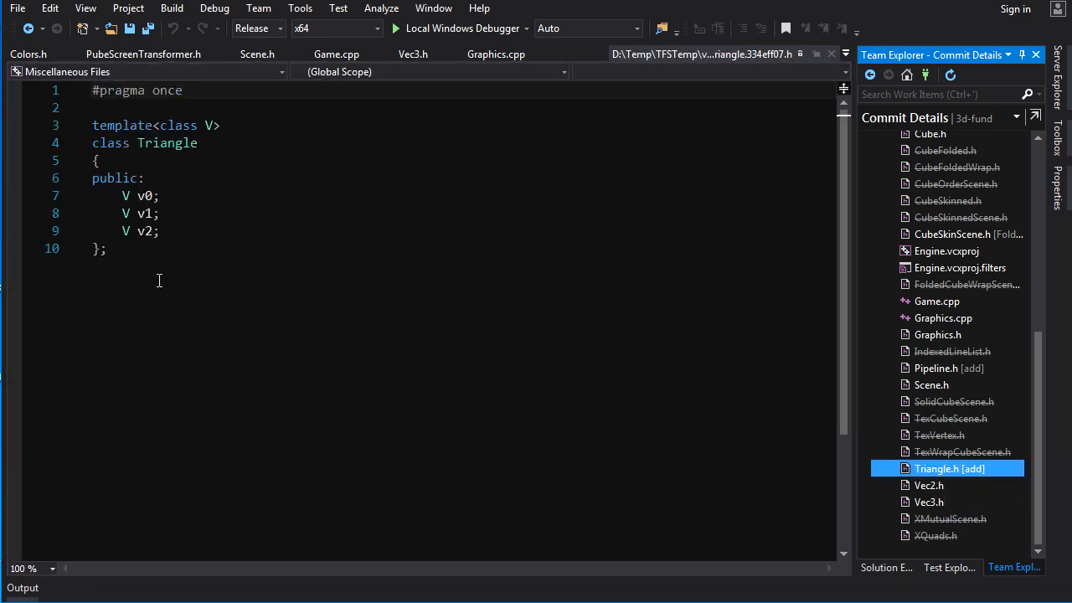
mouse_move(942, 482)
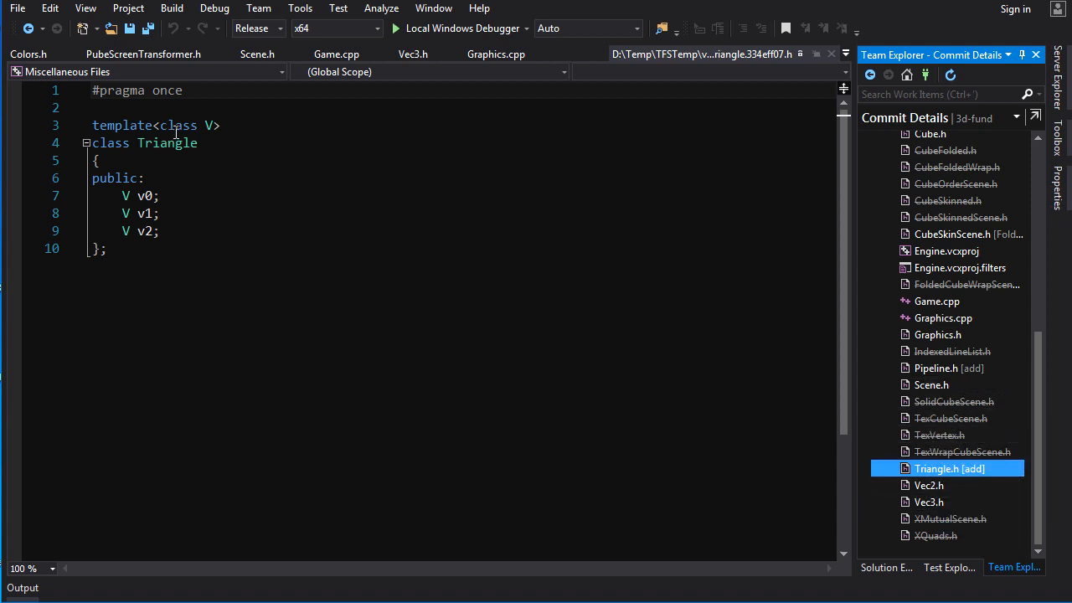
Open the Scene.h changes from the commit for comparison.
left_click(932, 384)
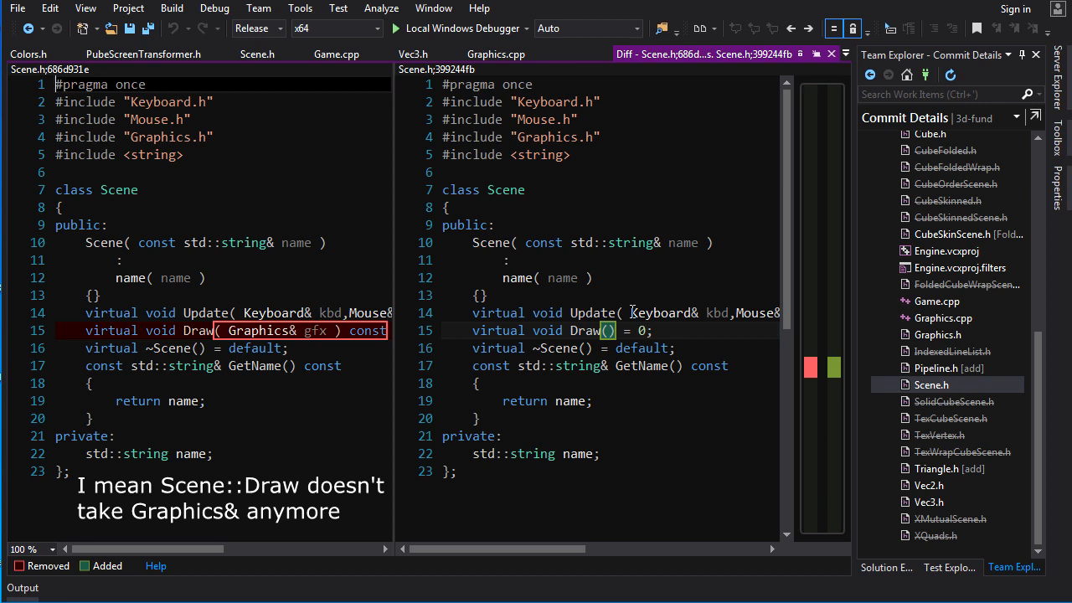
mouse_move(667, 171)
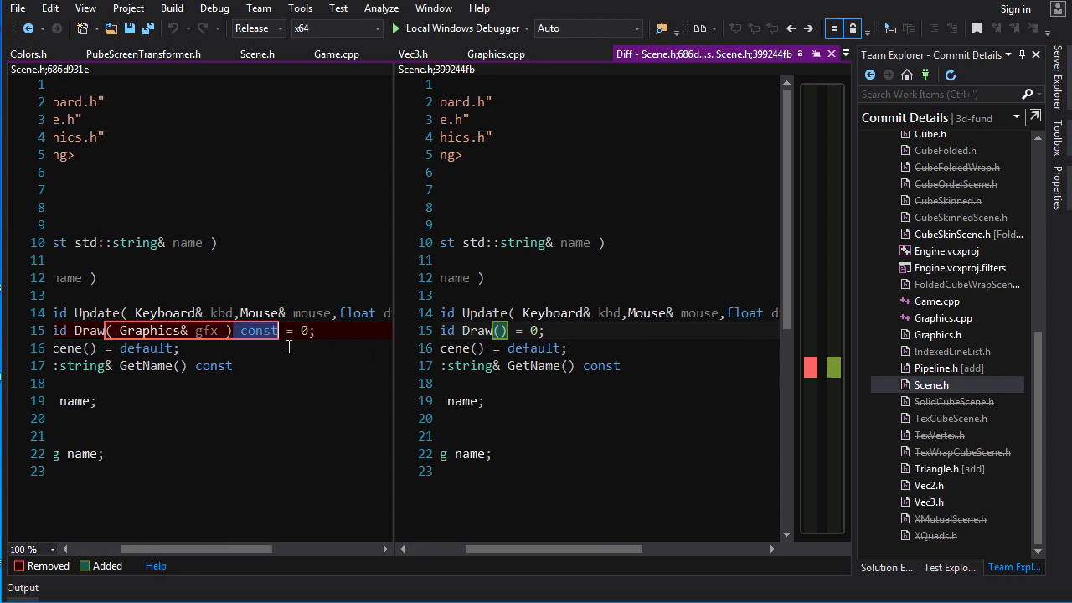
Highlight Draw's removed Graphics parameter in Scene.h, then move to the Graphics.h diff.
left_click_drag(294, 550, 495, 549)
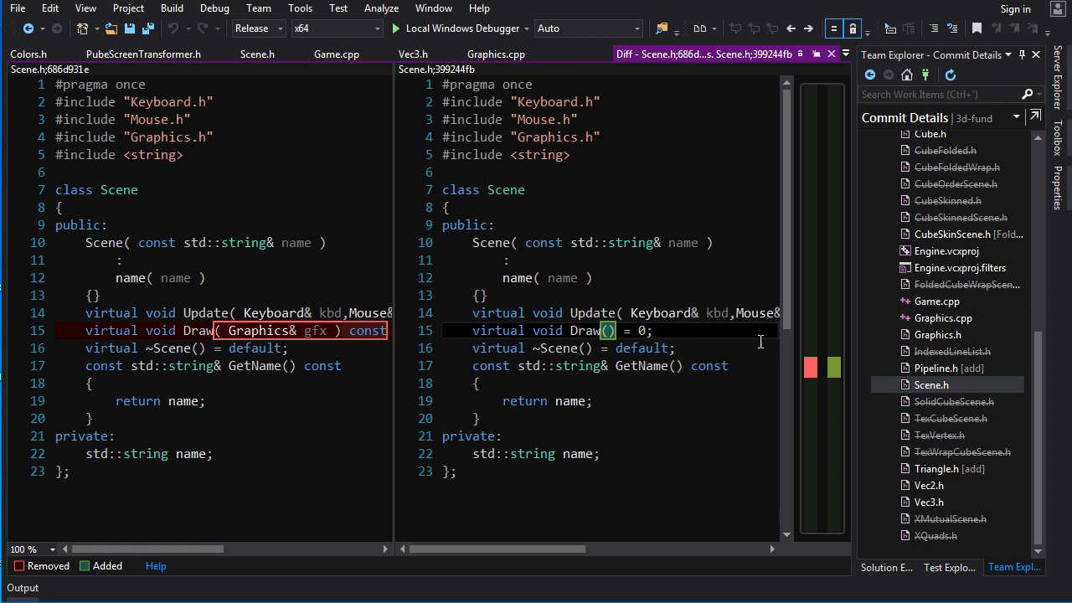
mouse_move(936, 368)
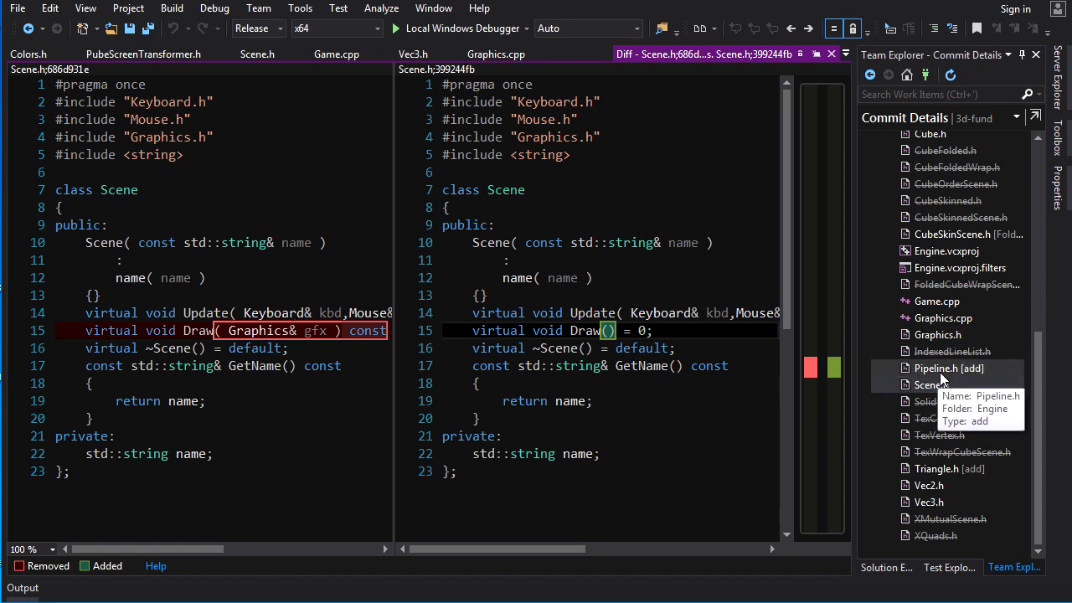
left_click(936, 335)
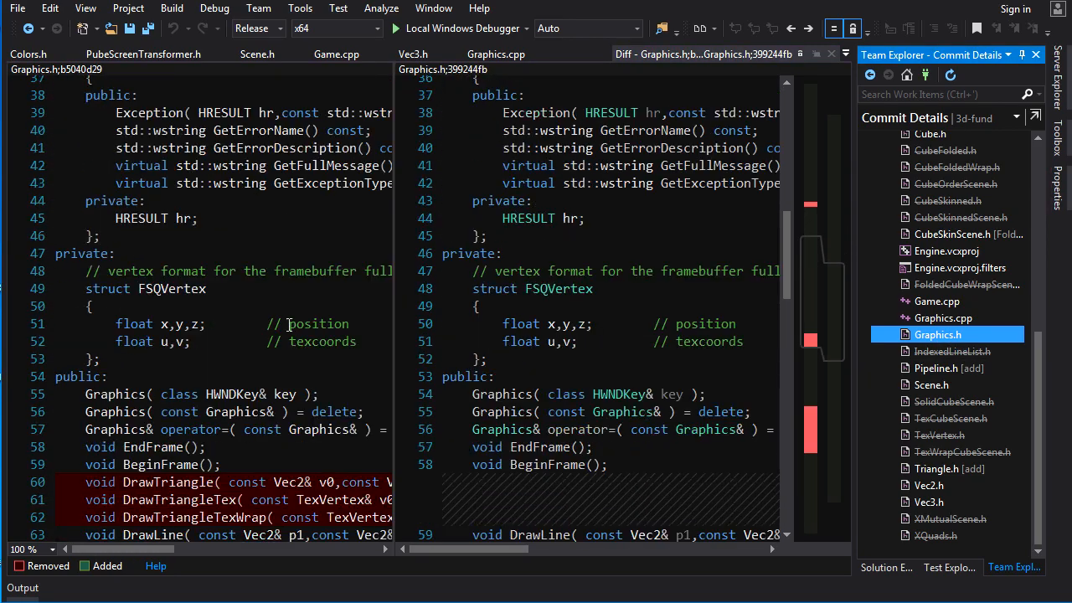
scroll("down", 3)
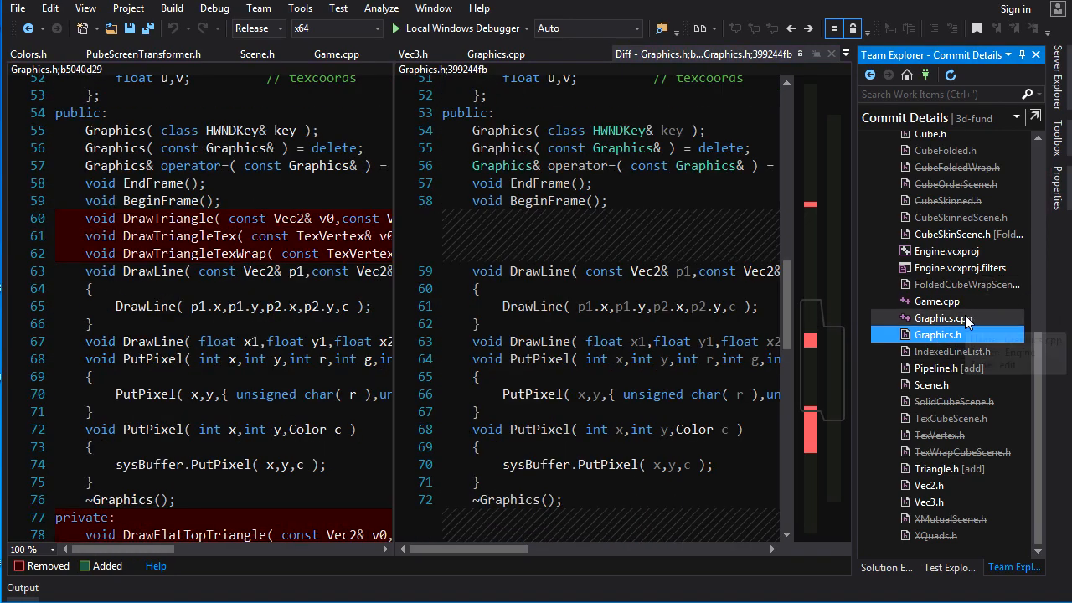
left_click(936, 301)
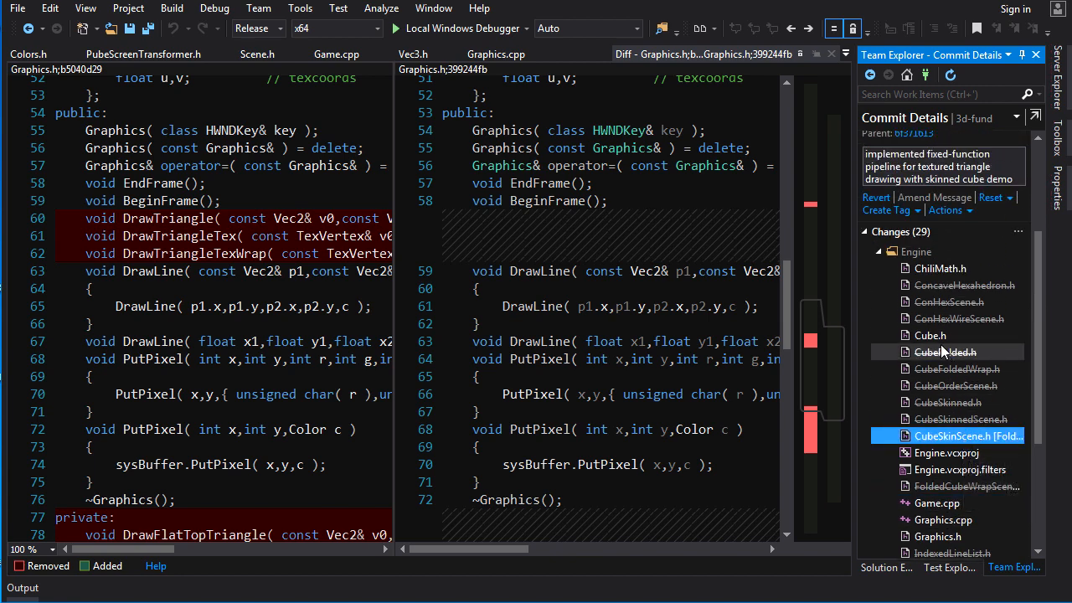
Bring up the Cube.h diff and read down through the added GetSkinned template.
left_click(928, 335)
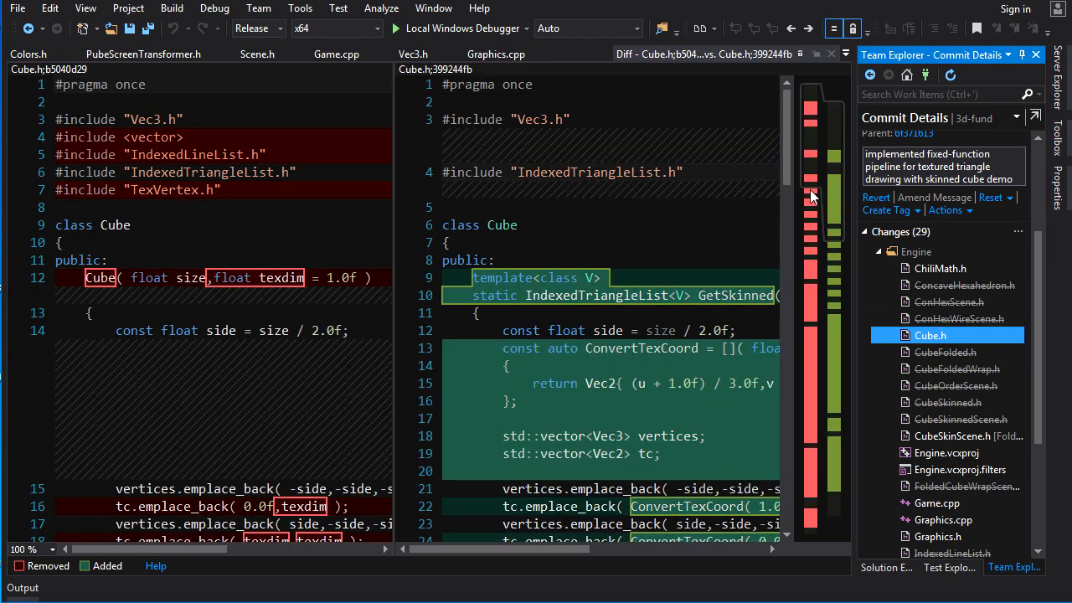
scroll("down", 3)
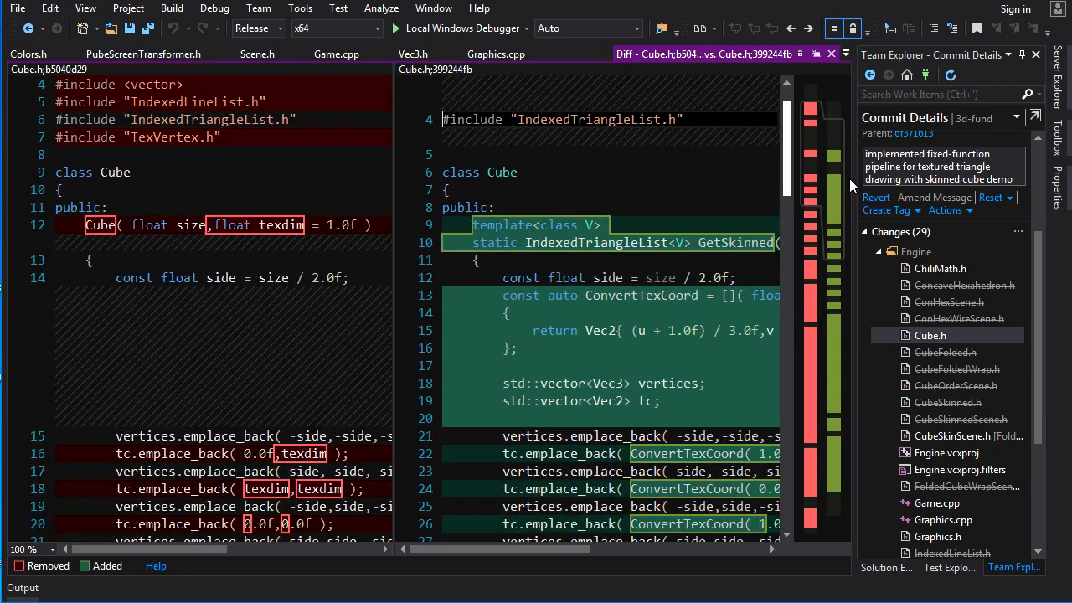
scroll("down", 3)
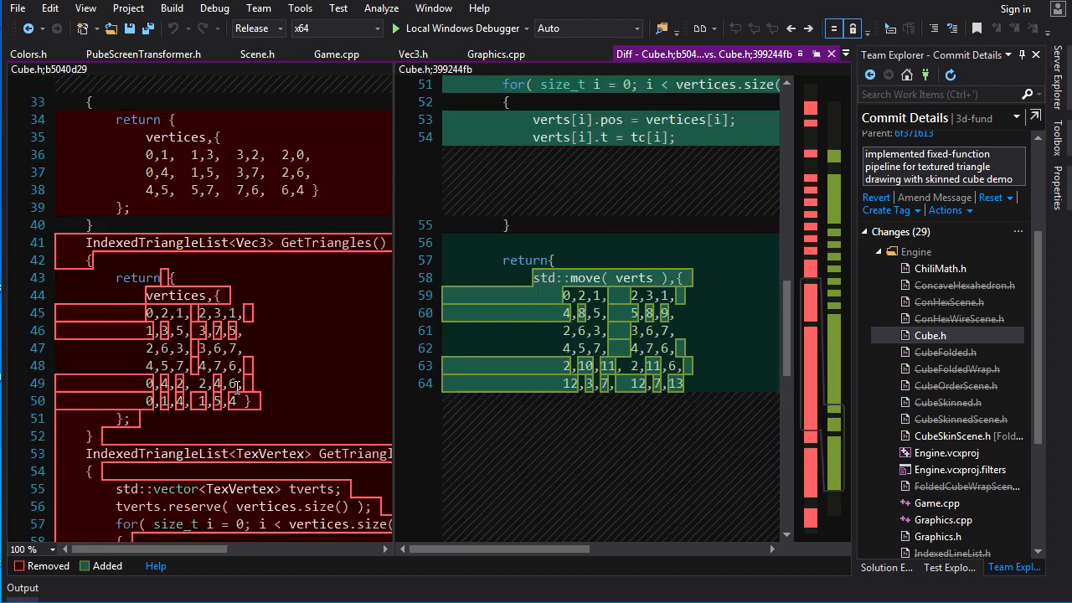
scroll("down", 3)
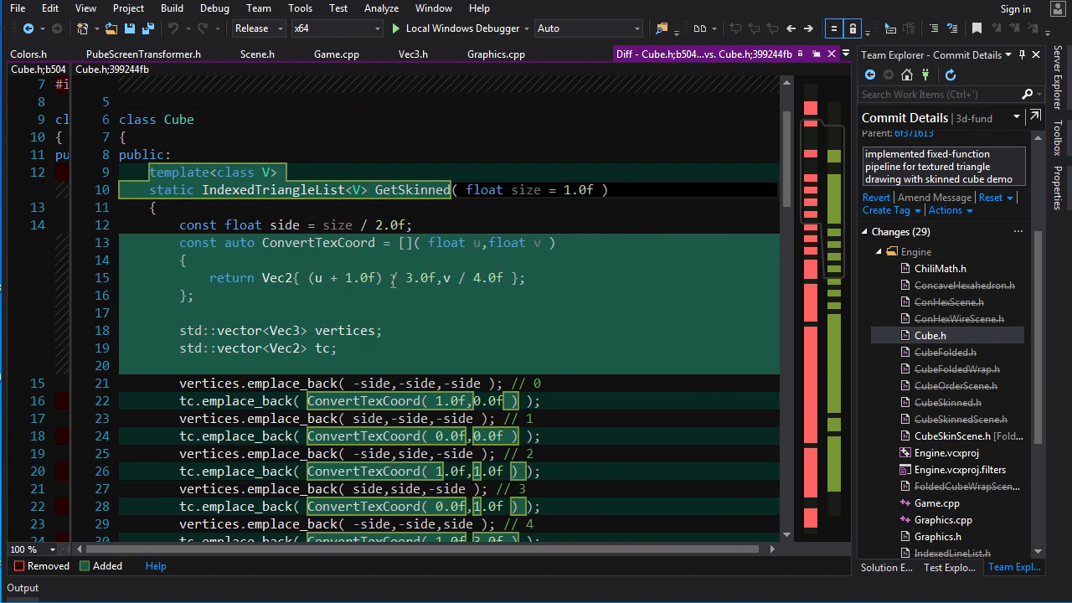
scroll("down", 3)
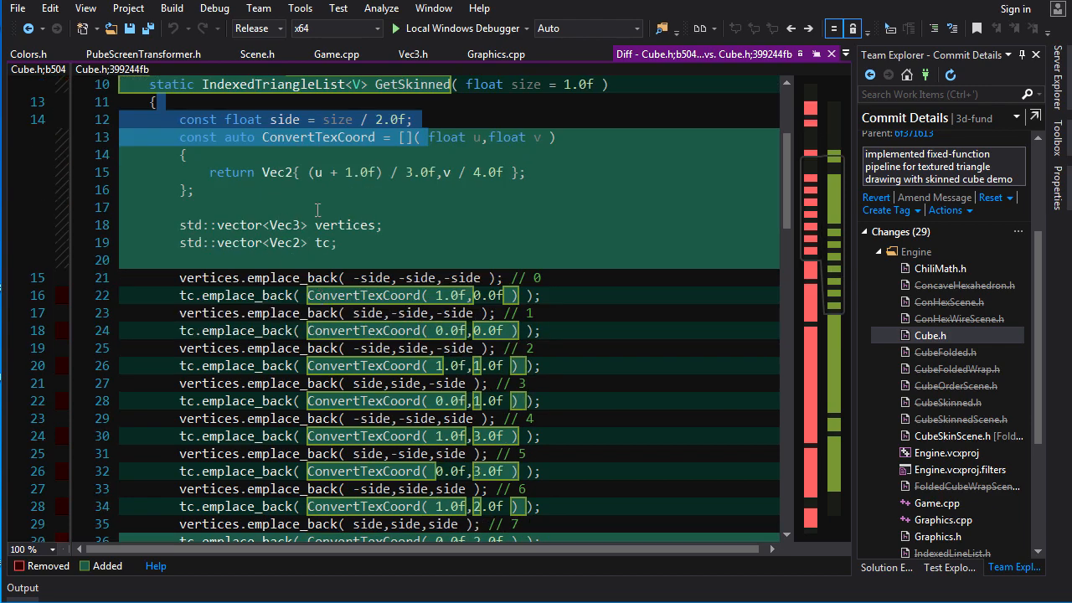
scroll("down", 3)
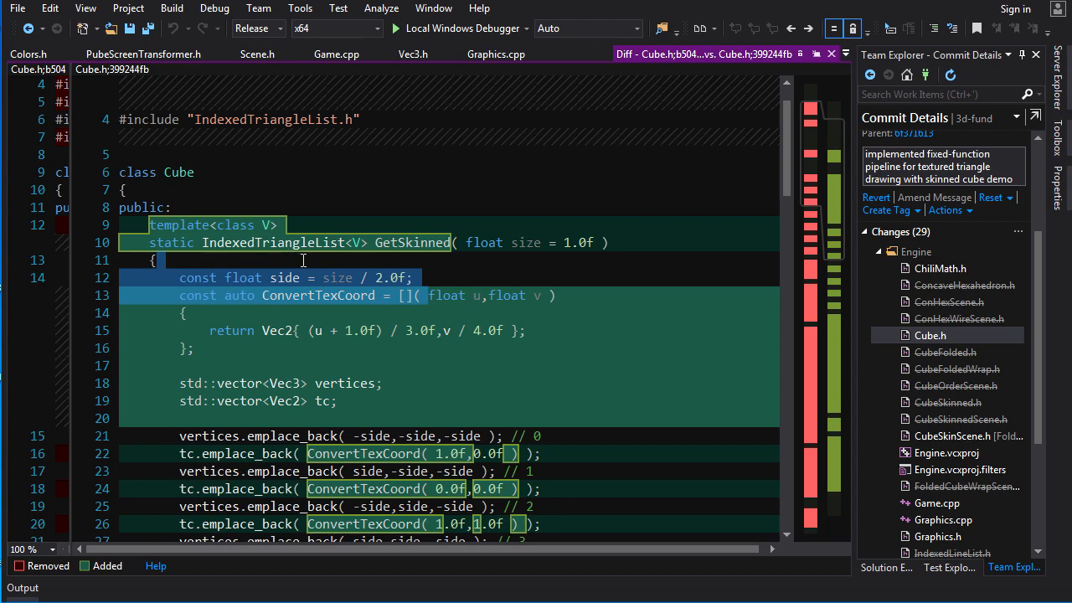
scroll("down", 3)
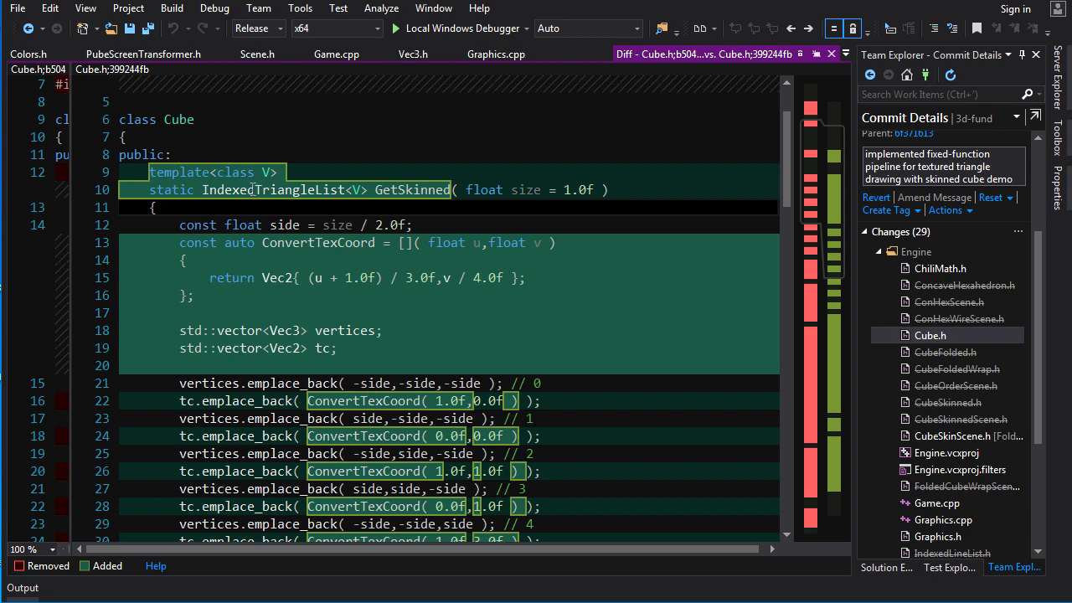
mouse_move(368, 201)
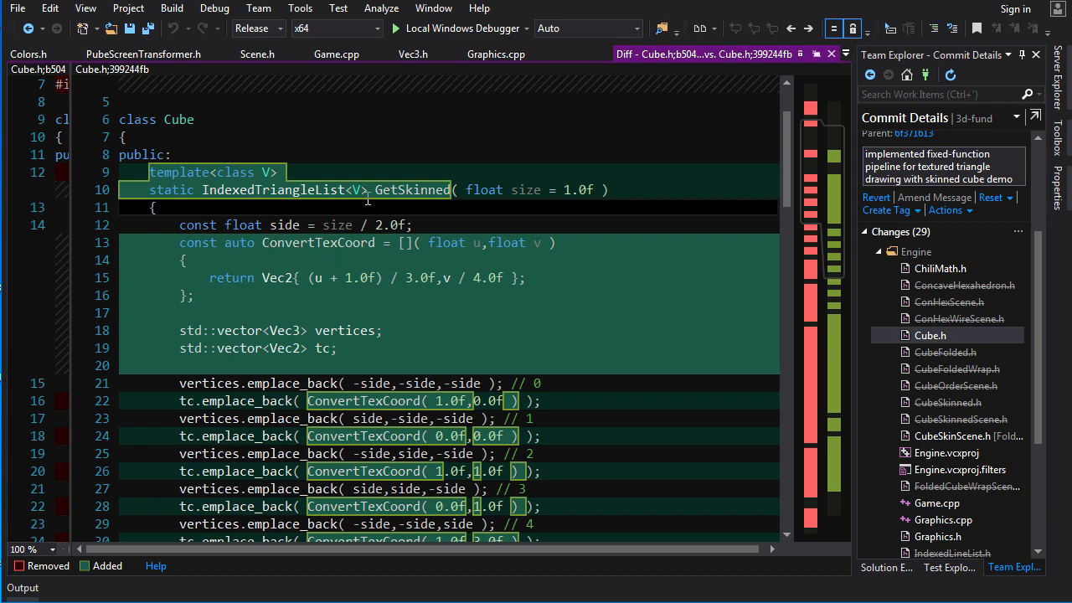
Highlight the GetSkinned function name and continue through its per-vertex texture coordinates.
double_click(285, 225)
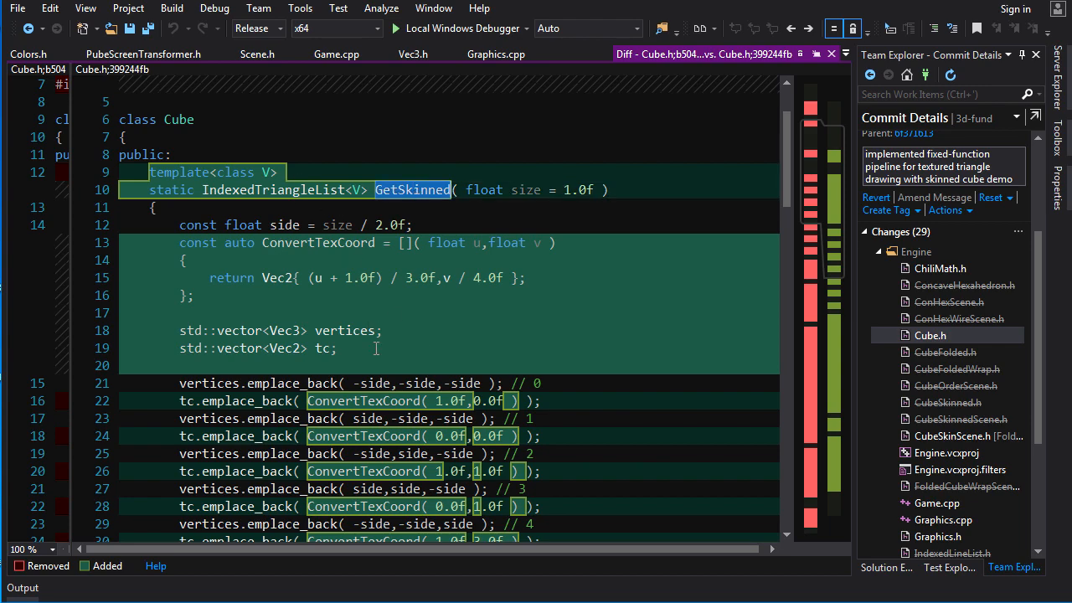
scroll("down", 3)
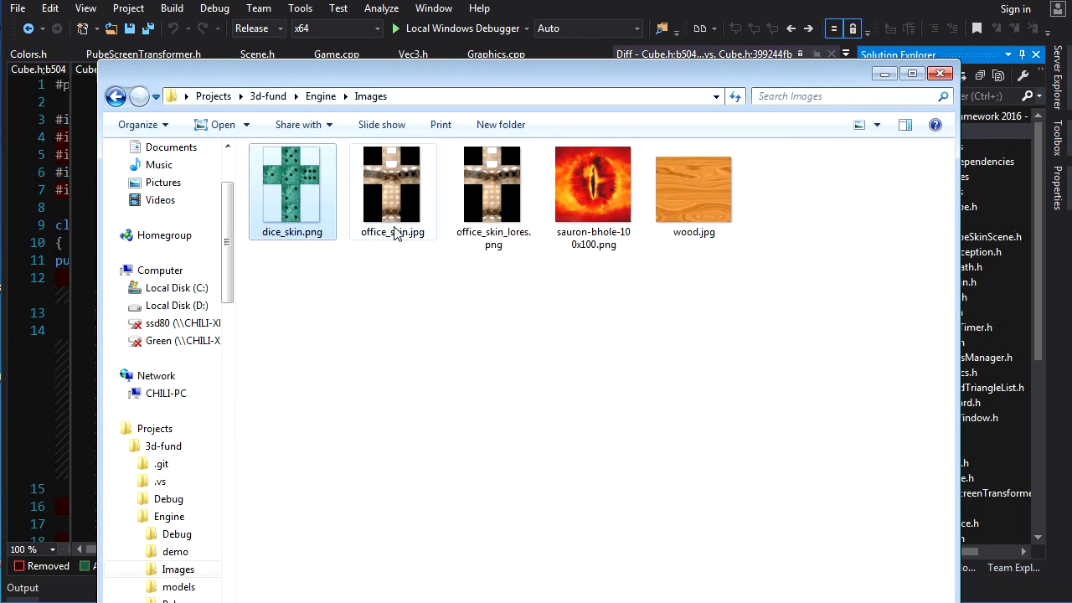
Select office_skin_lores.png and dice_skin.png in the Images folder, then close Explorer.
left_click(492, 187)
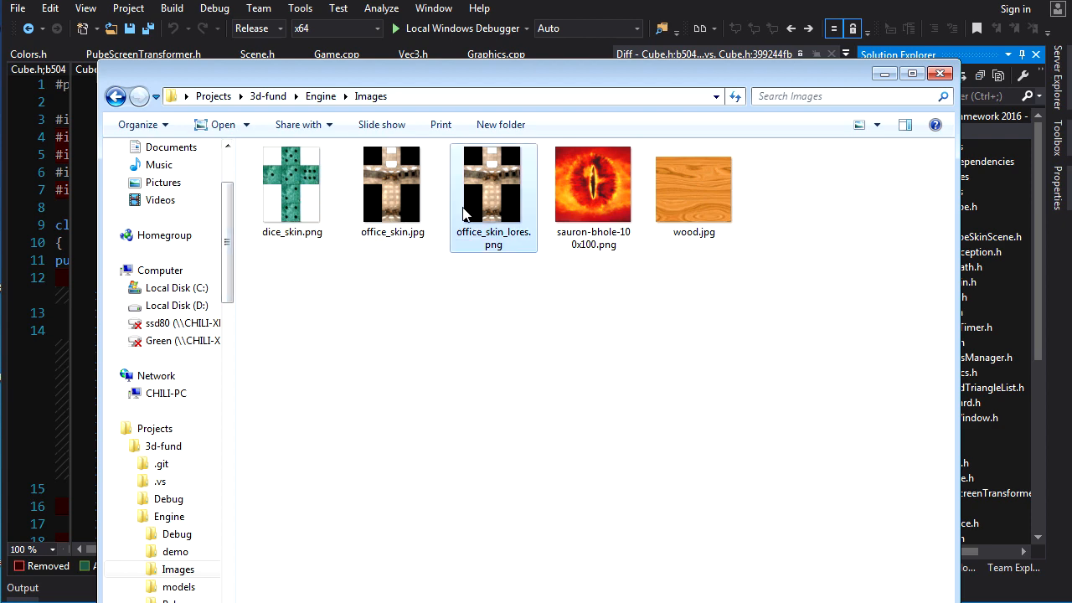
left_click(291, 184)
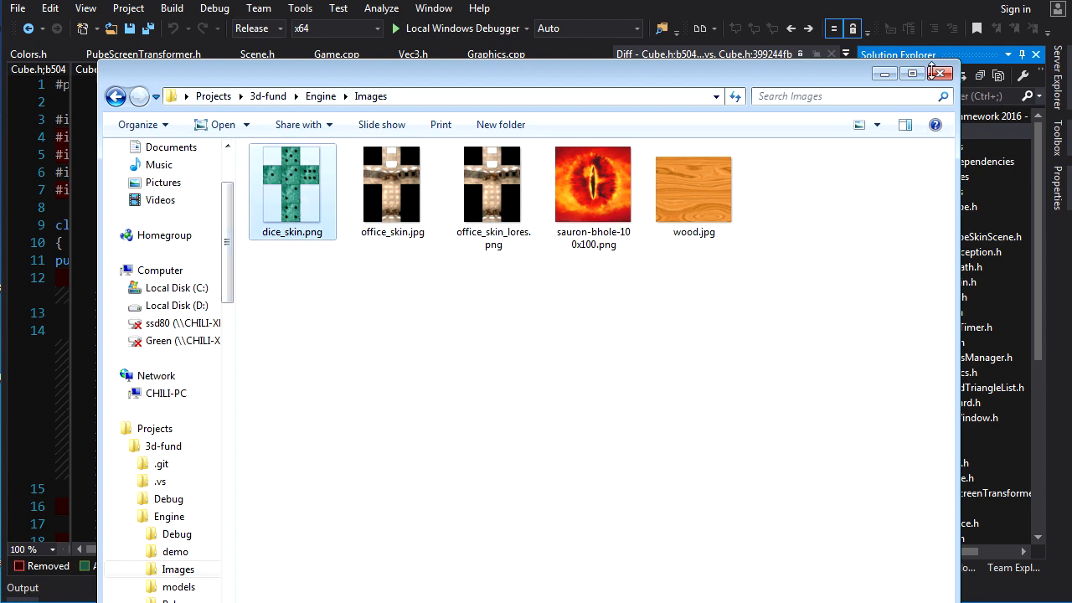
left_click(935, 72)
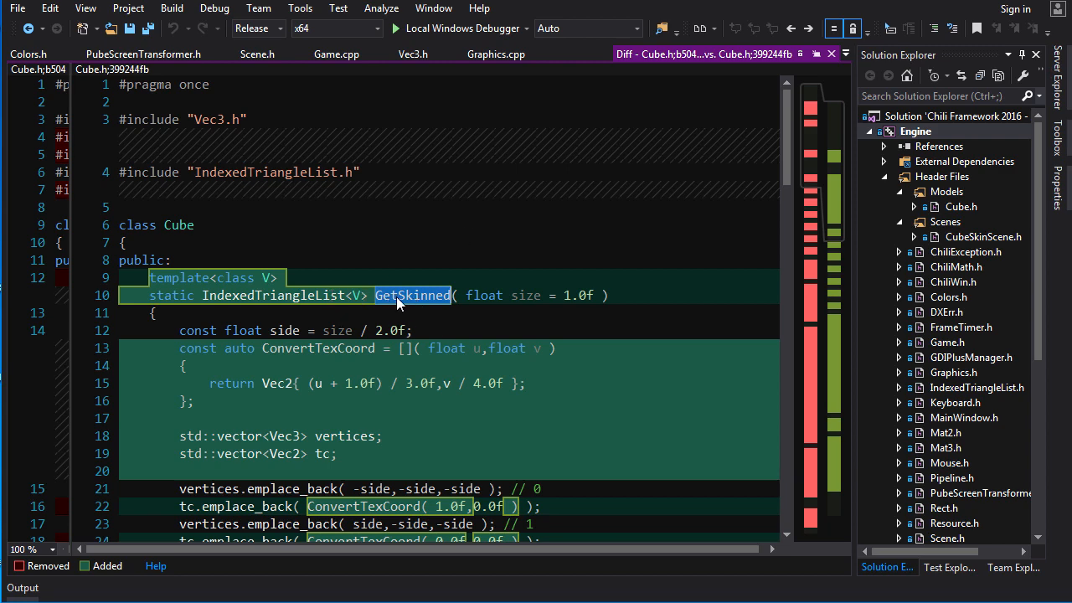
mouse_move(406, 265)
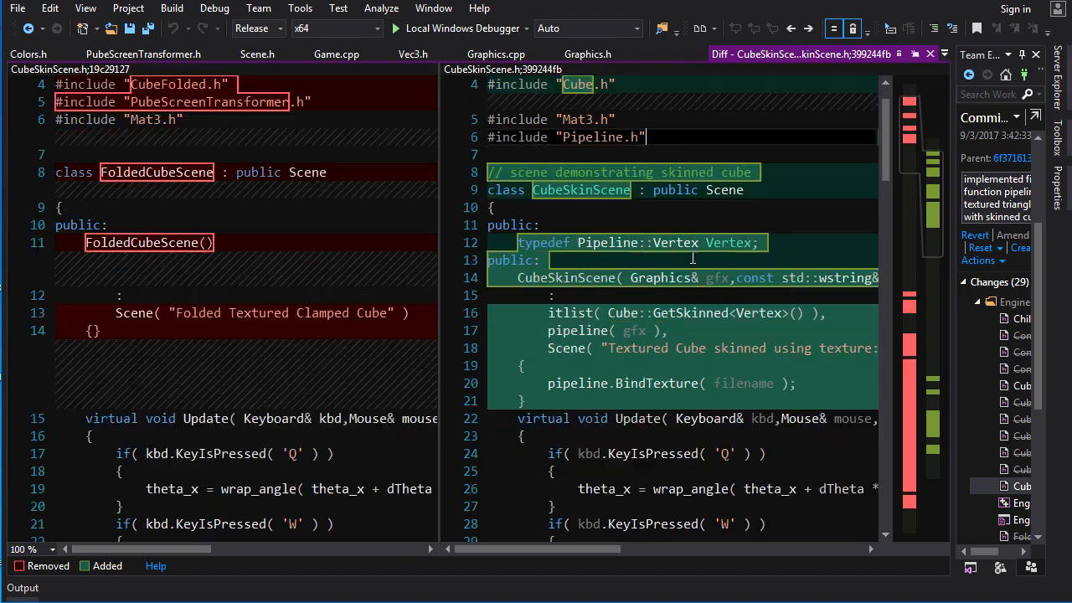
Read the CubeSkinScene.h diff and highlight Draw's rotation and translation setup lines.
scroll("down", 3)
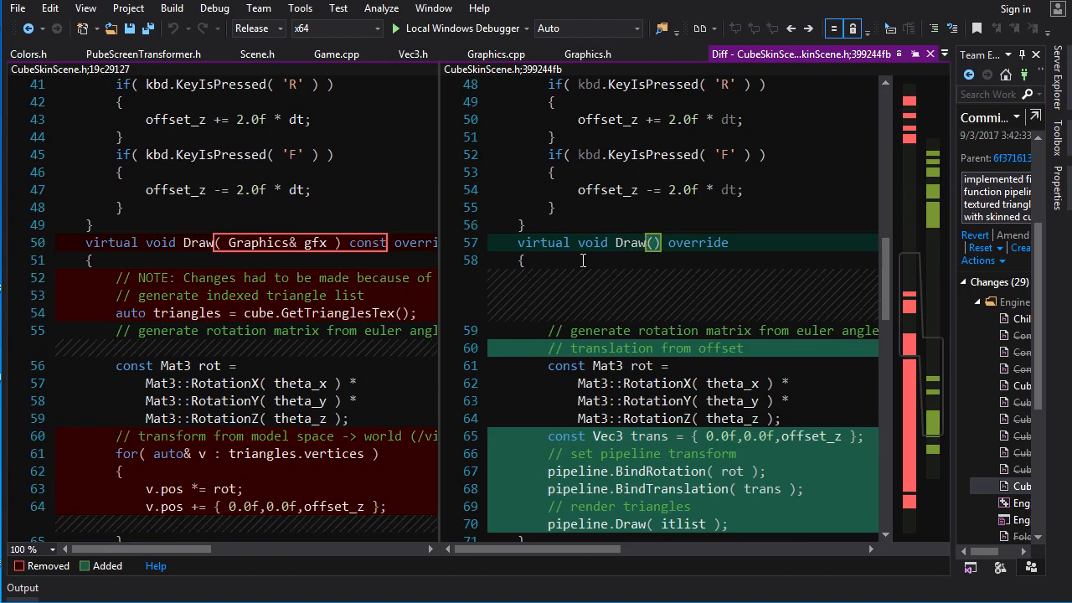
scroll("down", 3)
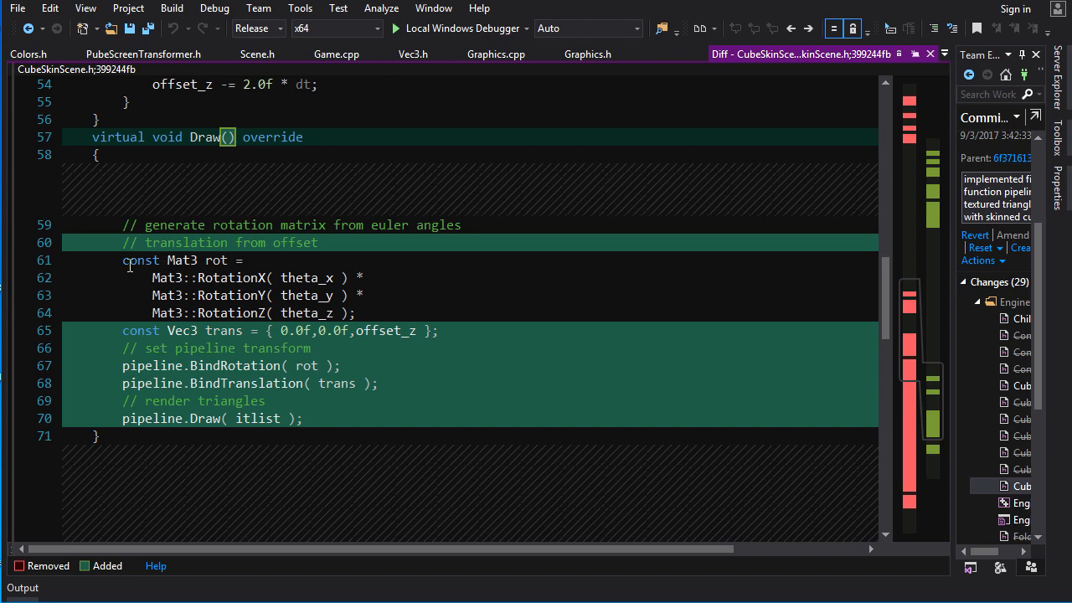
left_click_drag(122, 259, 439, 330)
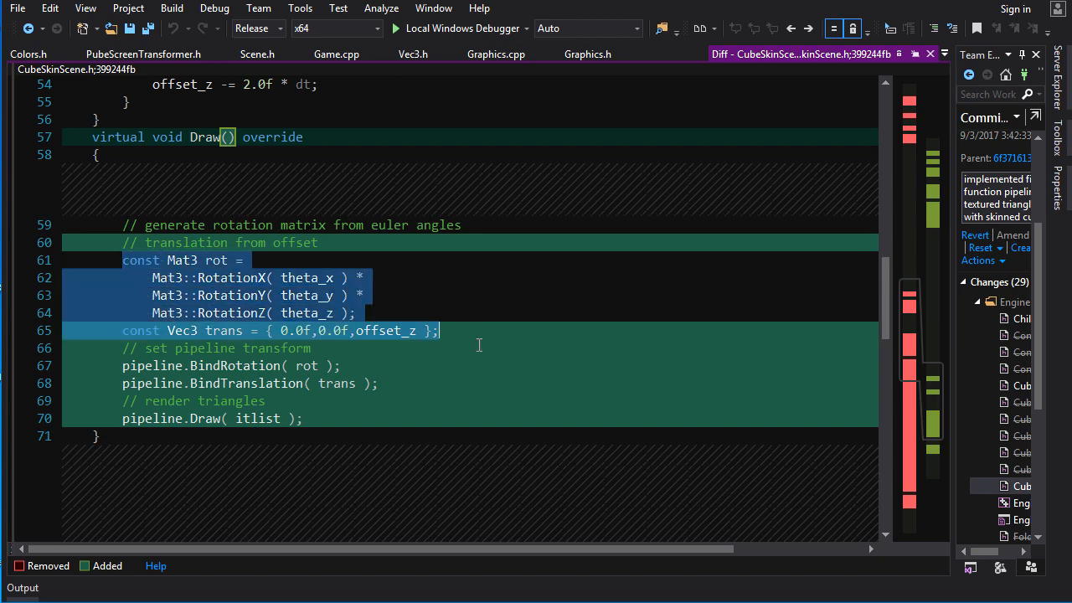
Continue through the rest of CubeSkinScene.h where Draw binds them to the pipeline.
scroll("down", 3)
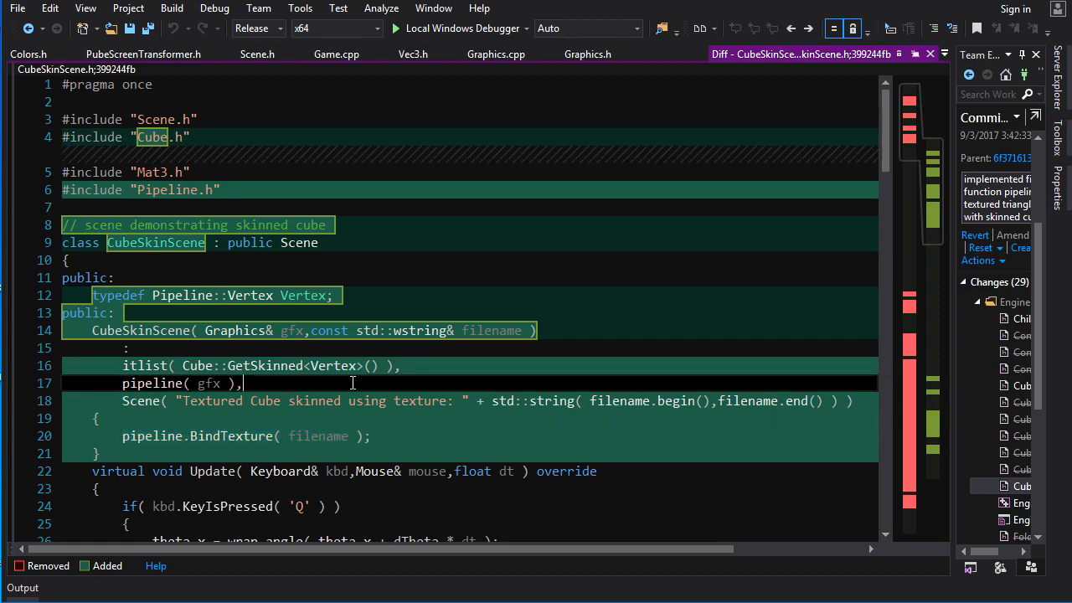
scroll("down", 3)
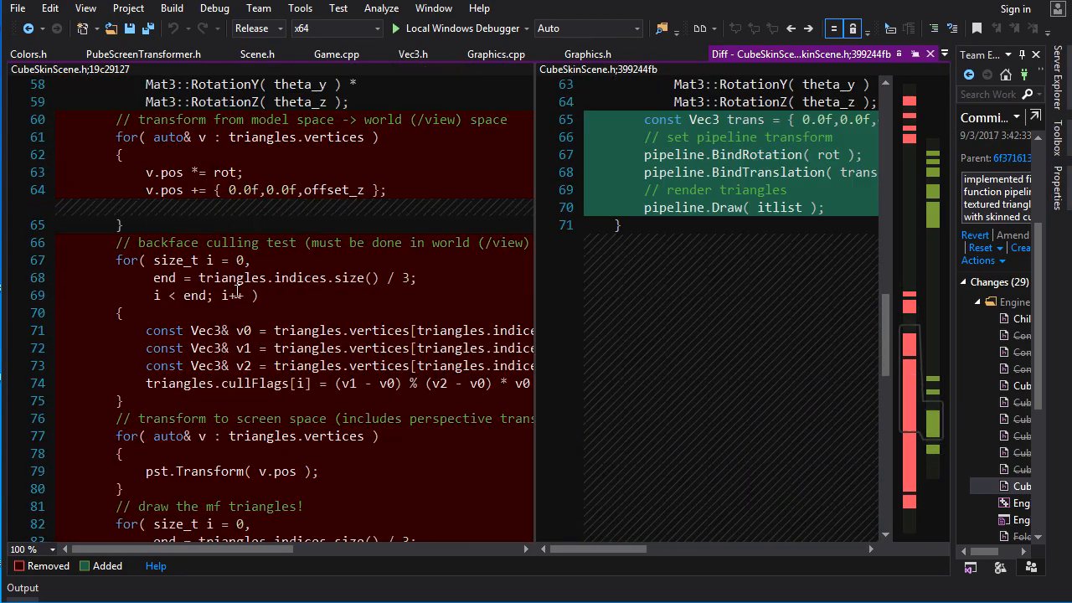
scroll("down", 3)
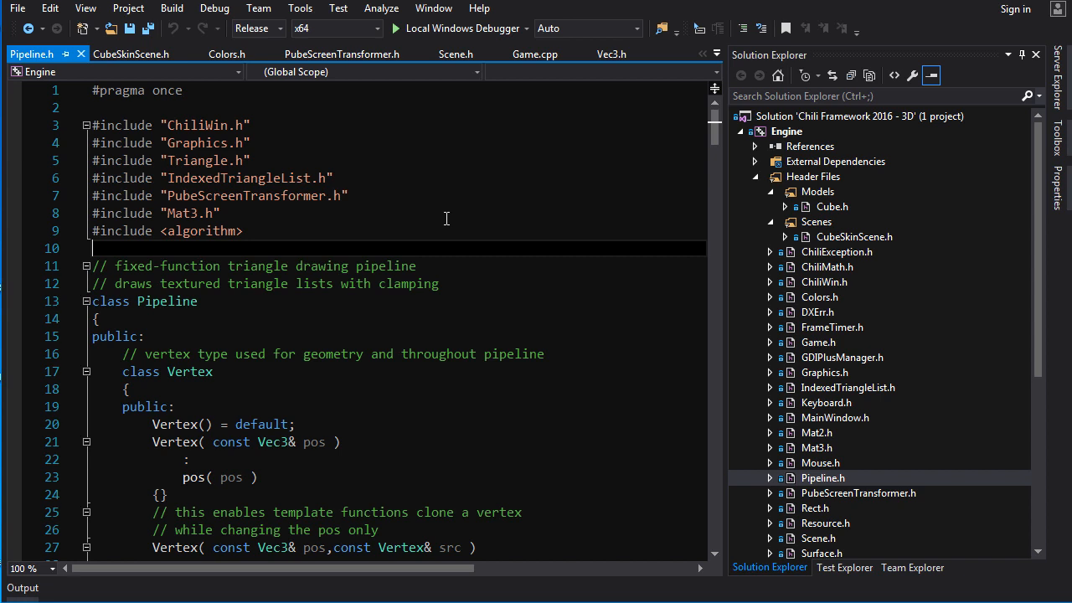
Read through the Pipeline class stages in Pipeline.h from top to bottom.
scroll("down", 3)
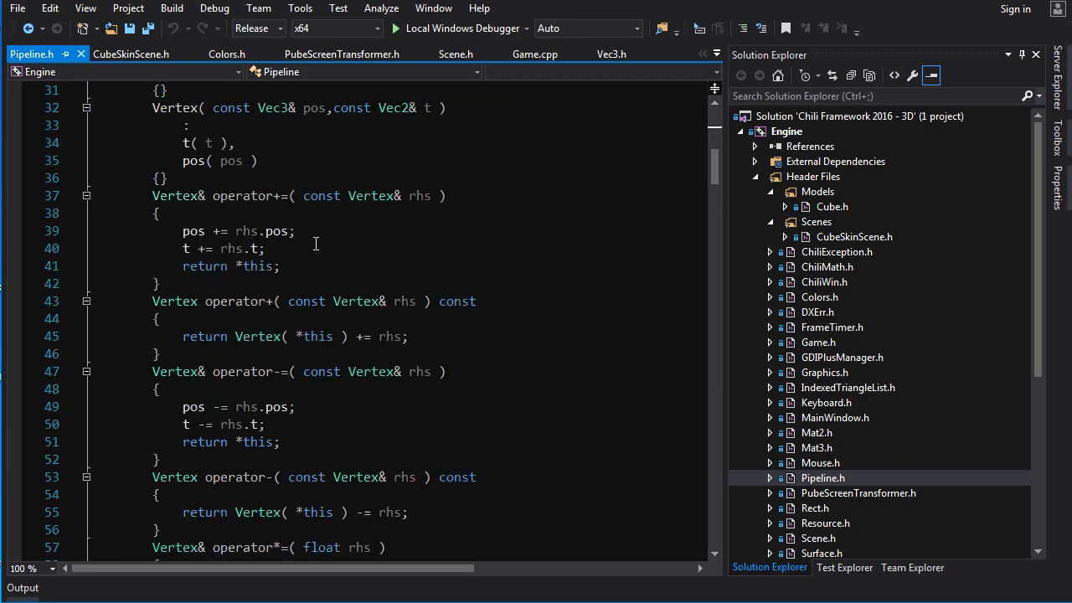
scroll("down", 3)
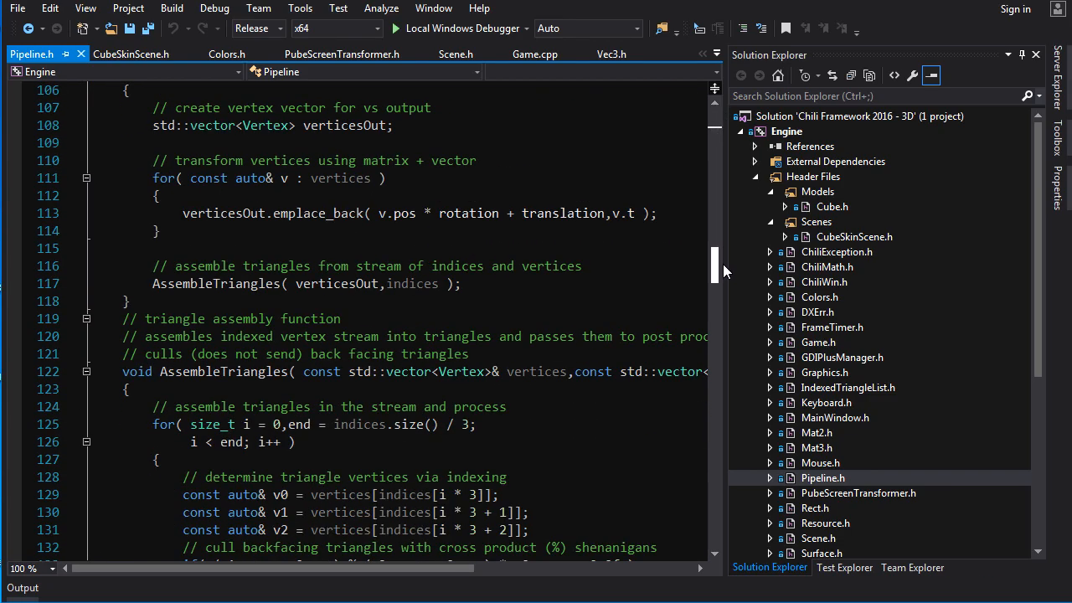
scroll("down", 3)
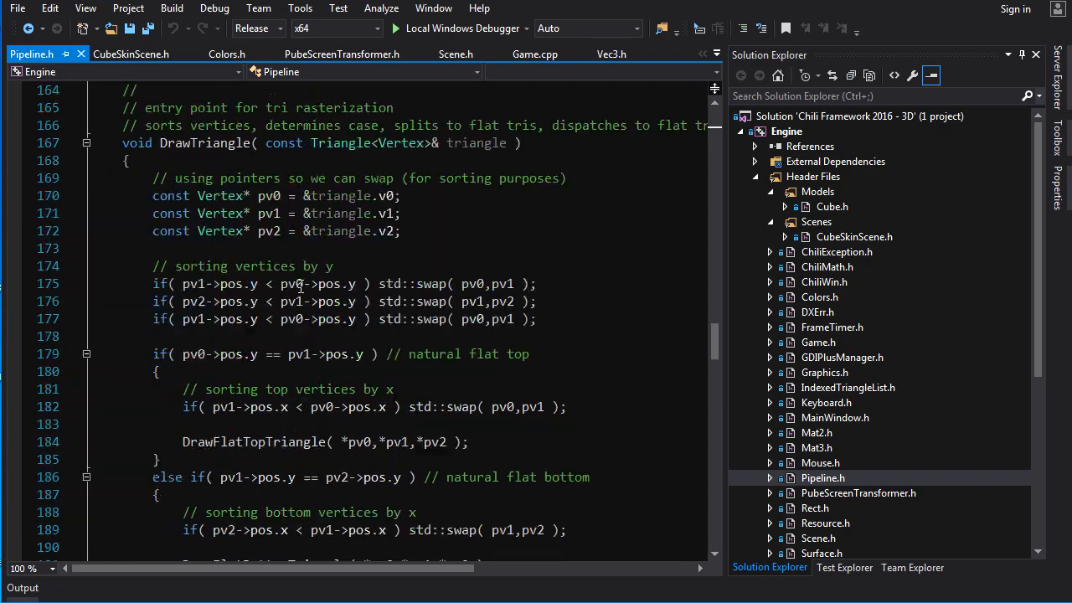
scroll("down", 3)
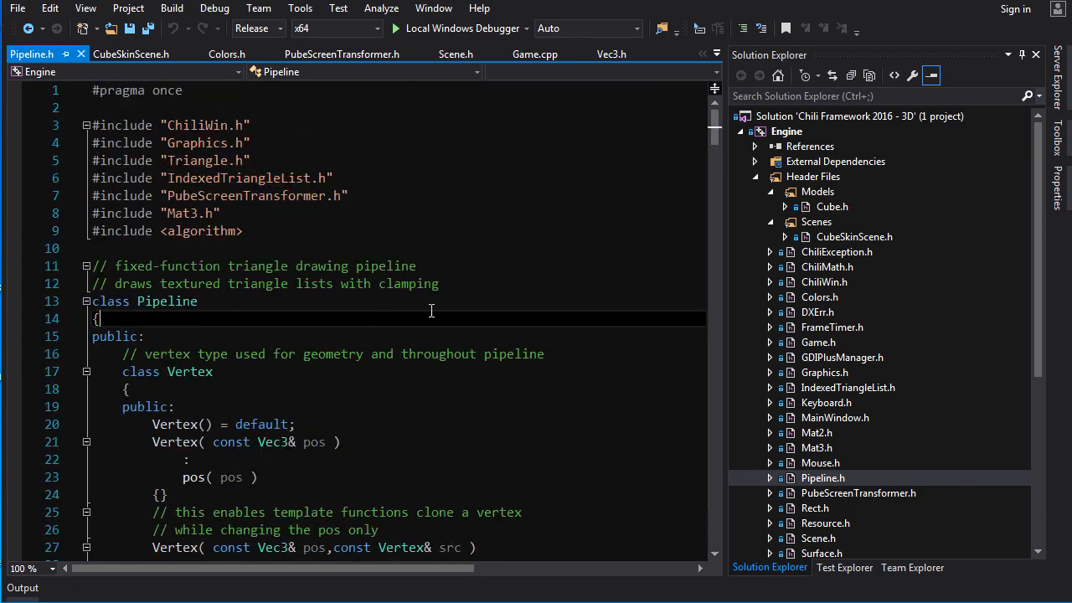
scroll("down", 3)
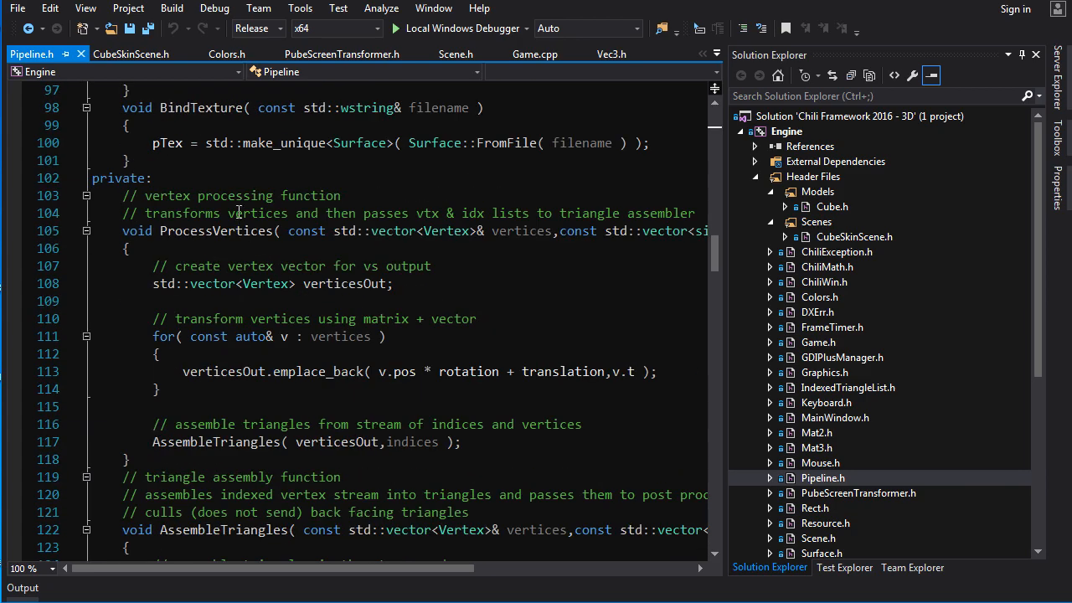
scroll("up", 3)
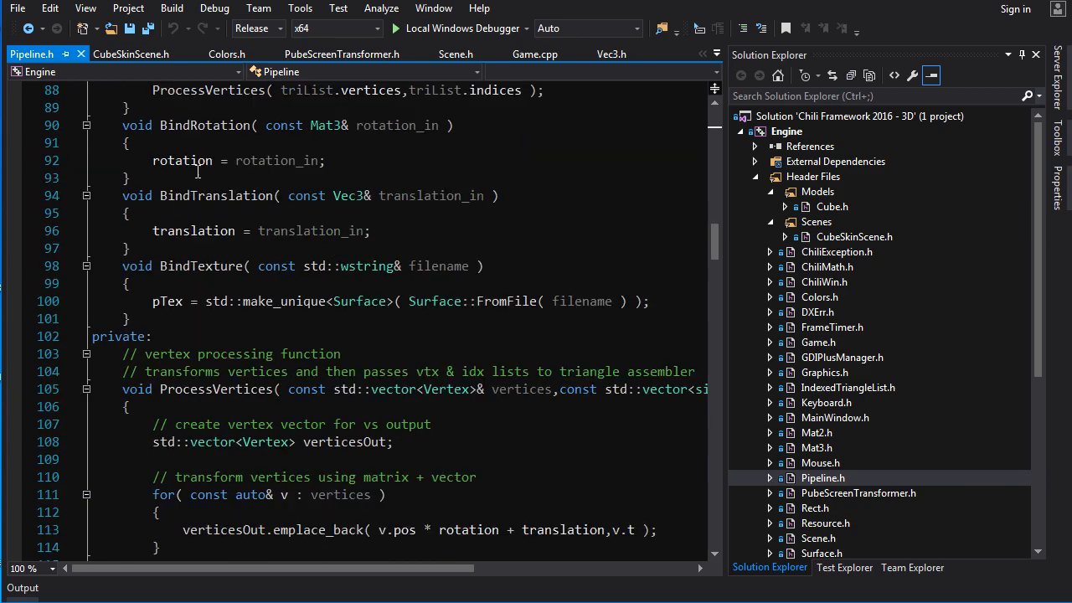
scroll("down", 3)
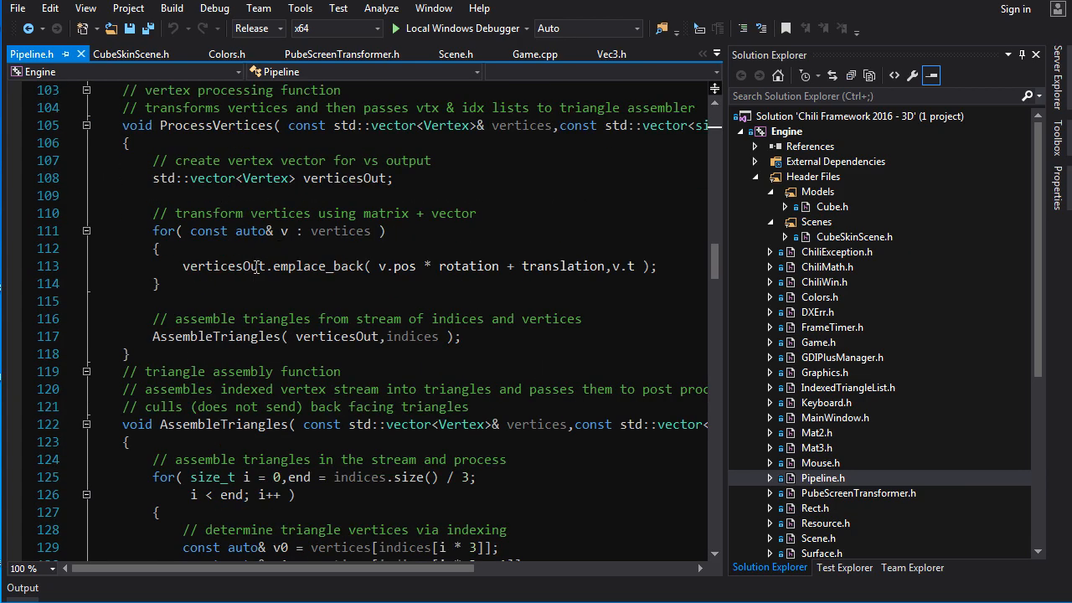
scroll("down", 3)
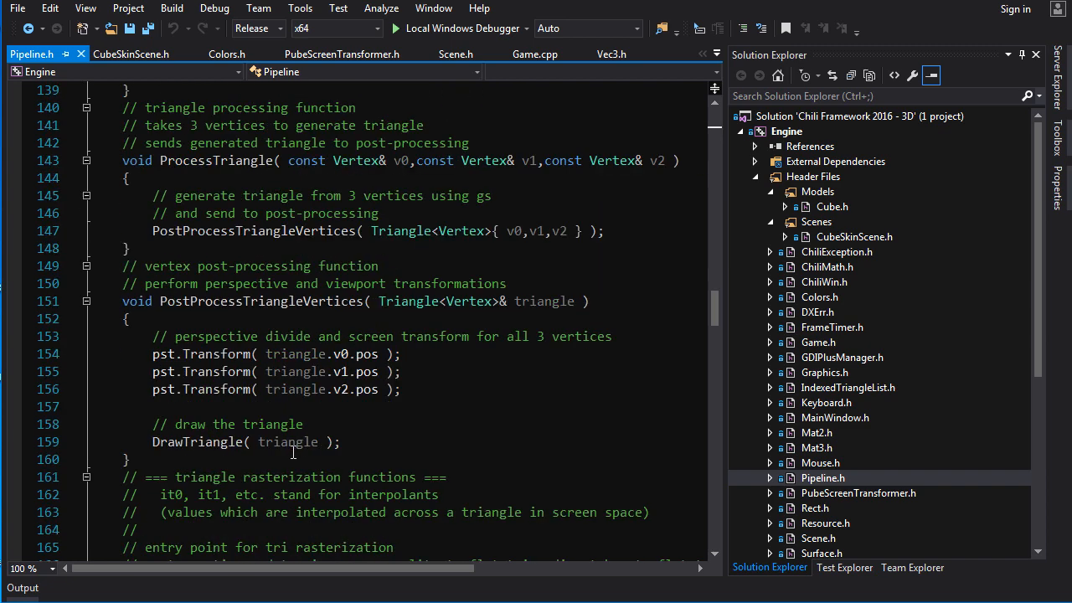
mouse_move(285, 442)
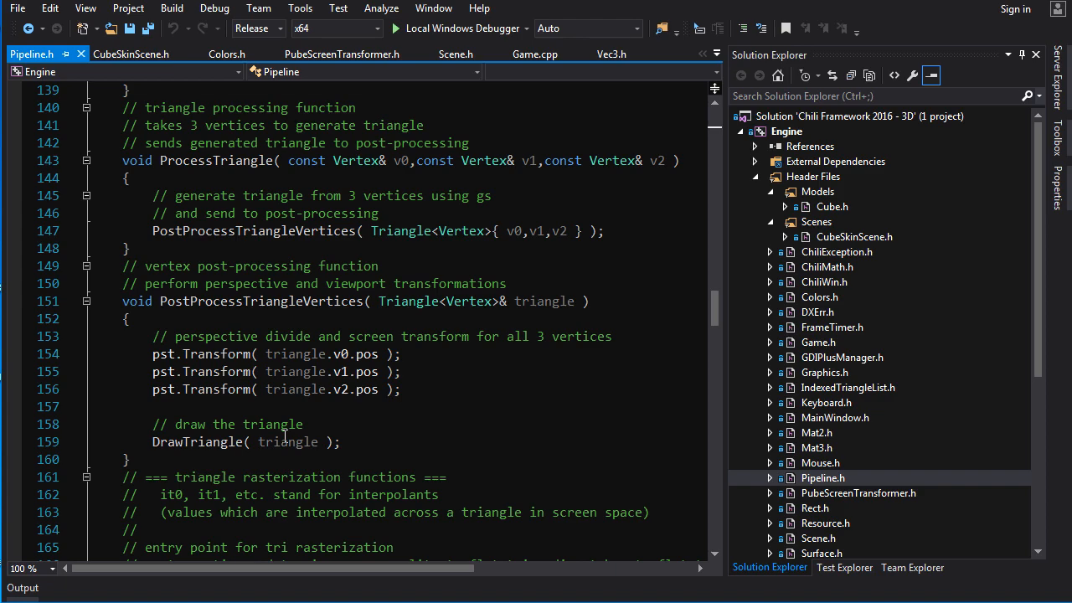
Launch the Engine with Local Windows Debugger to show the textured office-skin cube.
left_click(400, 27)
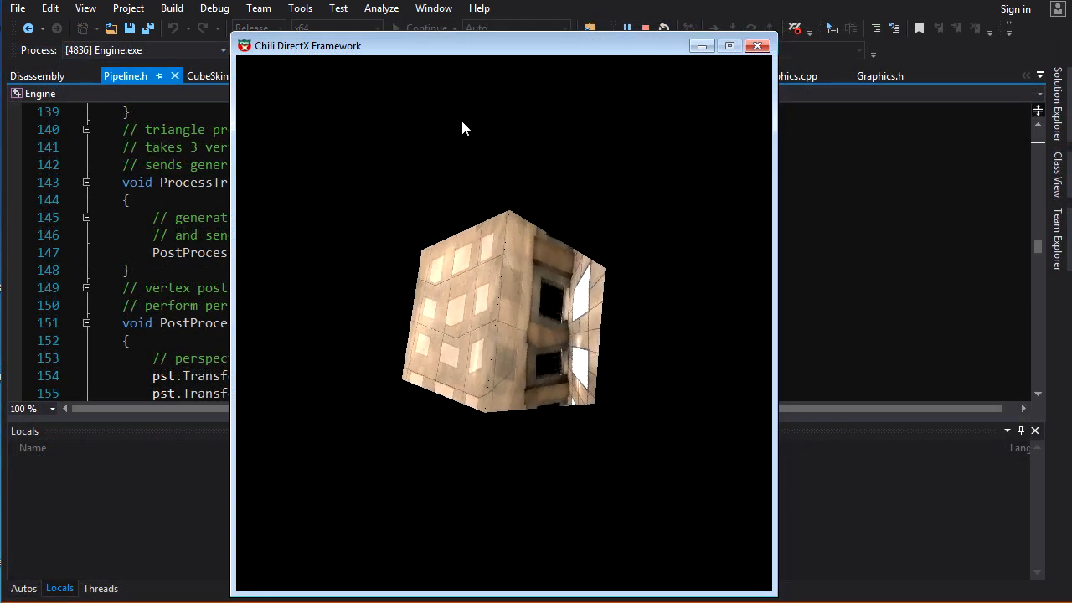